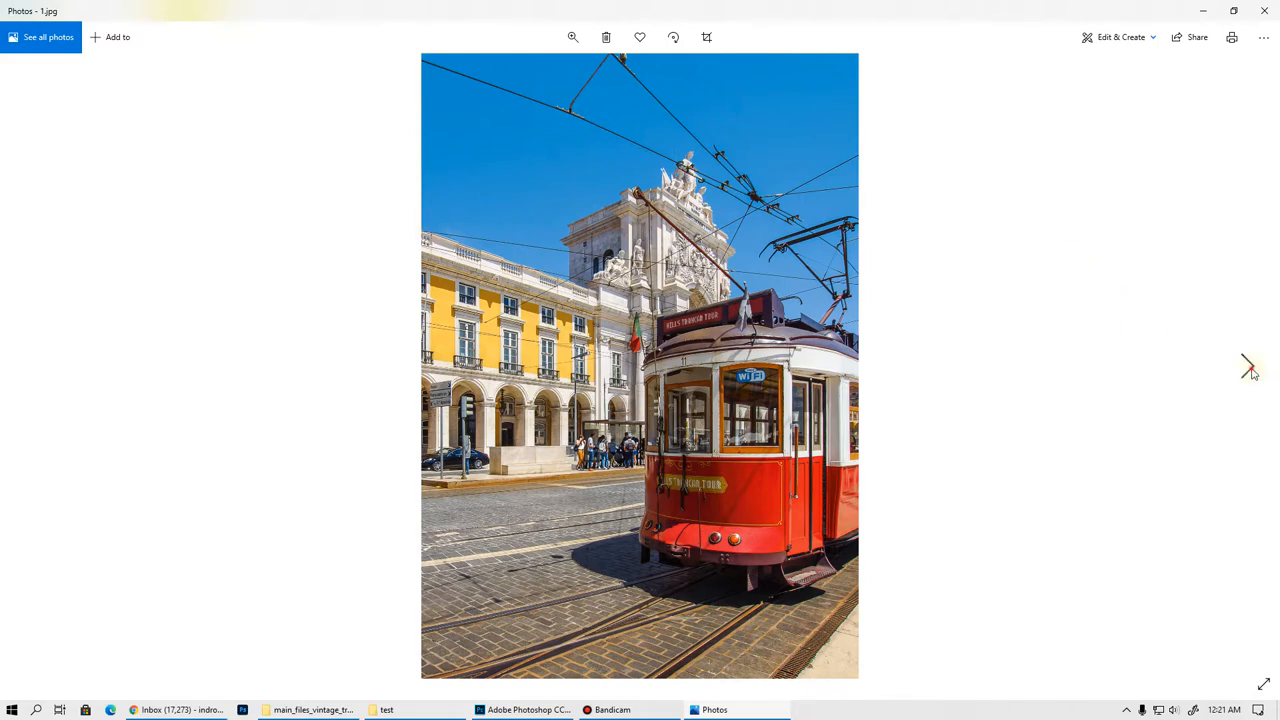
Page through the Lisbon and Stockholm sample posters to the Burano canal photo 8.jpg
{"action": "left_click", "coordinate": [1247, 366]}
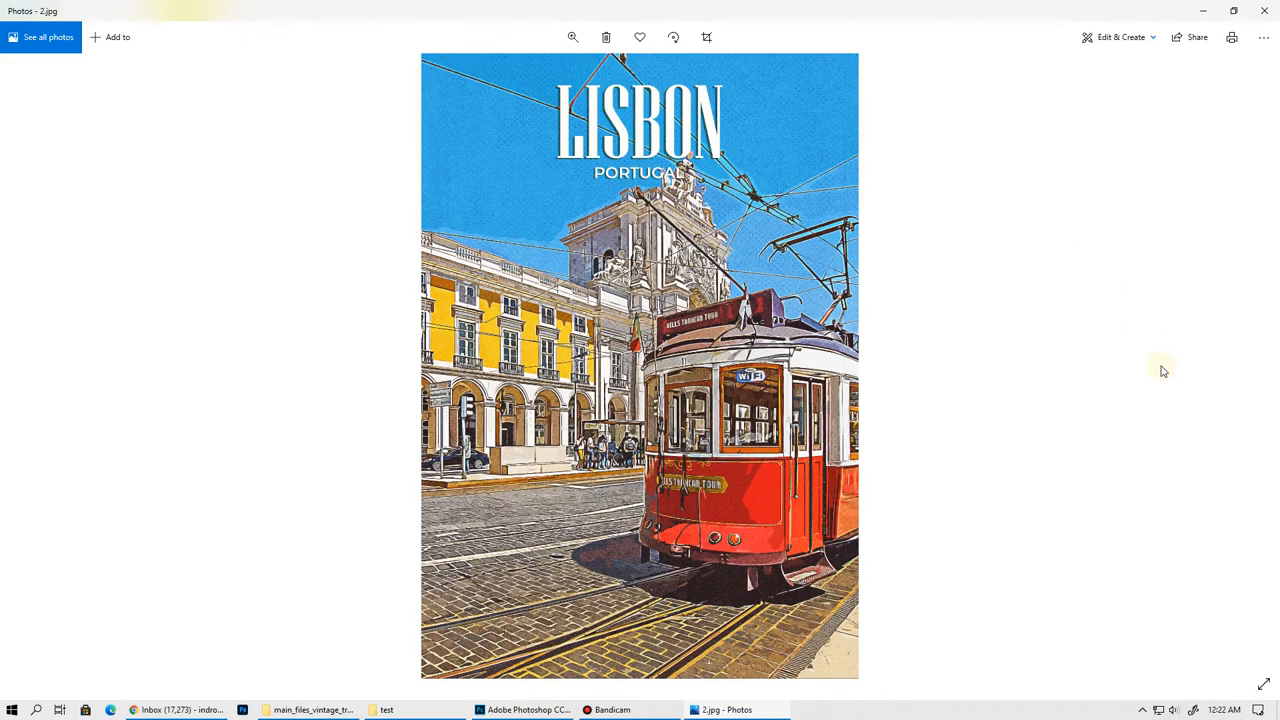
{"action": "left_click", "coordinate": [573, 37]}
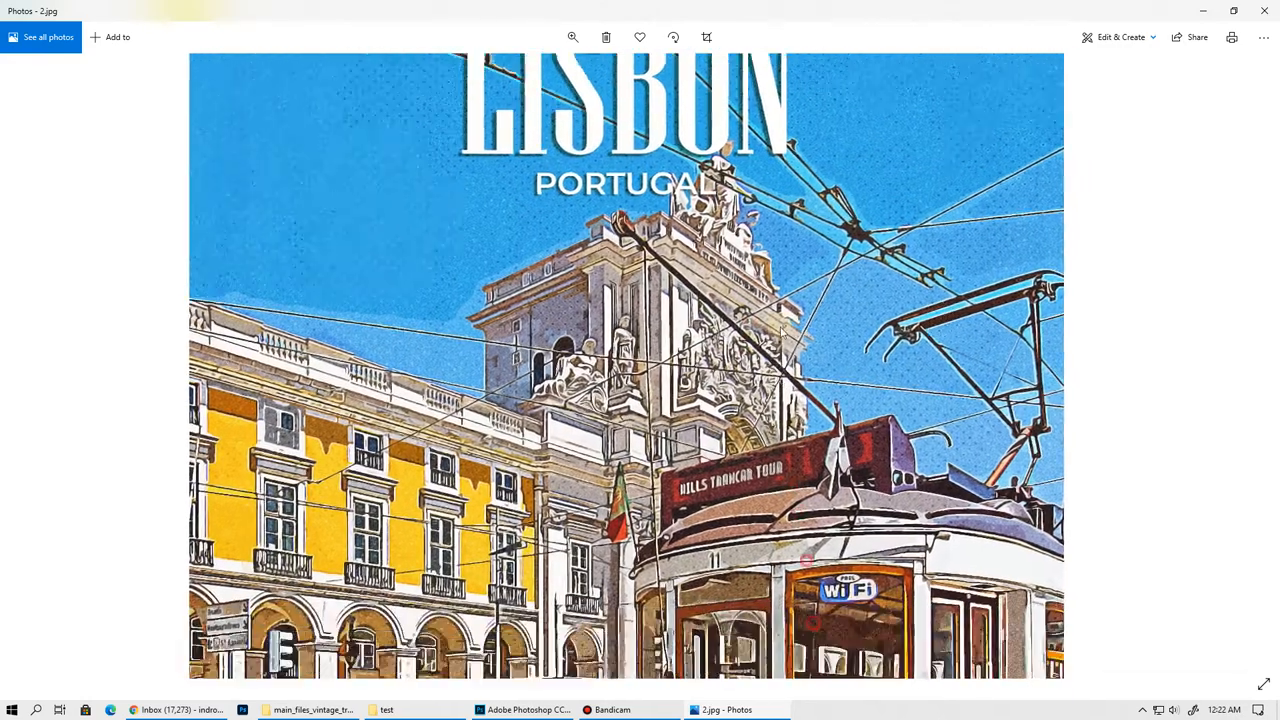
{"action": "scroll", "scroll_direction": "down", "scroll_amount": 3}
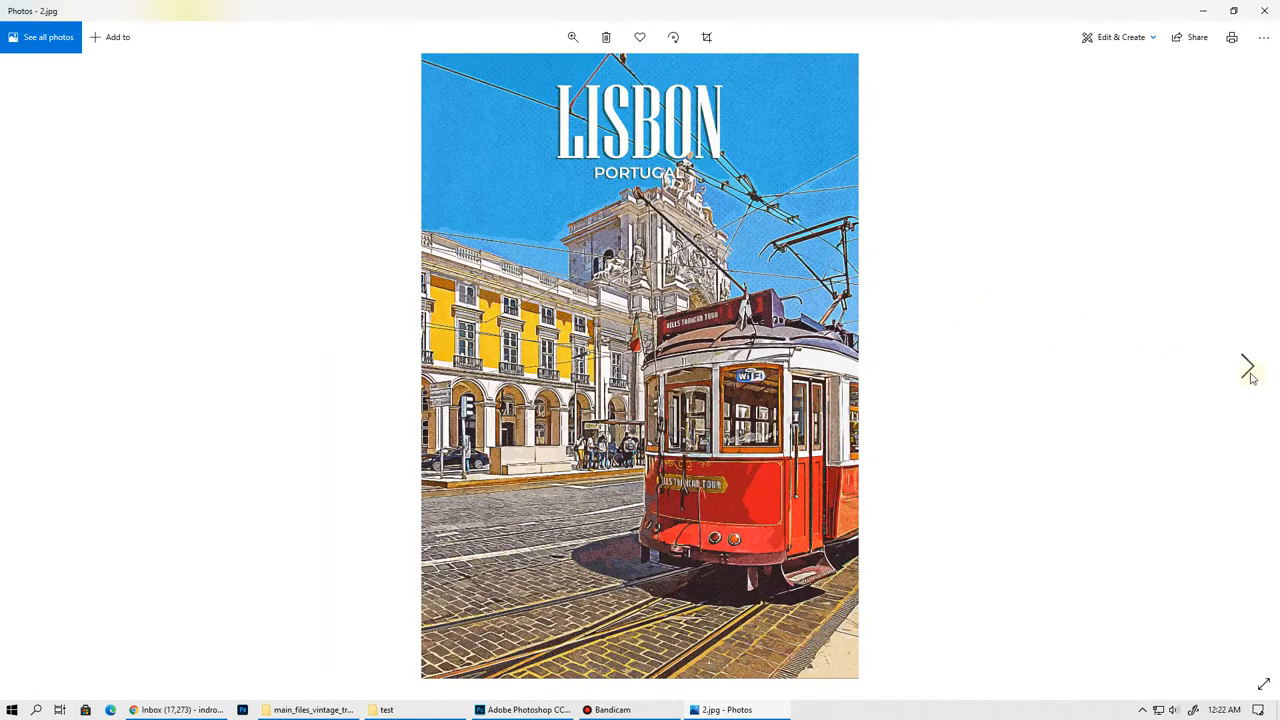
{"action": "left_click", "coordinate": [1247, 365]}
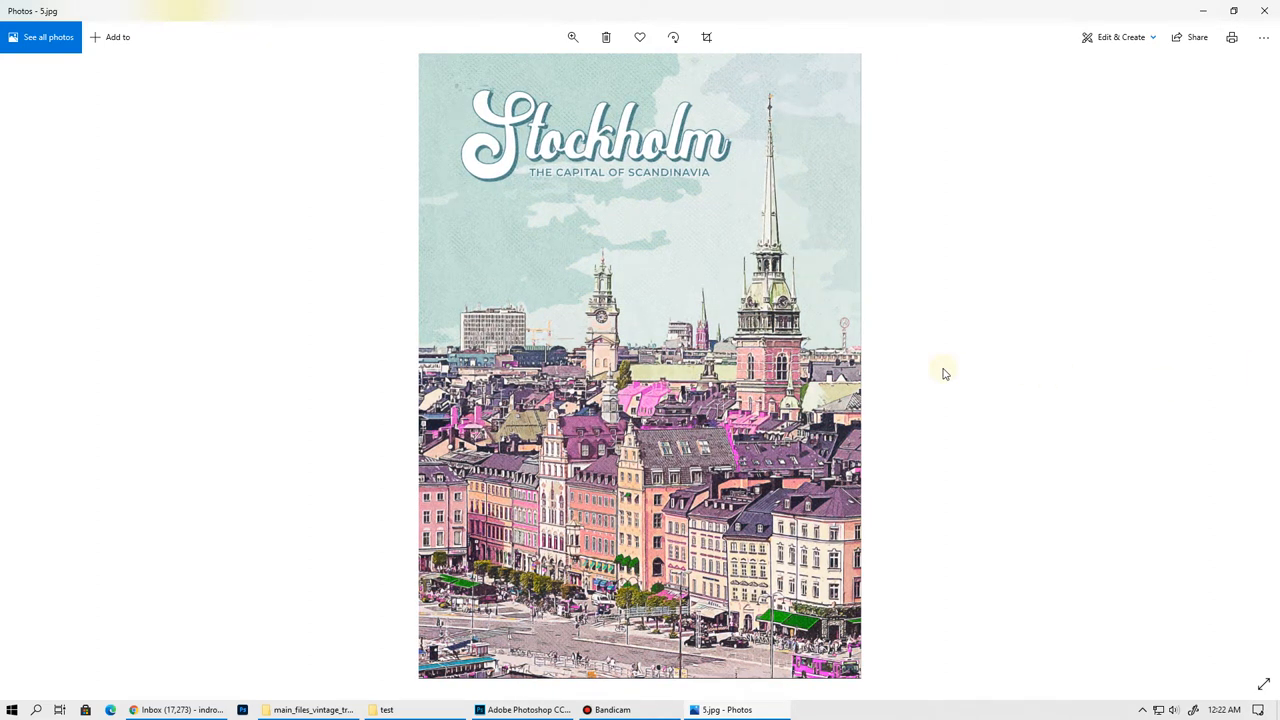
{"action": "left_click", "coordinate": [1248, 366]}
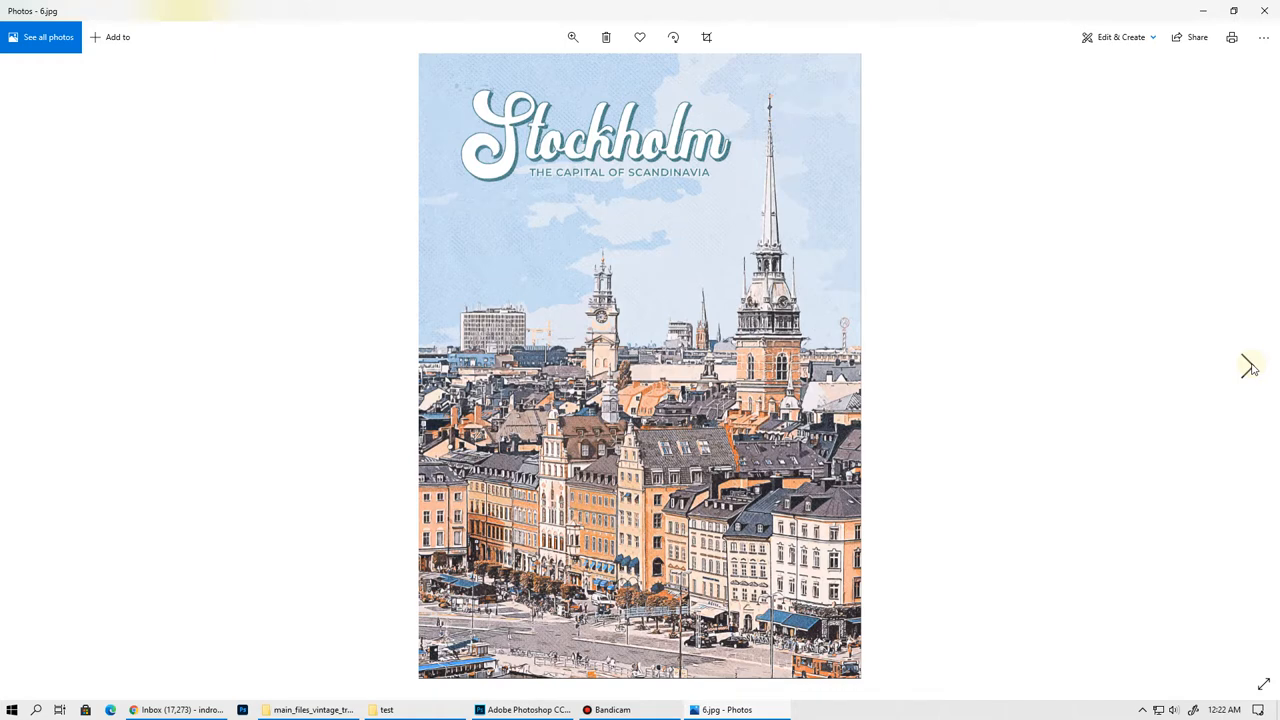
{"action": "left_click", "coordinate": [1249, 365]}
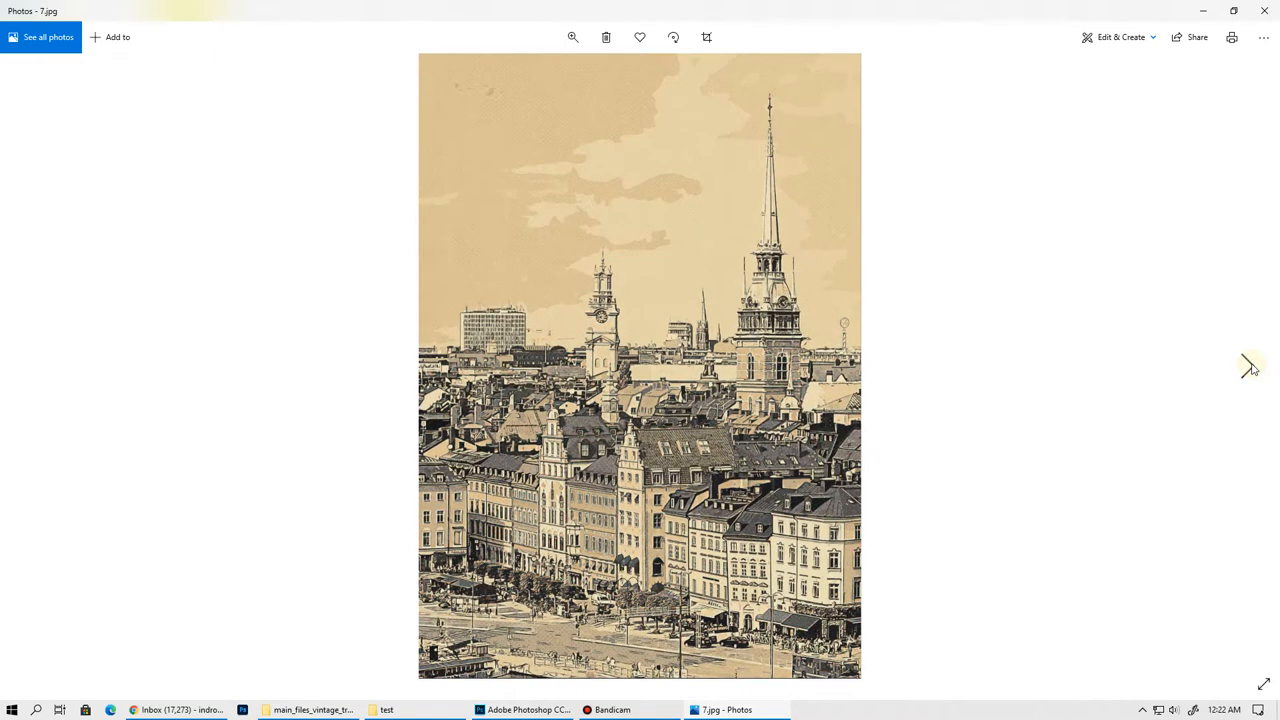
{"action": "left_click", "coordinate": [1249, 365]}
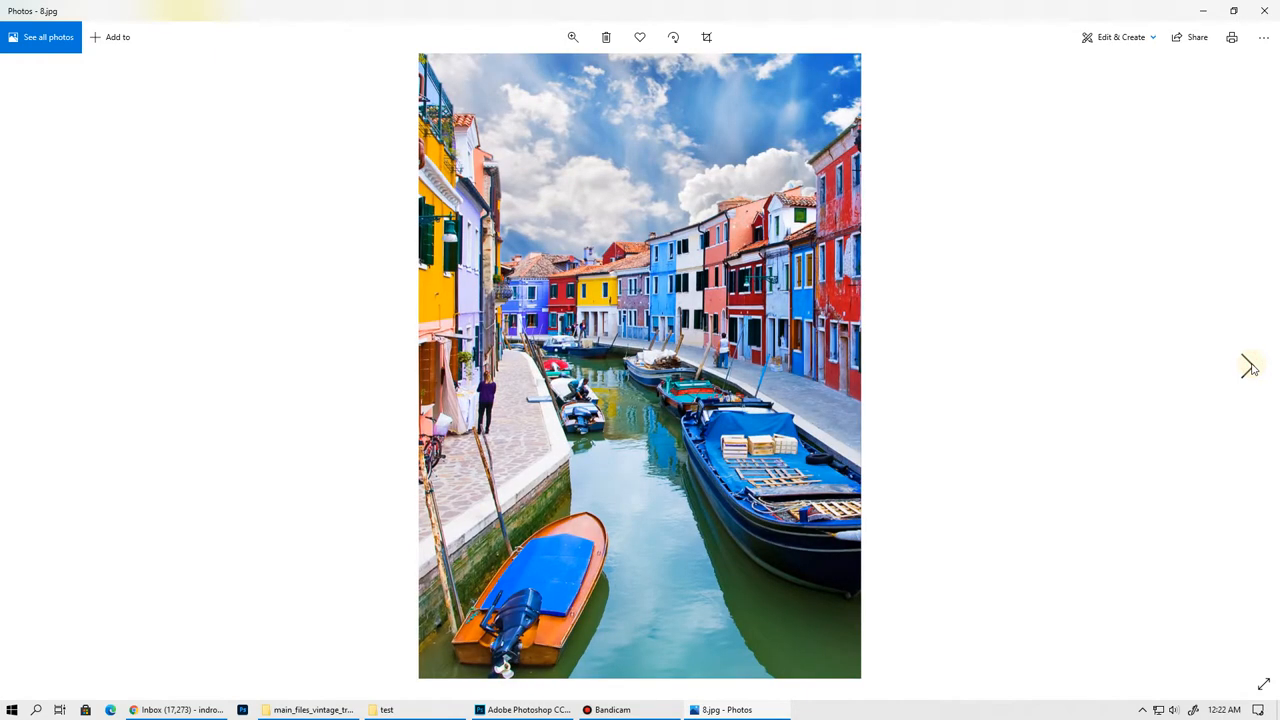
View the Burano poster, the palace photo and its stylised version, and the Venice poster
{"action": "left_click", "coordinate": [1249, 365]}
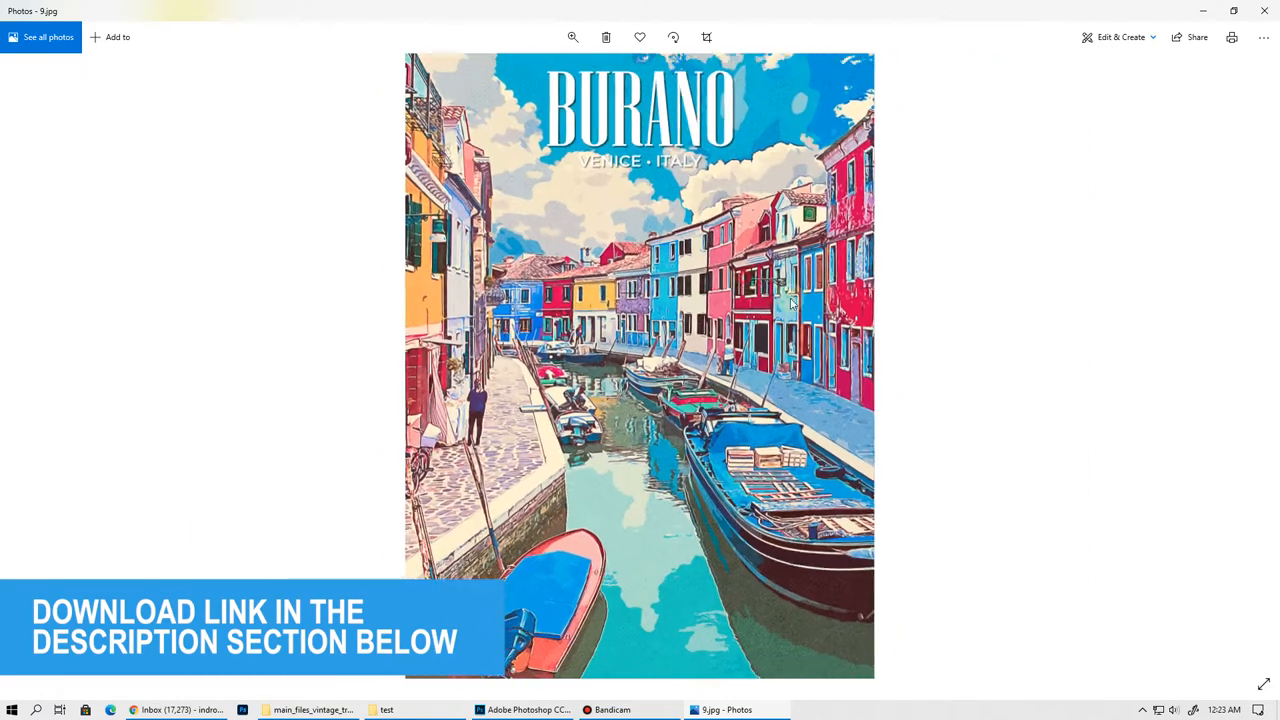
{"action": "left_click", "coordinate": [1247, 366]}
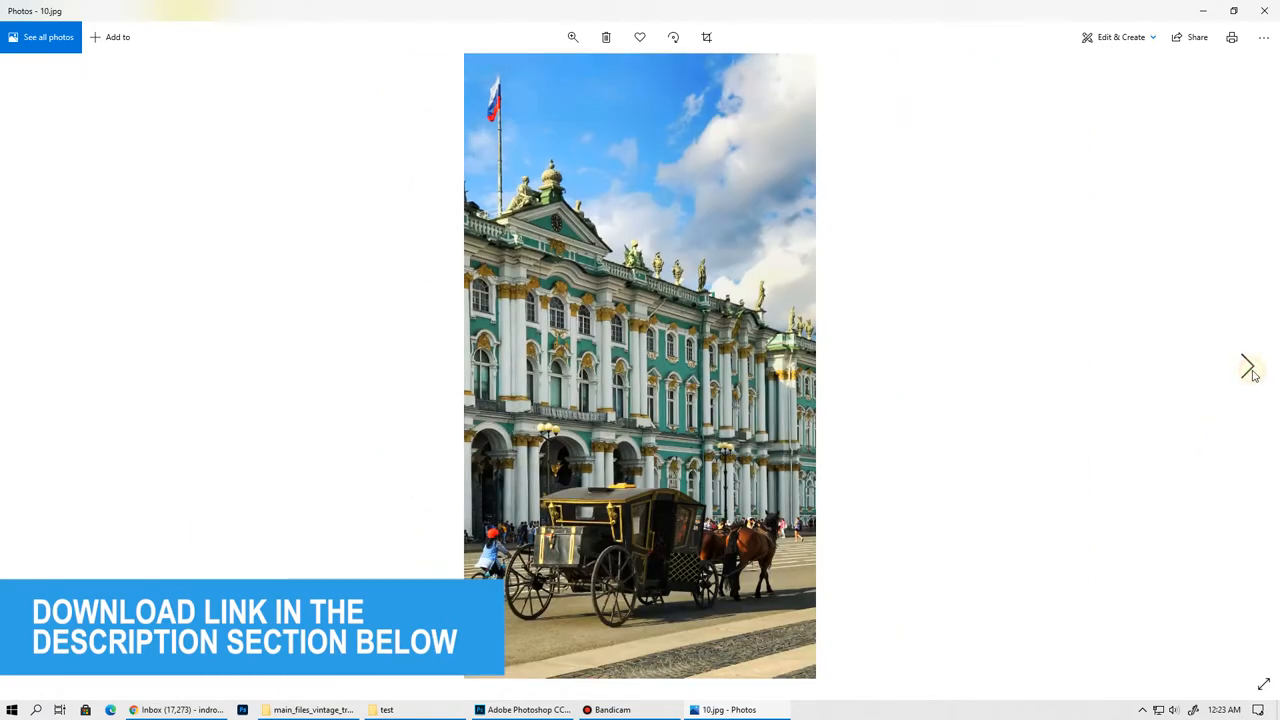
{"action": "left_click", "coordinate": [1247, 366]}
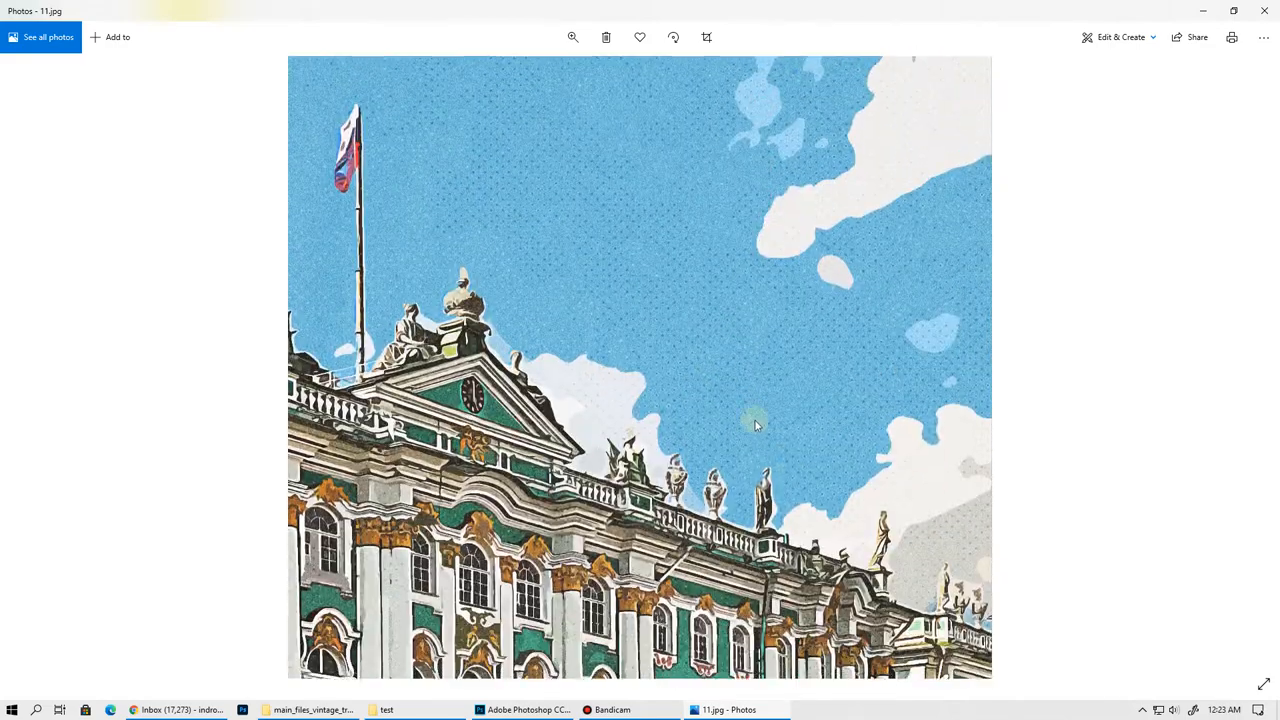
{"action": "scroll", "scroll_direction": "down", "scroll_amount": 3}
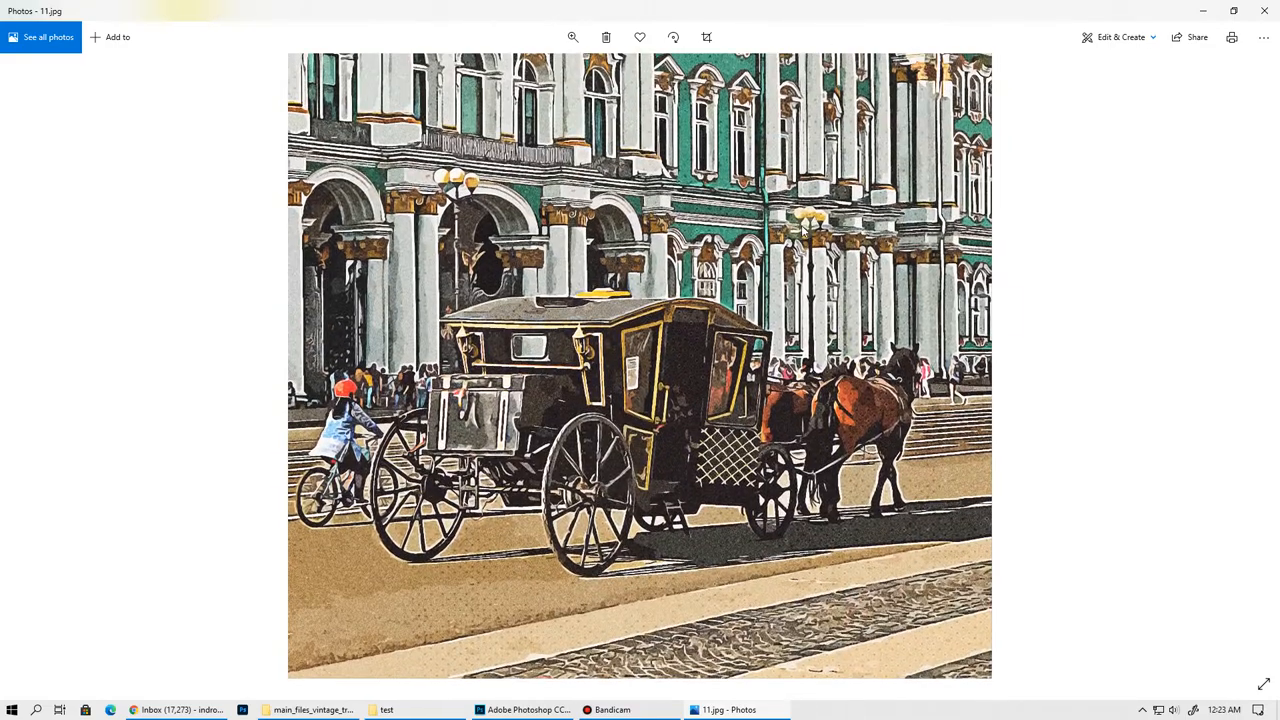
{"action": "left_click", "coordinate": [1249, 363]}
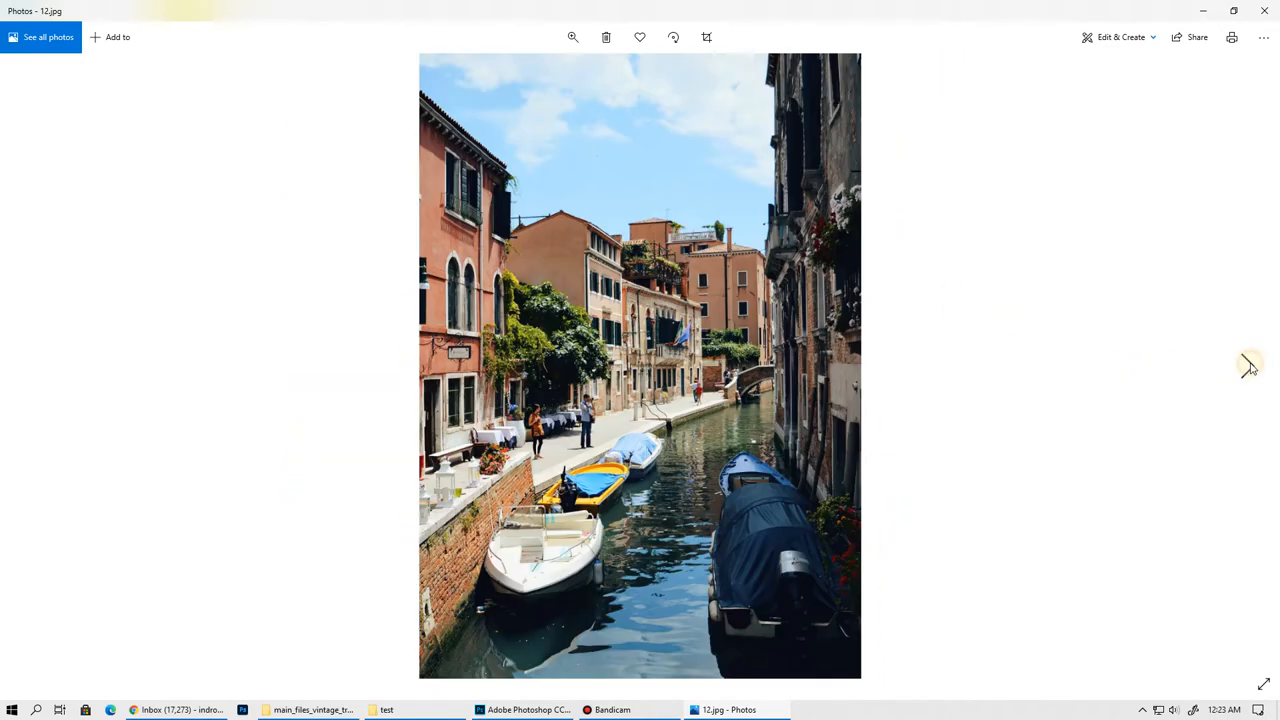
{"action": "left_click", "coordinate": [1248, 362]}
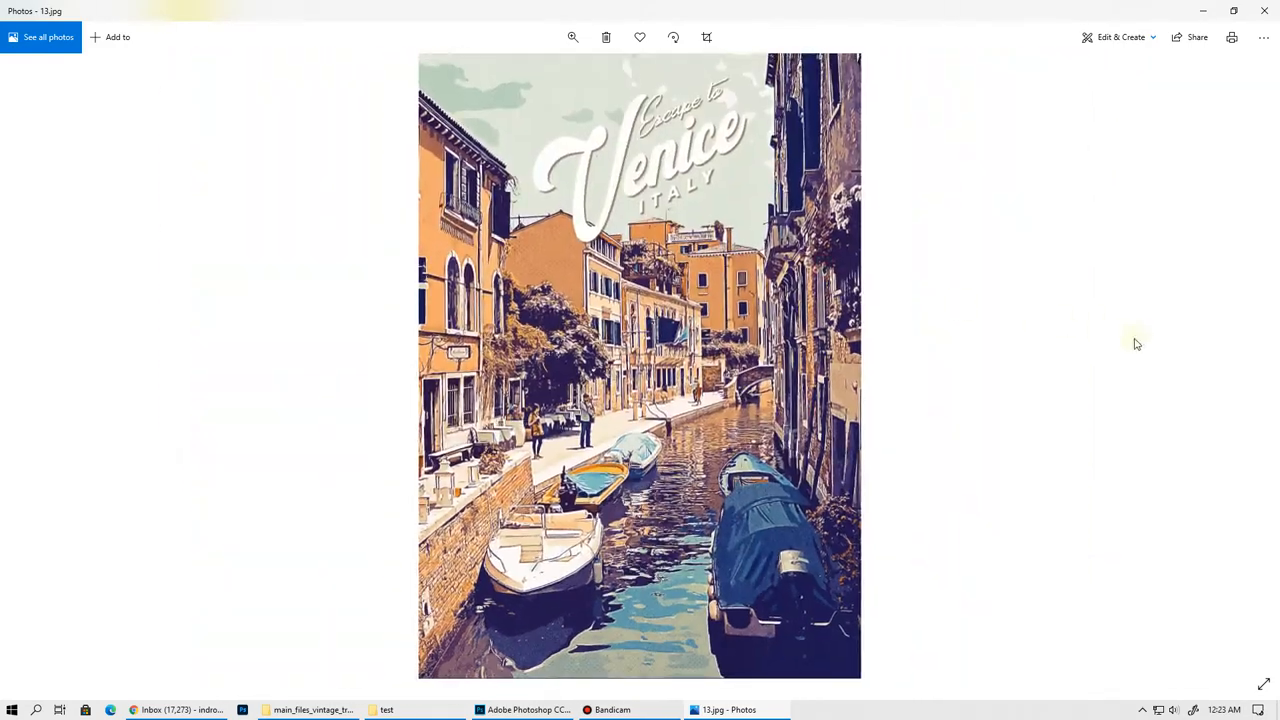
View the Havana street photos and poster, the New York poster, and the remaining samples
{"action": "left_click", "coordinate": [1247, 365]}
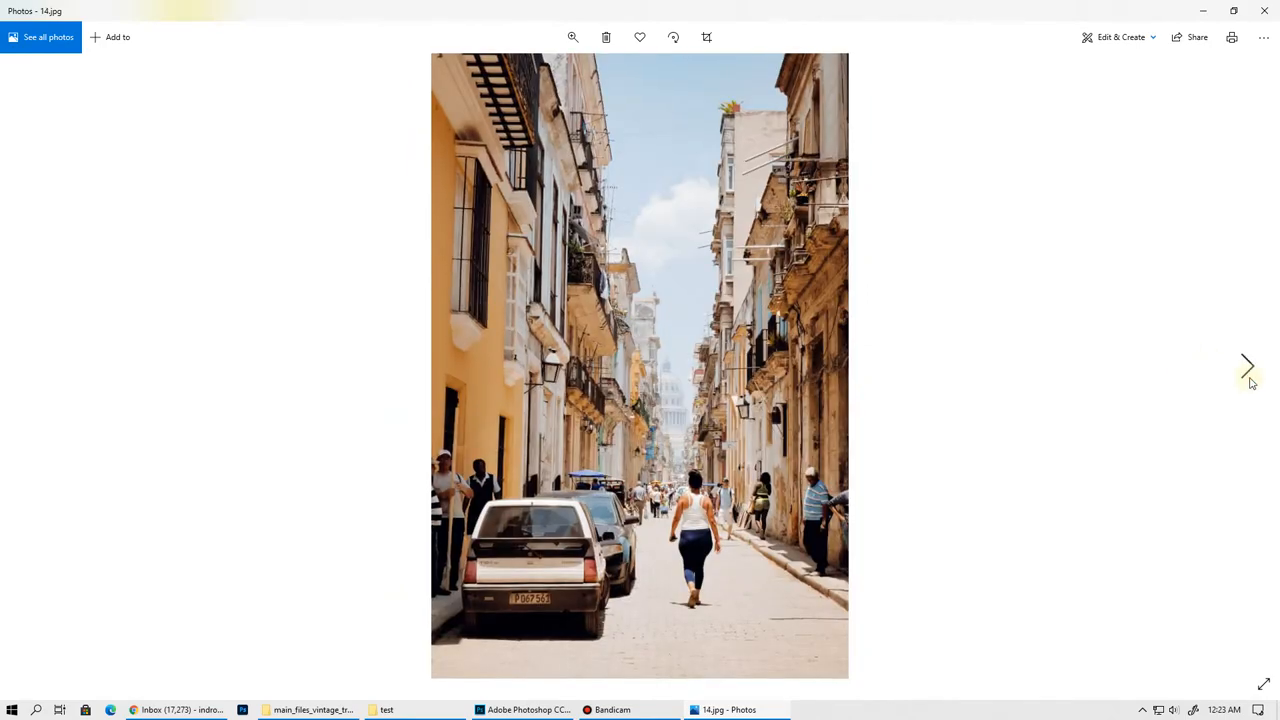
{"action": "left_click", "coordinate": [1247, 365]}
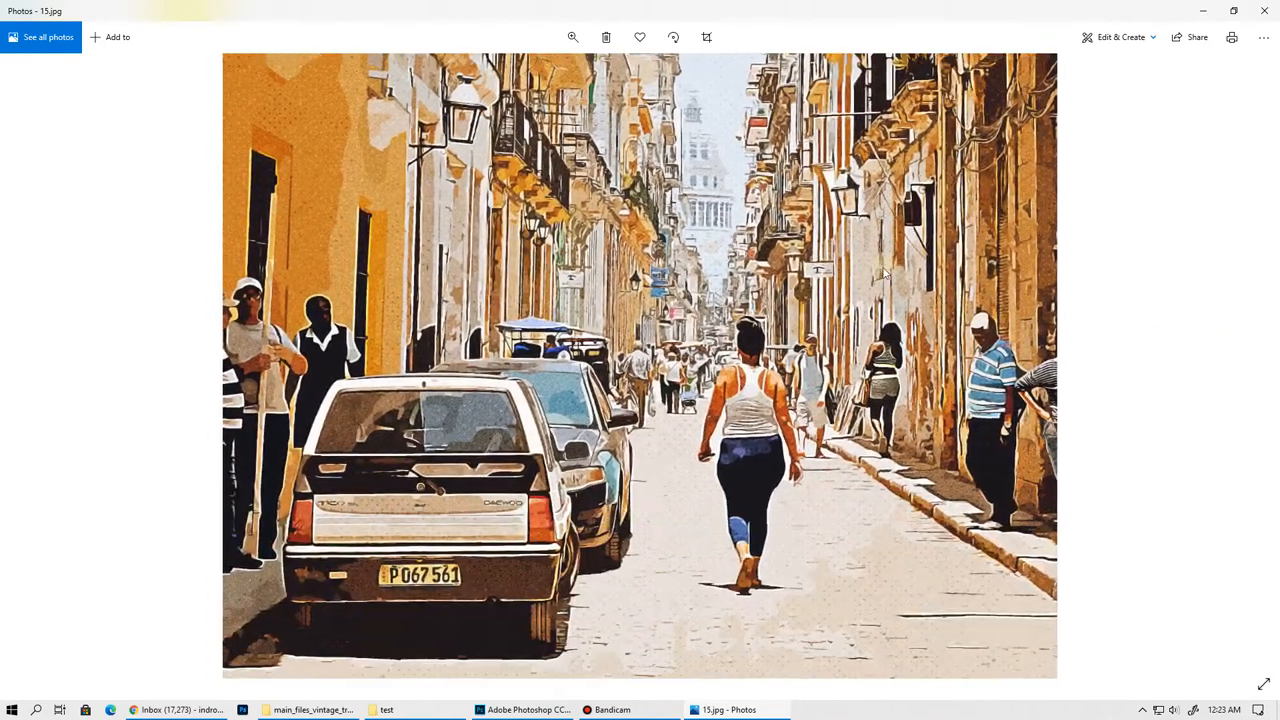
{"action": "left_click", "coordinate": [1247, 365]}
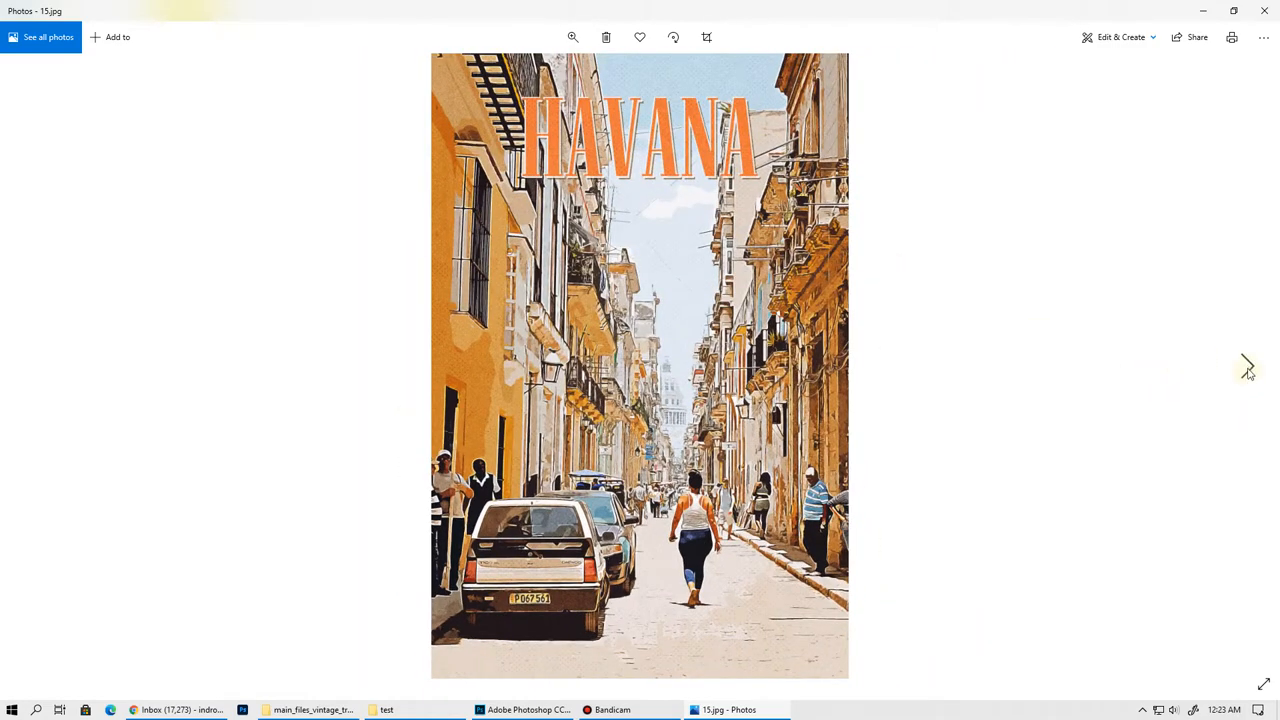
{"action": "left_click", "coordinate": [1247, 365]}
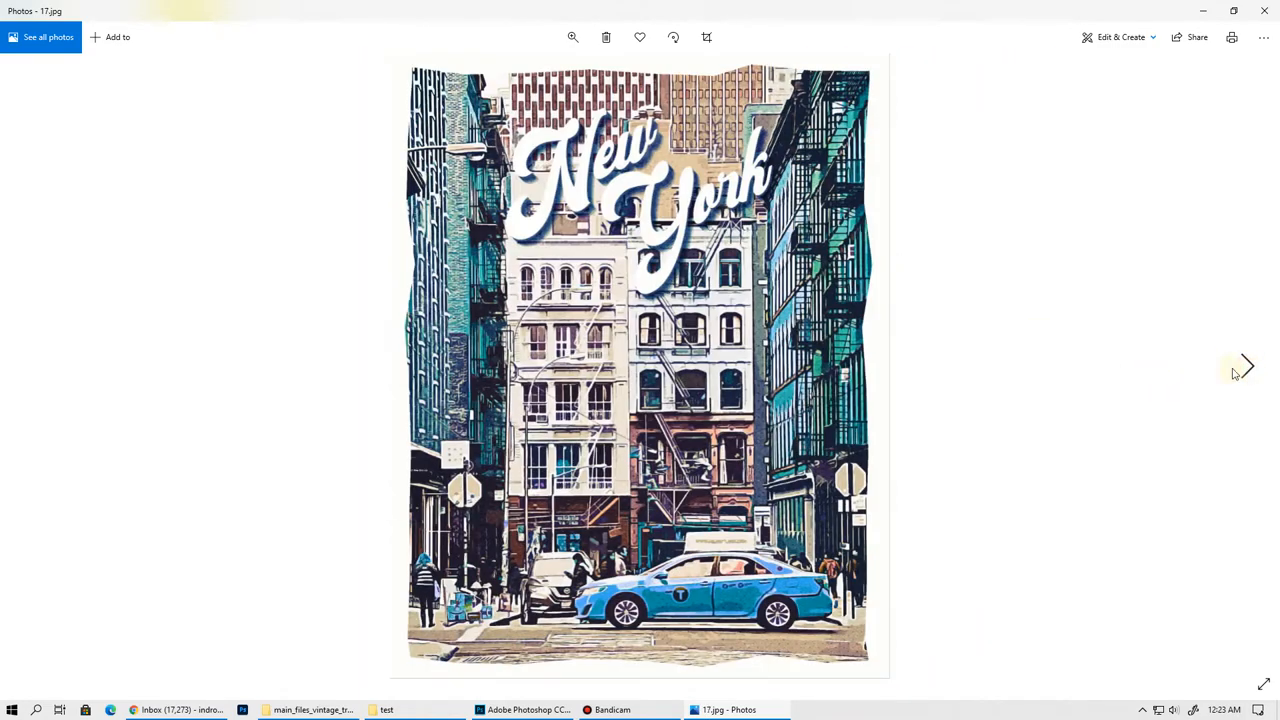
{"action": "left_click", "coordinate": [573, 37]}
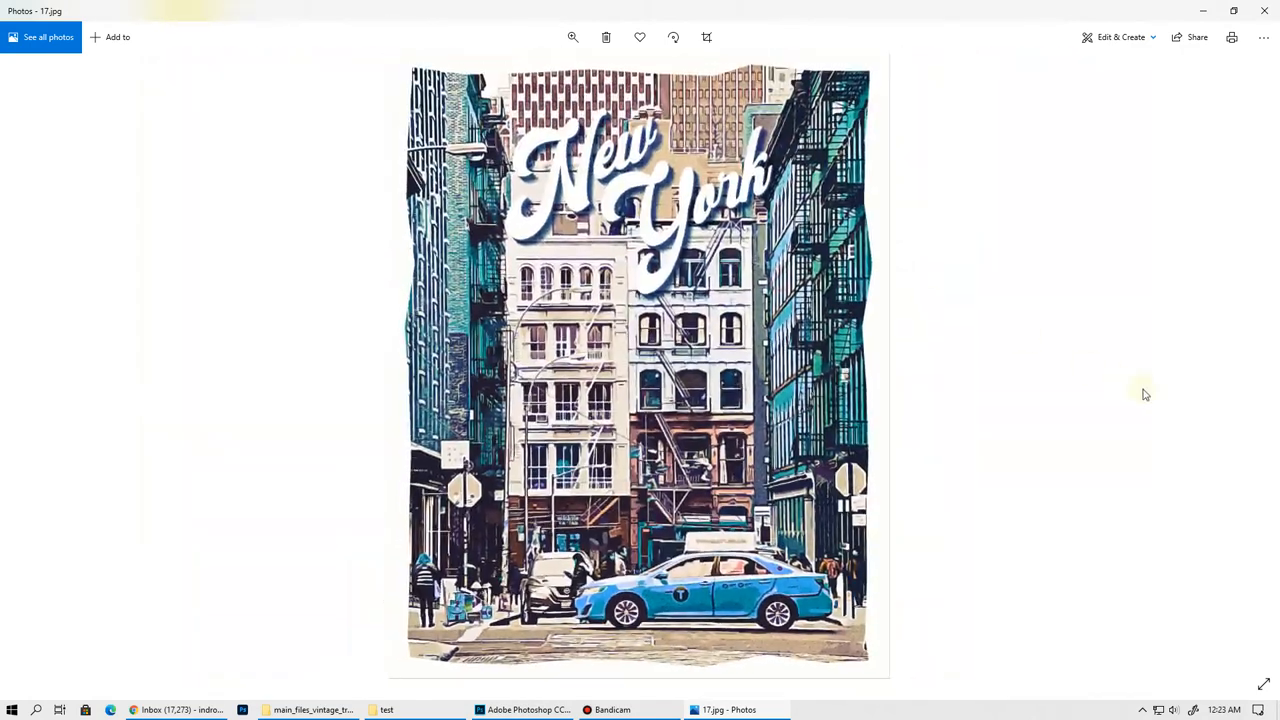
{"action": "left_click", "coordinate": [1247, 366]}
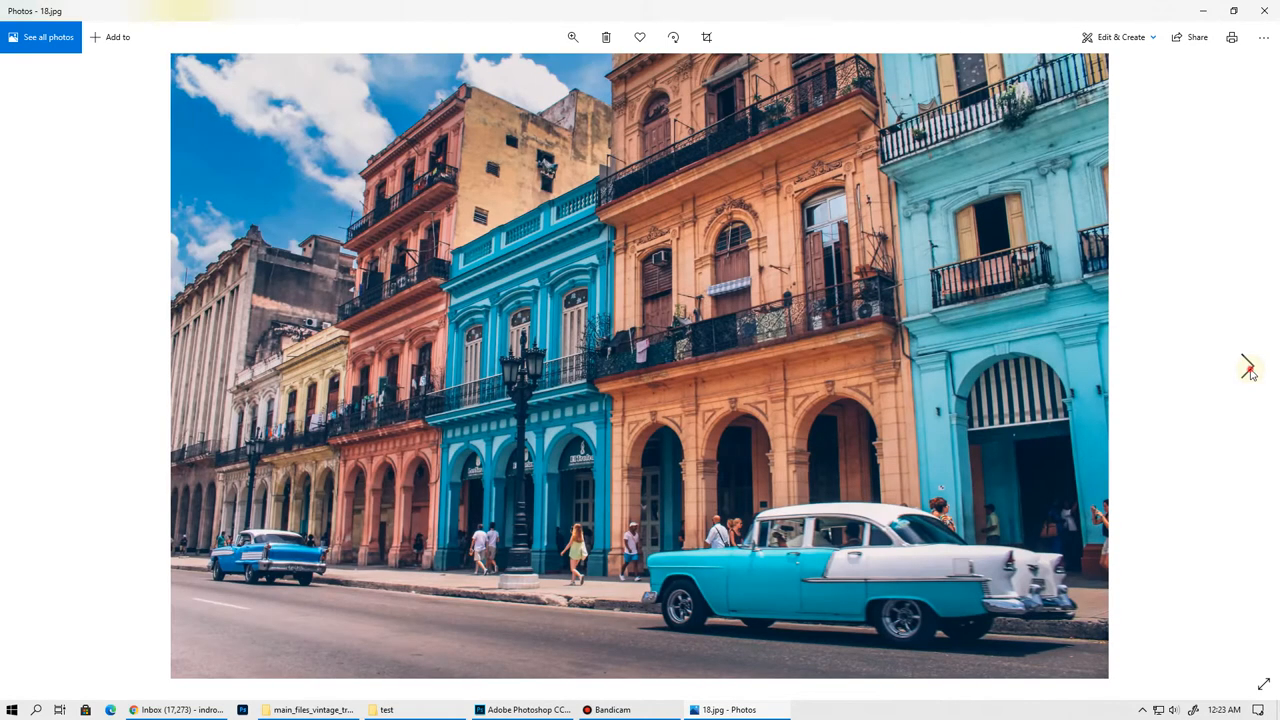
{"action": "left_click", "coordinate": [1247, 366]}
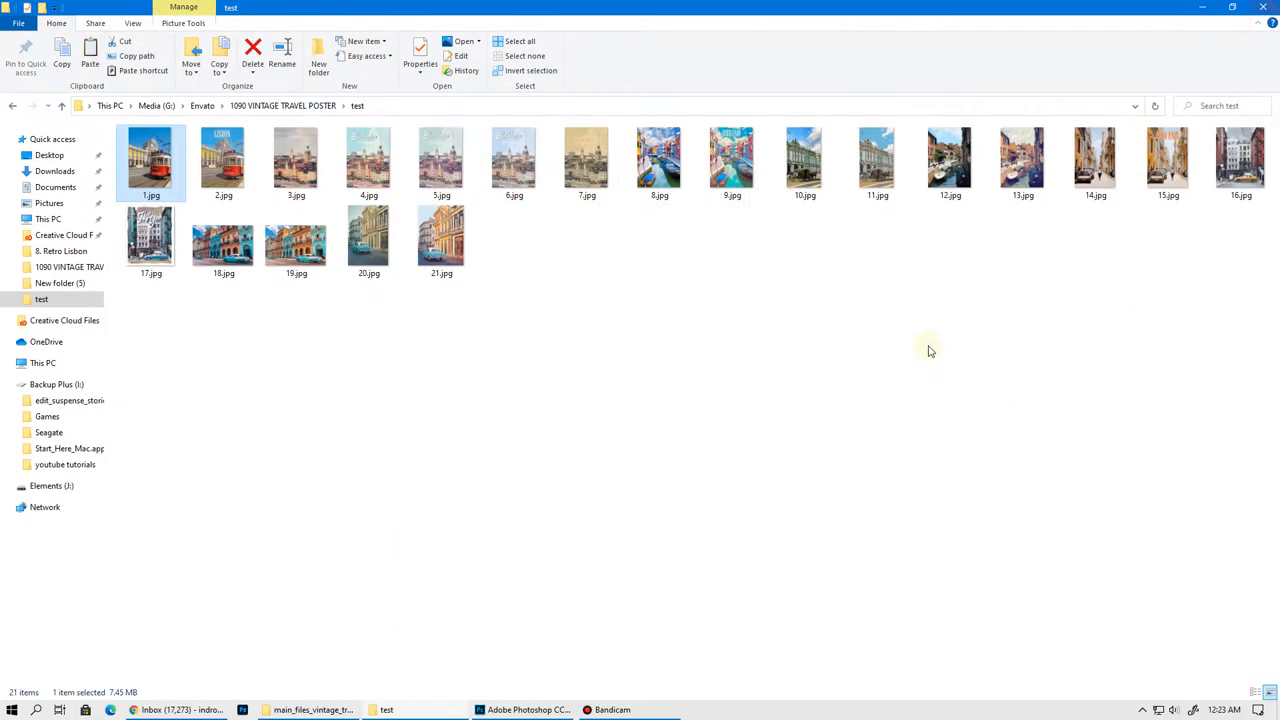
Select the original tram photo 1.jpg and open it in Photoshop
{"action": "left_click", "coordinate": [520, 709]}
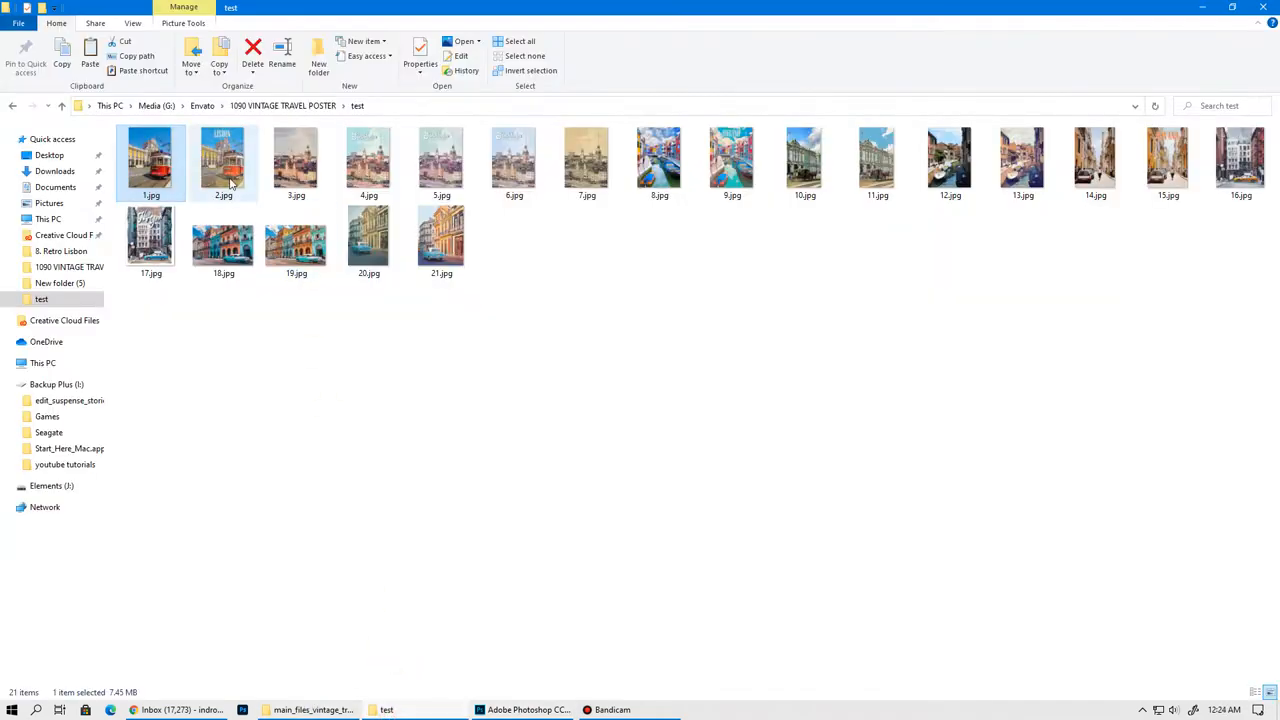
{"action": "left_click", "coordinate": [527, 710]}
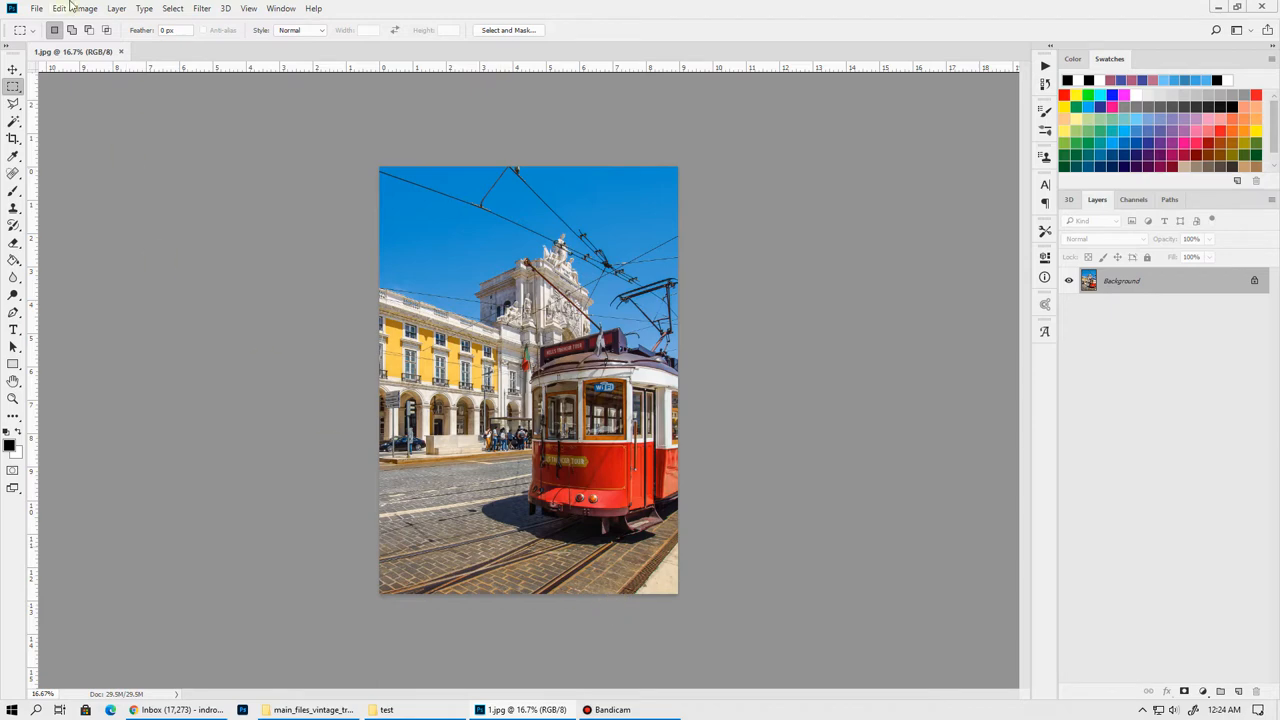
Load the Vintage Travel Poster pattern and action files from install_files_inside
{"action": "left_click", "coordinate": [37, 8]}
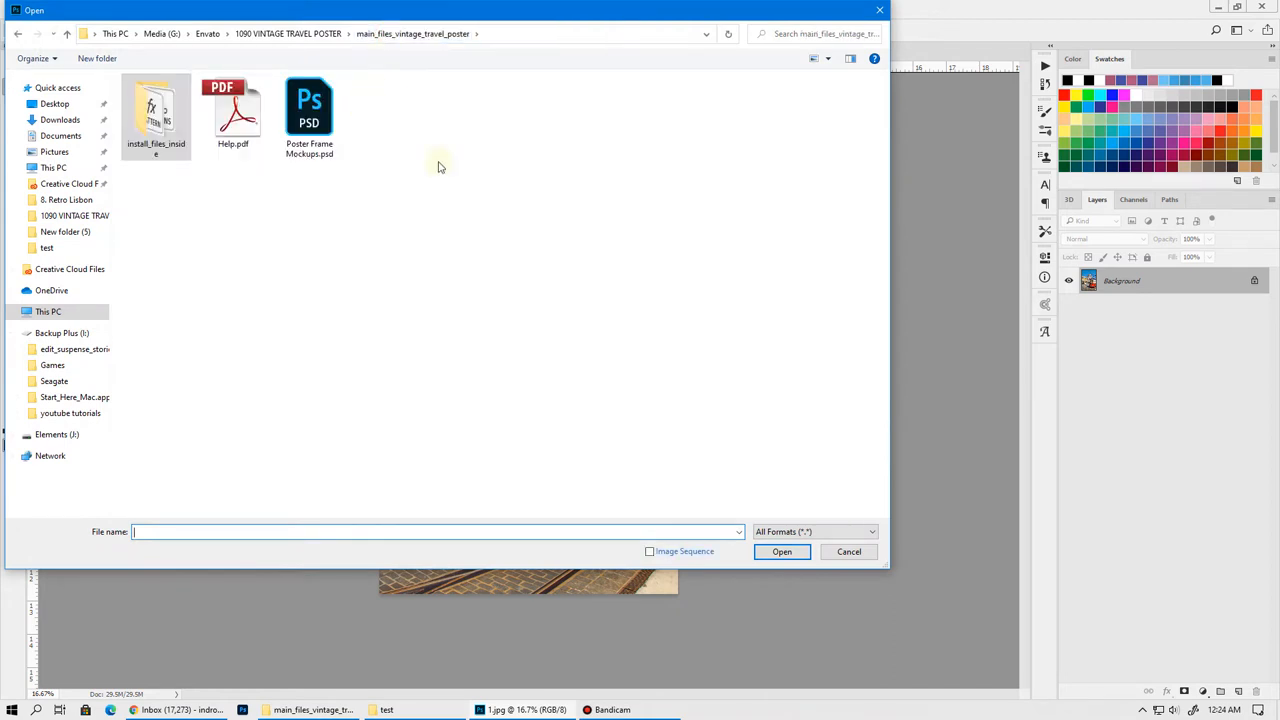
{"action": "mouse_move", "coordinate": [163, 160]}
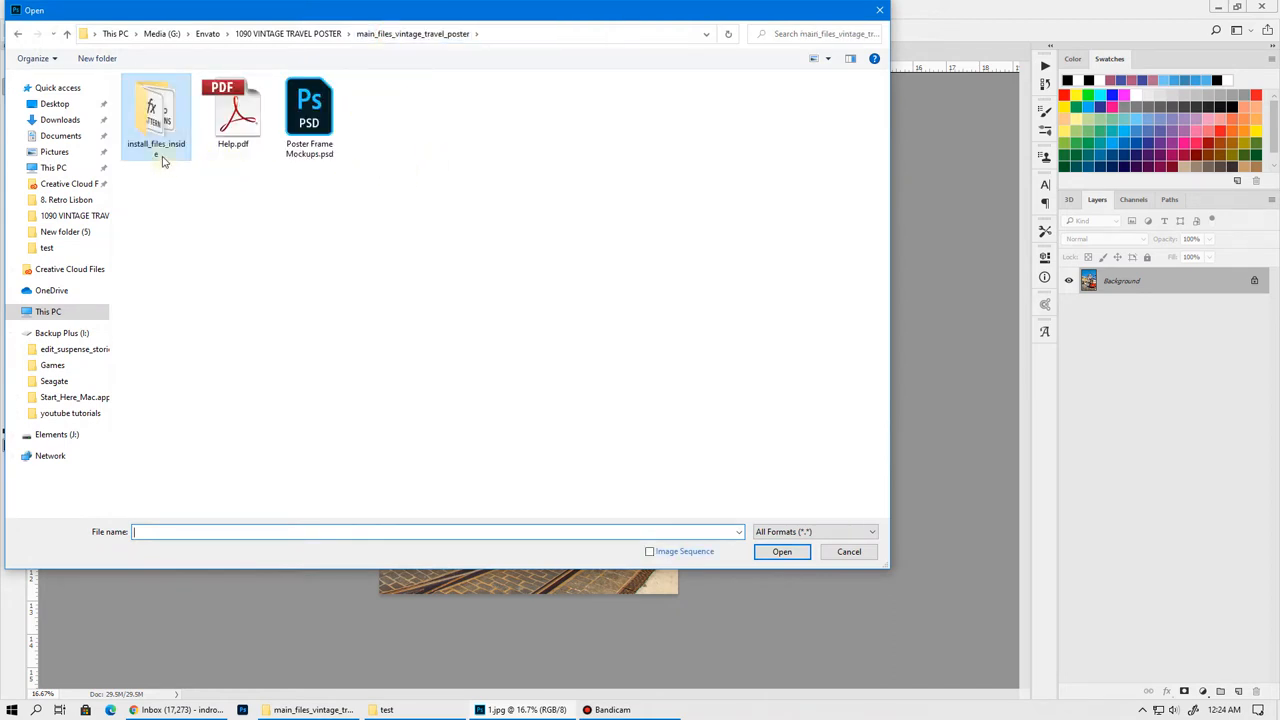
{"action": "double_click", "coordinate": [156, 110]}
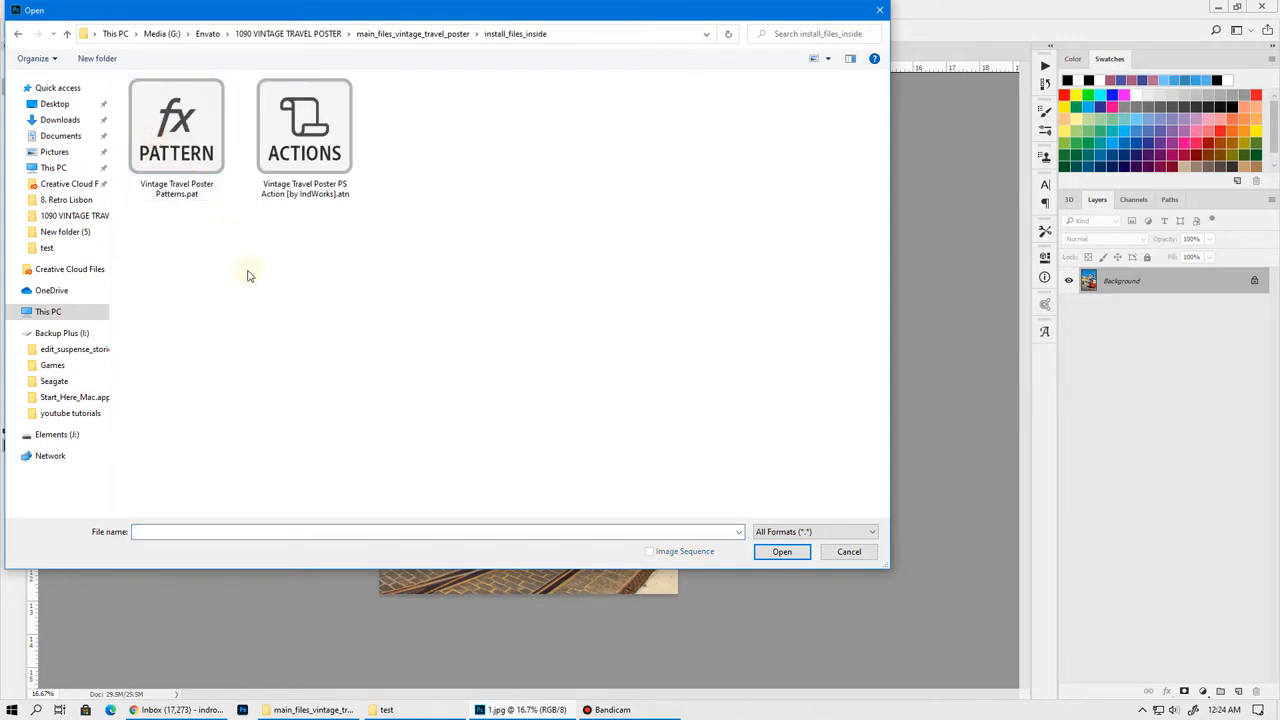
{"action": "left_click", "coordinate": [304, 130]}
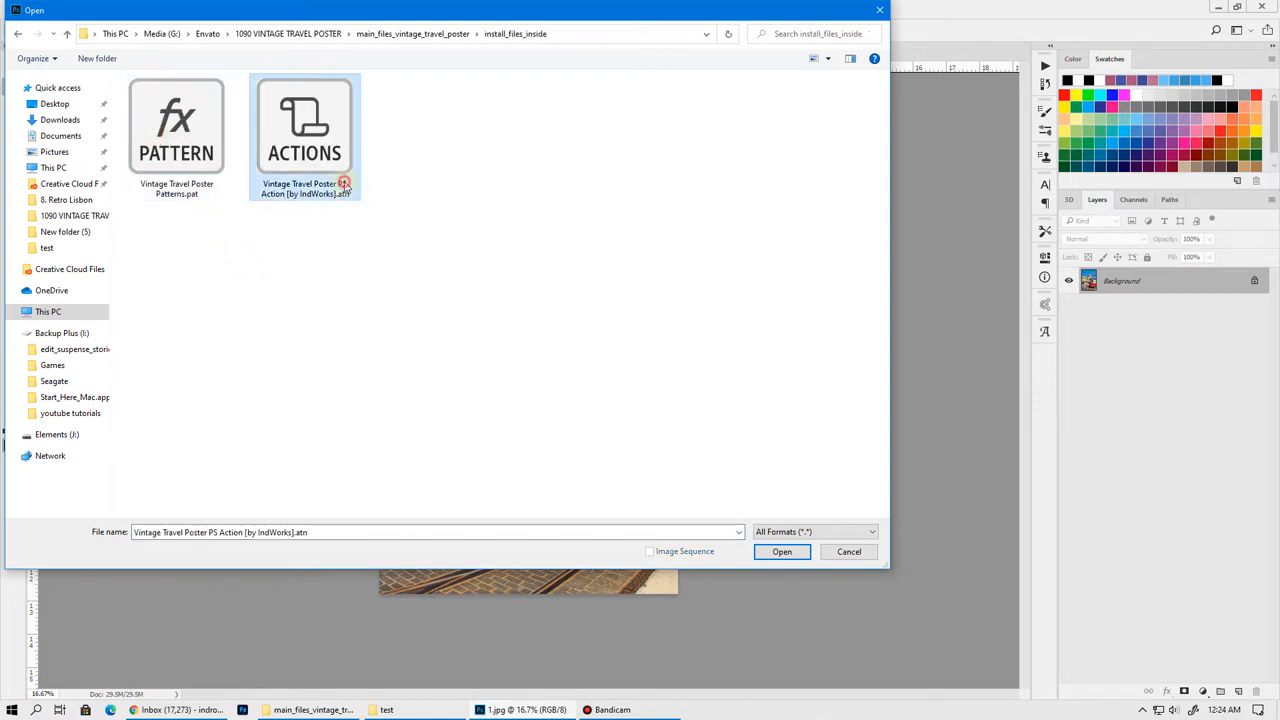
{"action": "left_click", "coordinate": [177, 125]}
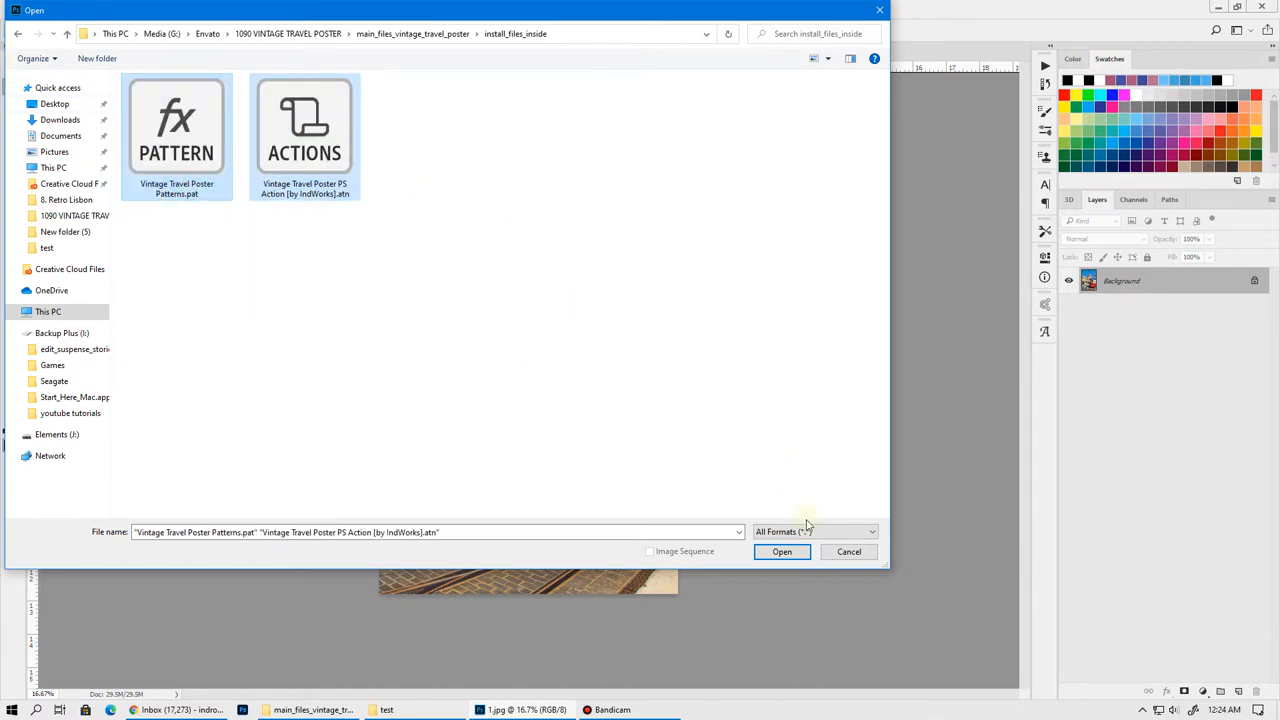
{"action": "left_click", "coordinate": [782, 551]}
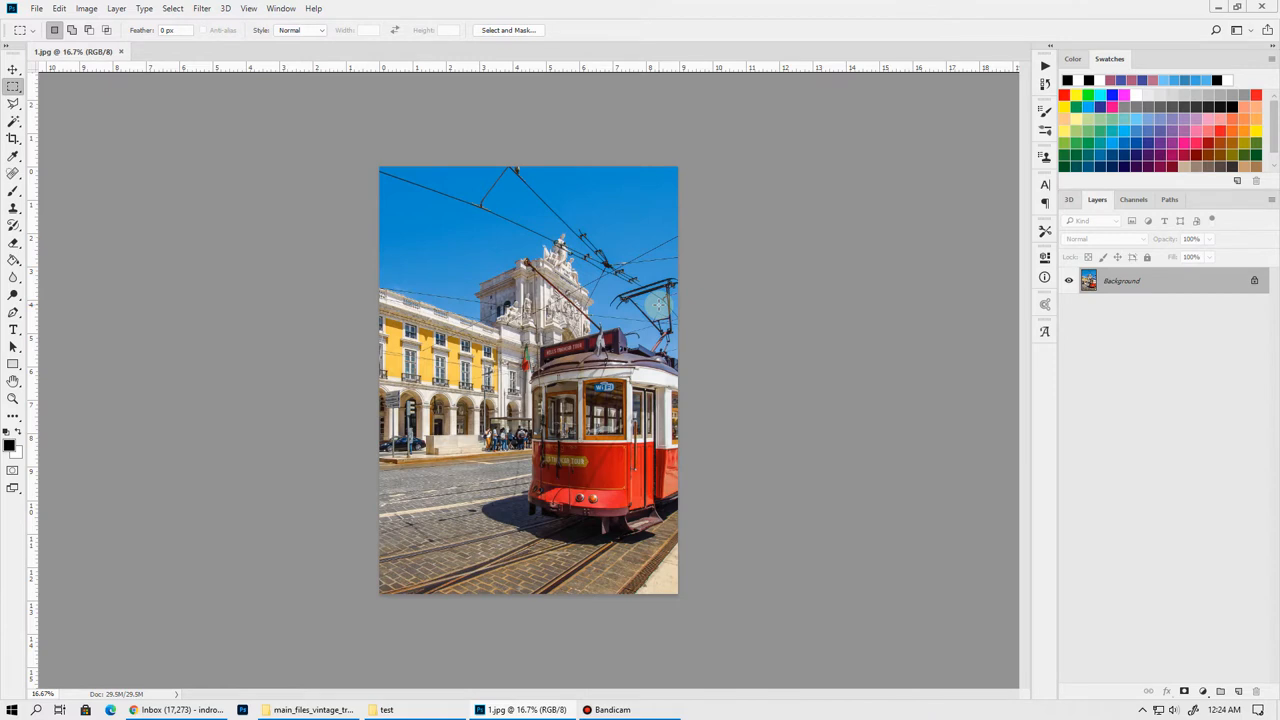
Show the Actions panel with the Vintage Travel Poster action and confirm RGB Color mode
{"action": "left_click", "coordinate": [281, 8]}
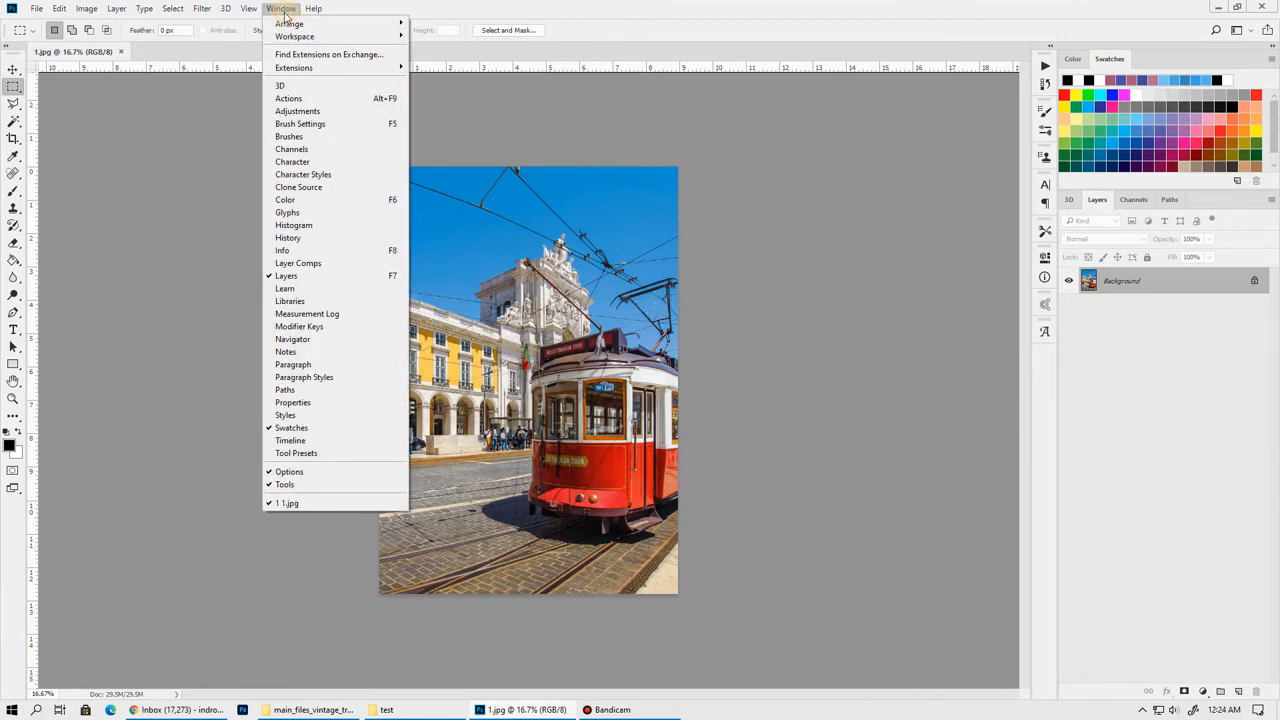
{"action": "left_click", "coordinate": [288, 98]}
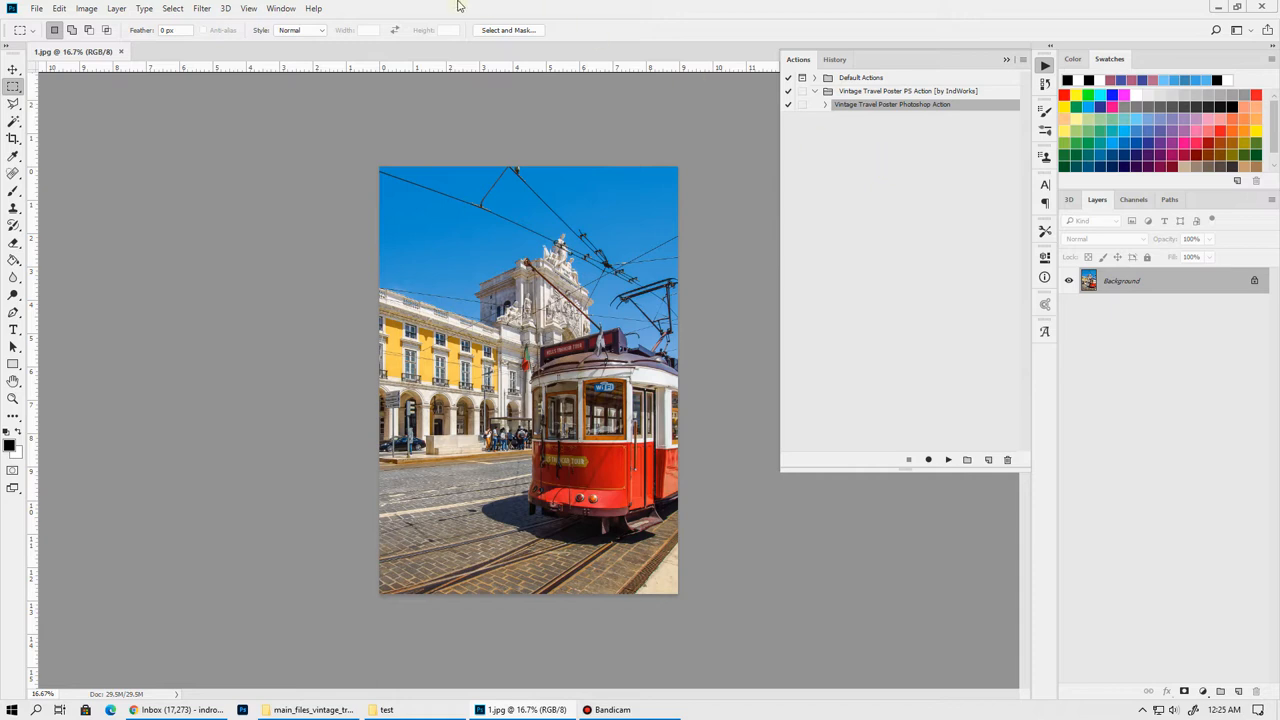
{"action": "left_click", "coordinate": [86, 8]}
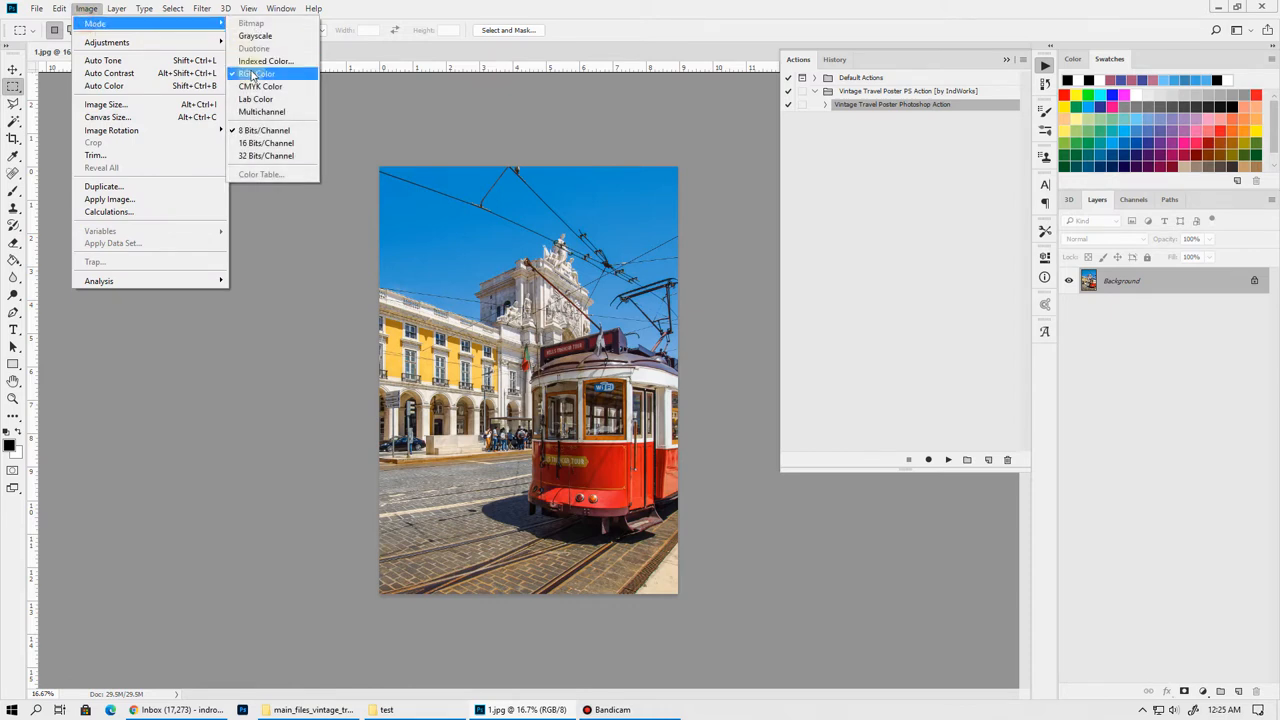
{"action": "mouse_move", "coordinate": [264, 130]}
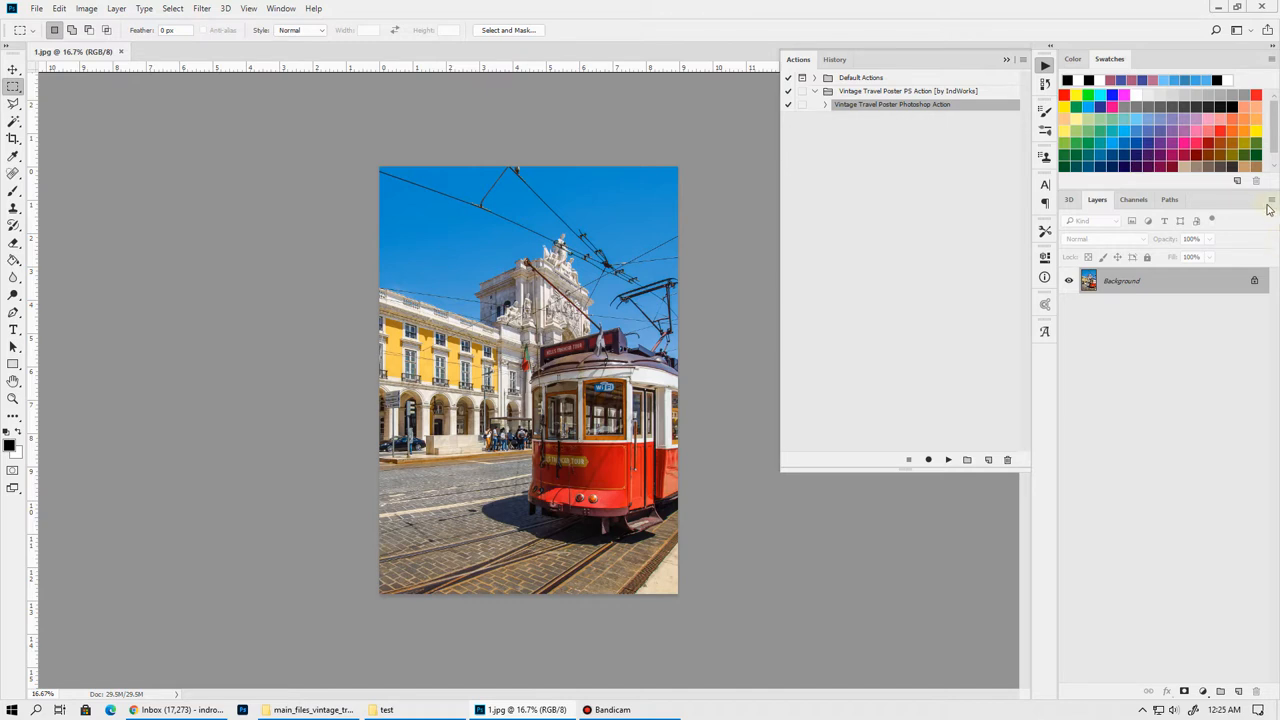
{"action": "left_click", "coordinate": [1272, 199]}
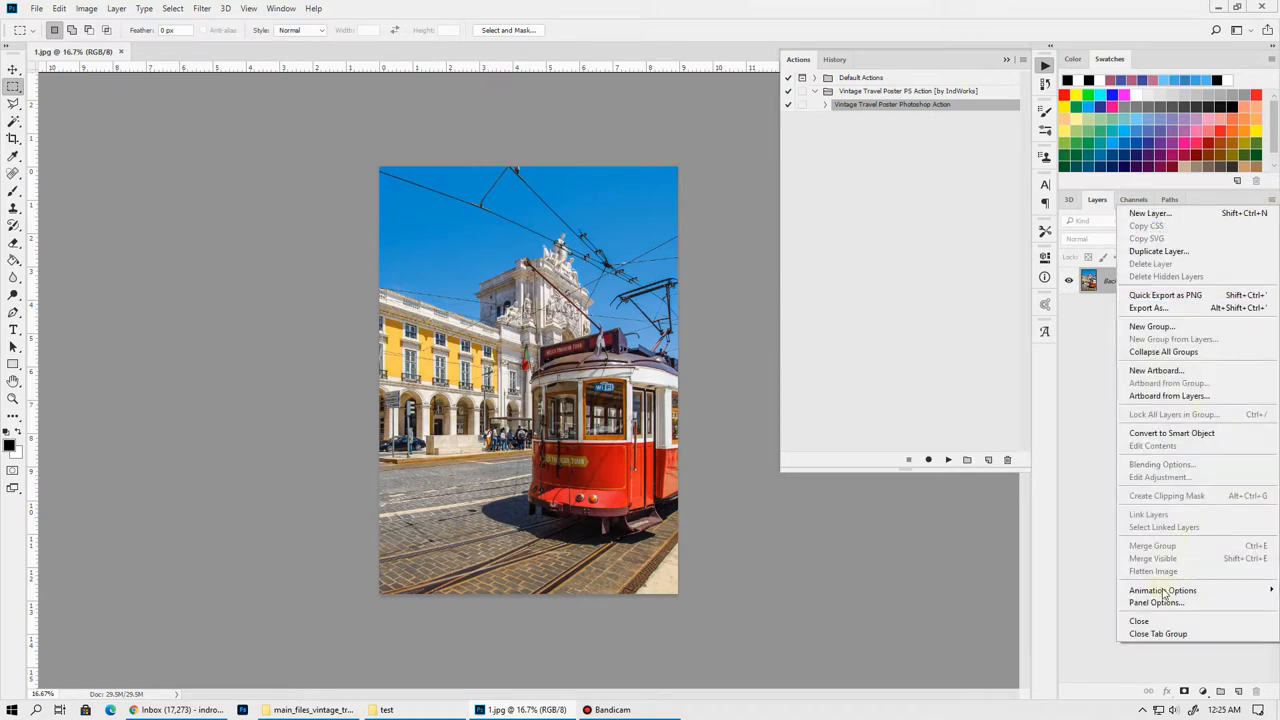
{"action": "left_click", "coordinate": [1157, 602]}
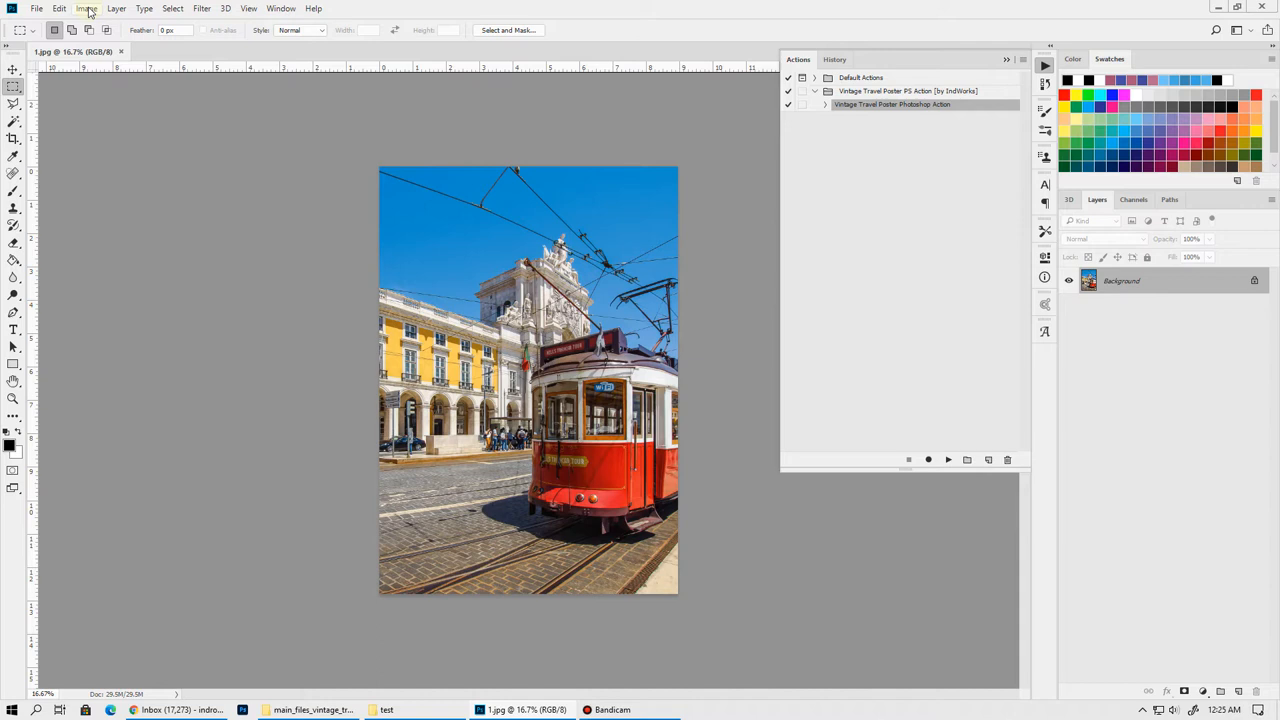
{"action": "left_click", "coordinate": [86, 8]}
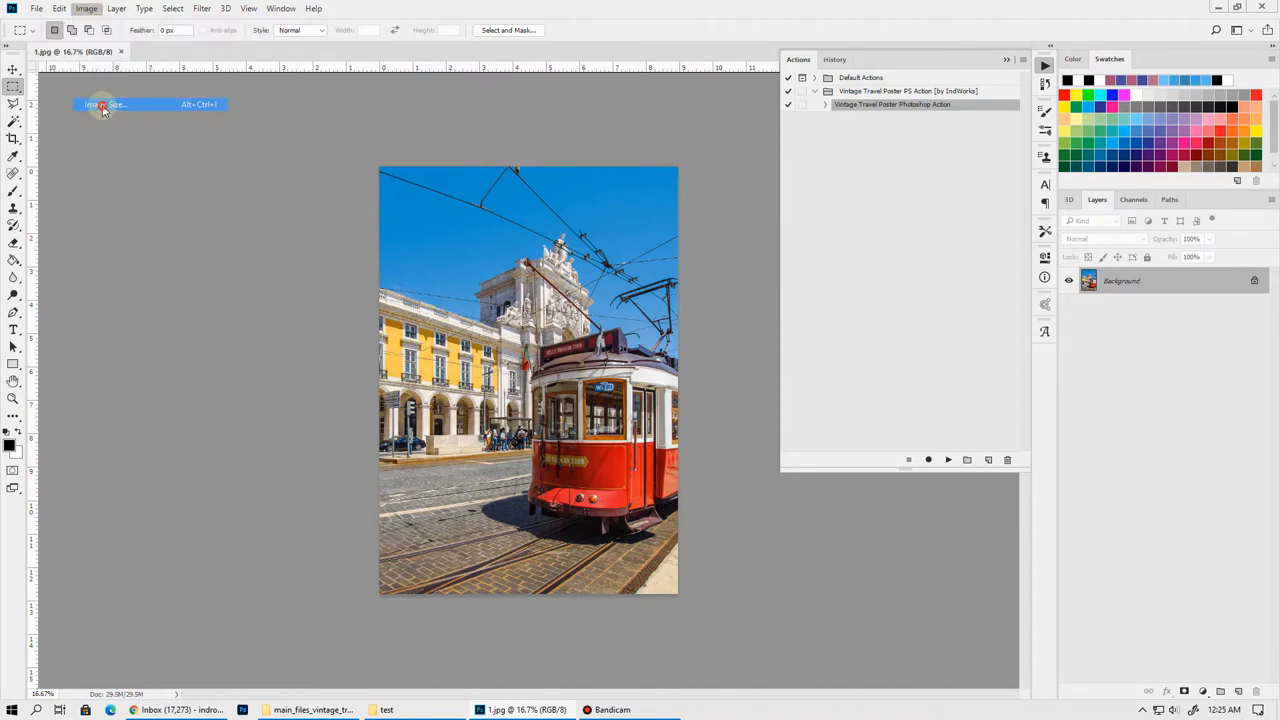
{"action": "left_click", "coordinate": [105, 104]}
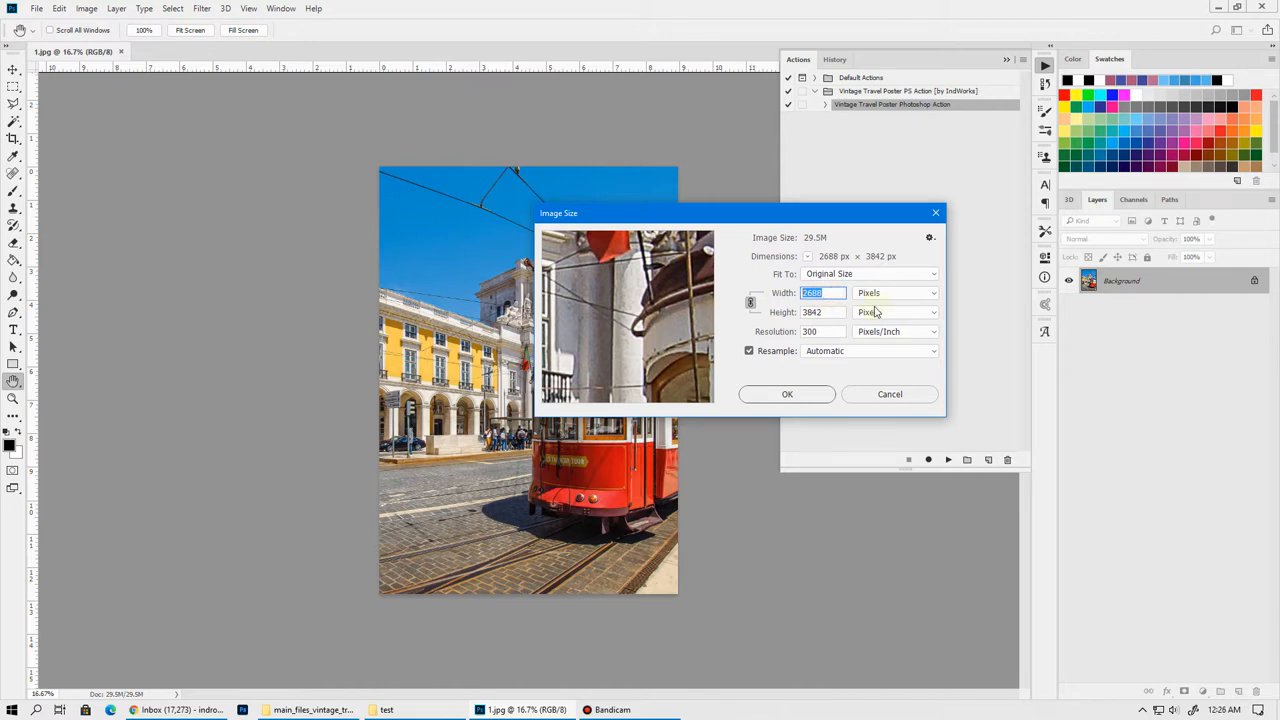
{"action": "mouse_move", "coordinate": [863, 232]}
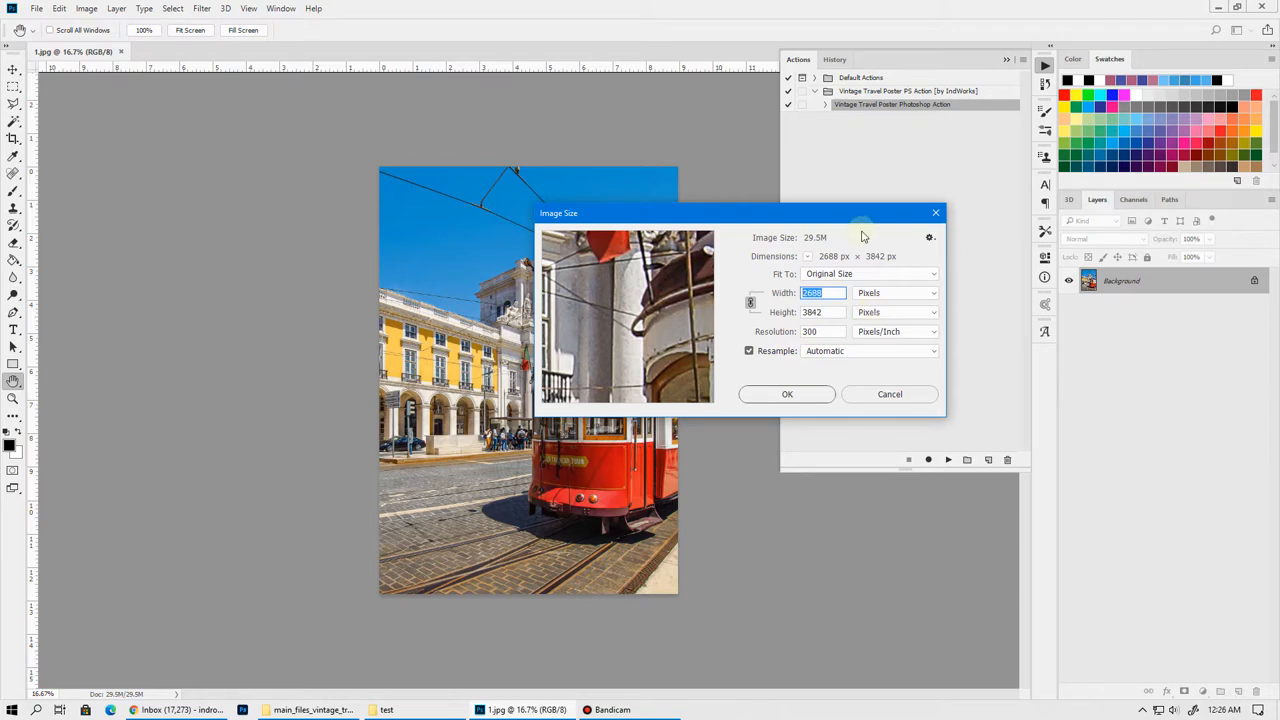
{"action": "left_click", "coordinate": [889, 393]}
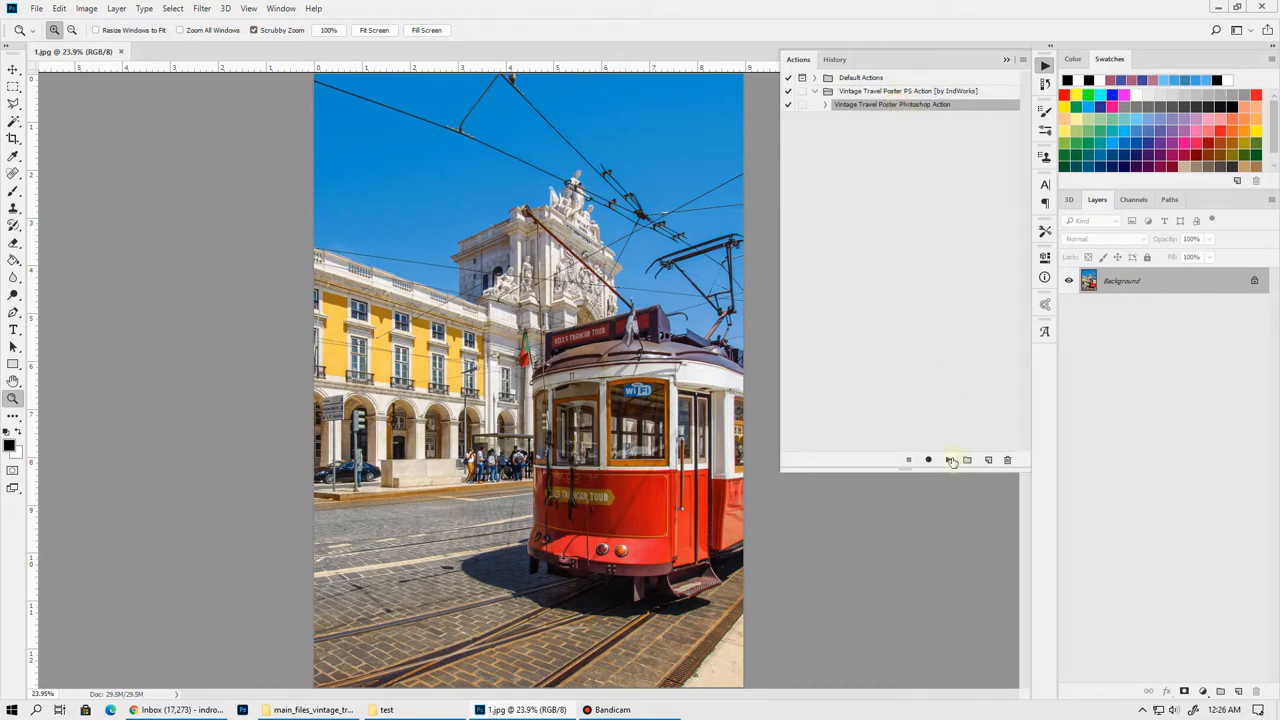
Play the Vintage Travel Poster action to turn the tram photo into an illustrated poster
{"action": "left_click", "coordinate": [950, 459]}
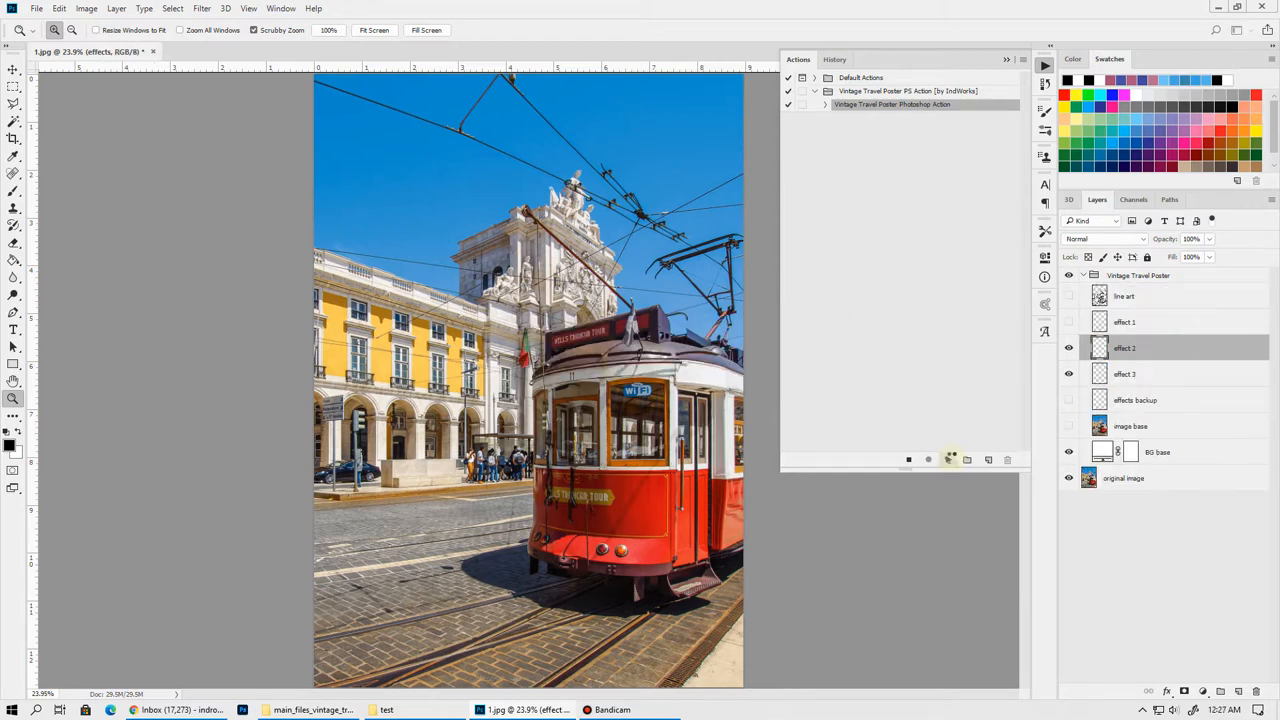
{"action": "left_click", "coordinate": [928, 459]}
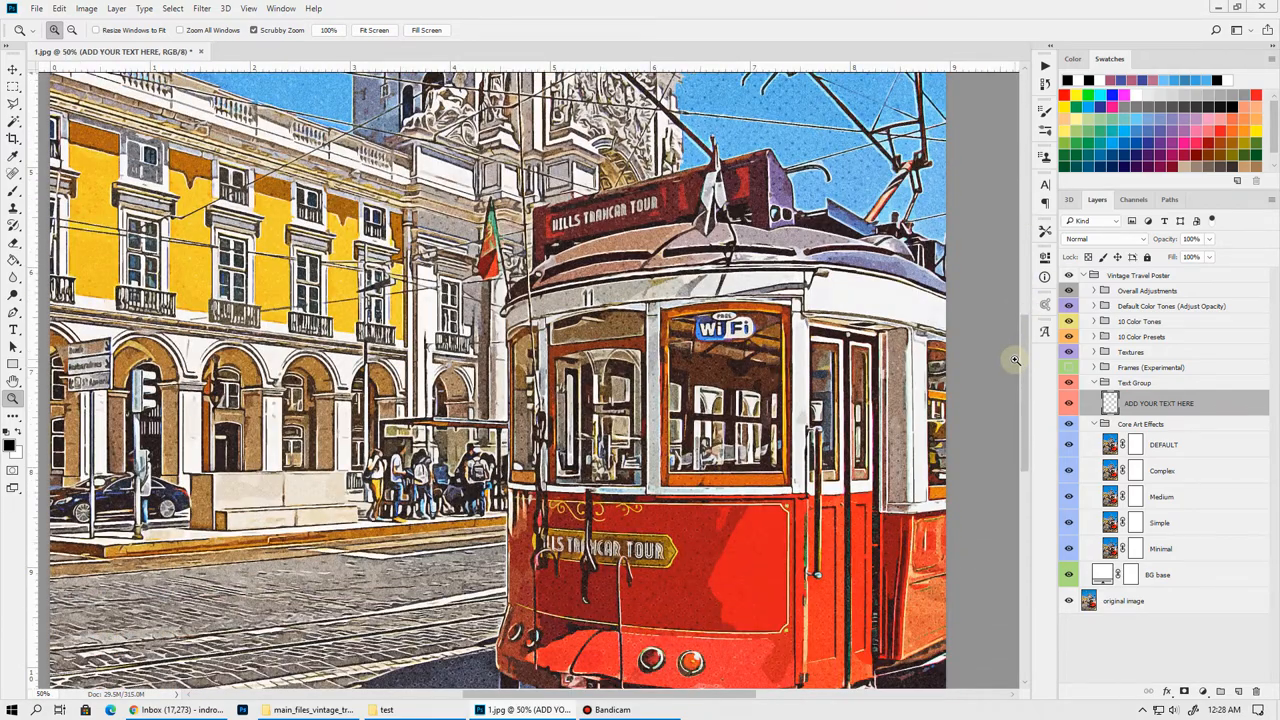
{"action": "scroll", "scroll_direction": "down", "scroll_amount": 3}
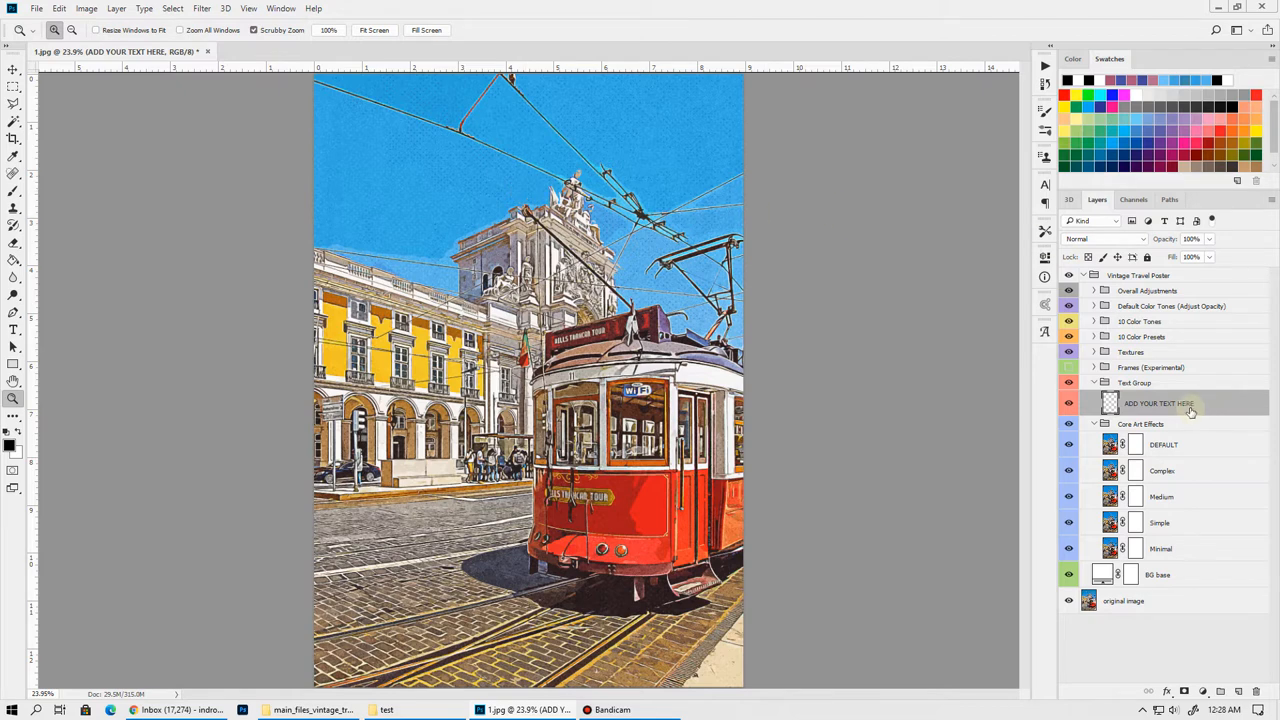
{"action": "mouse_move", "coordinate": [1189, 405]}
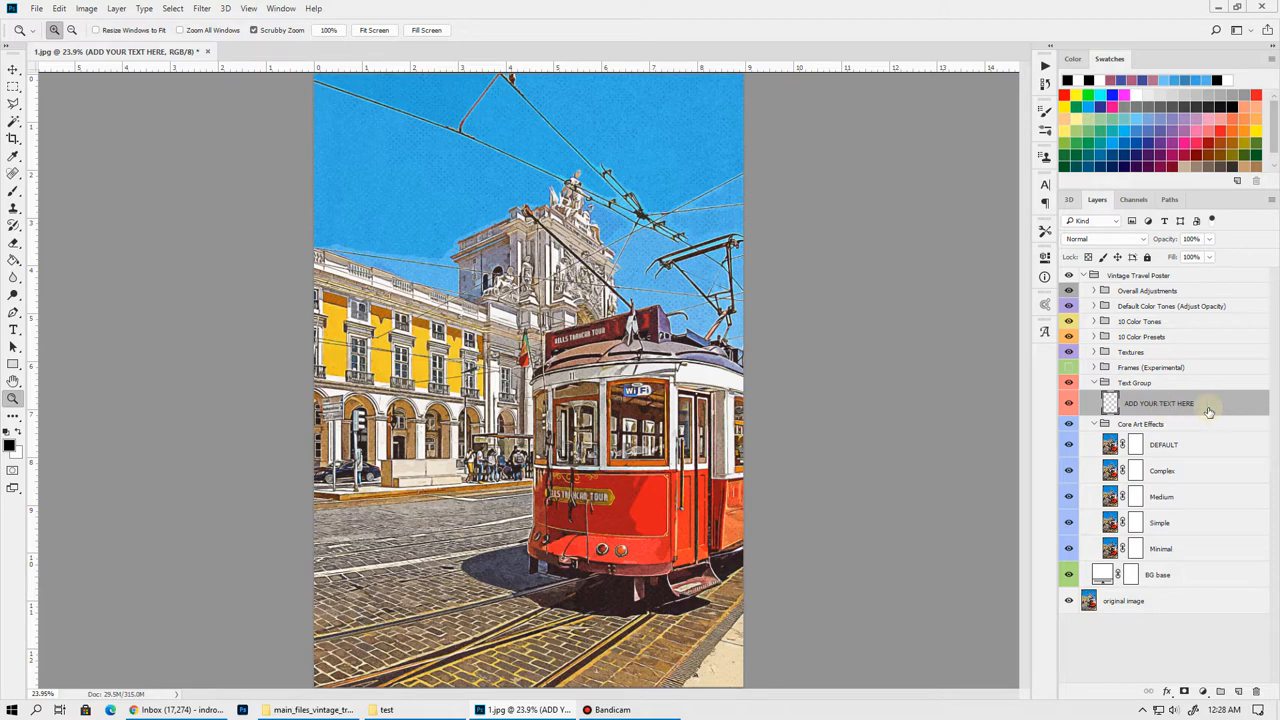
Retype the placeholder title as white LISBON and give it a drop shadow
{"action": "left_click", "coordinate": [13, 330]}
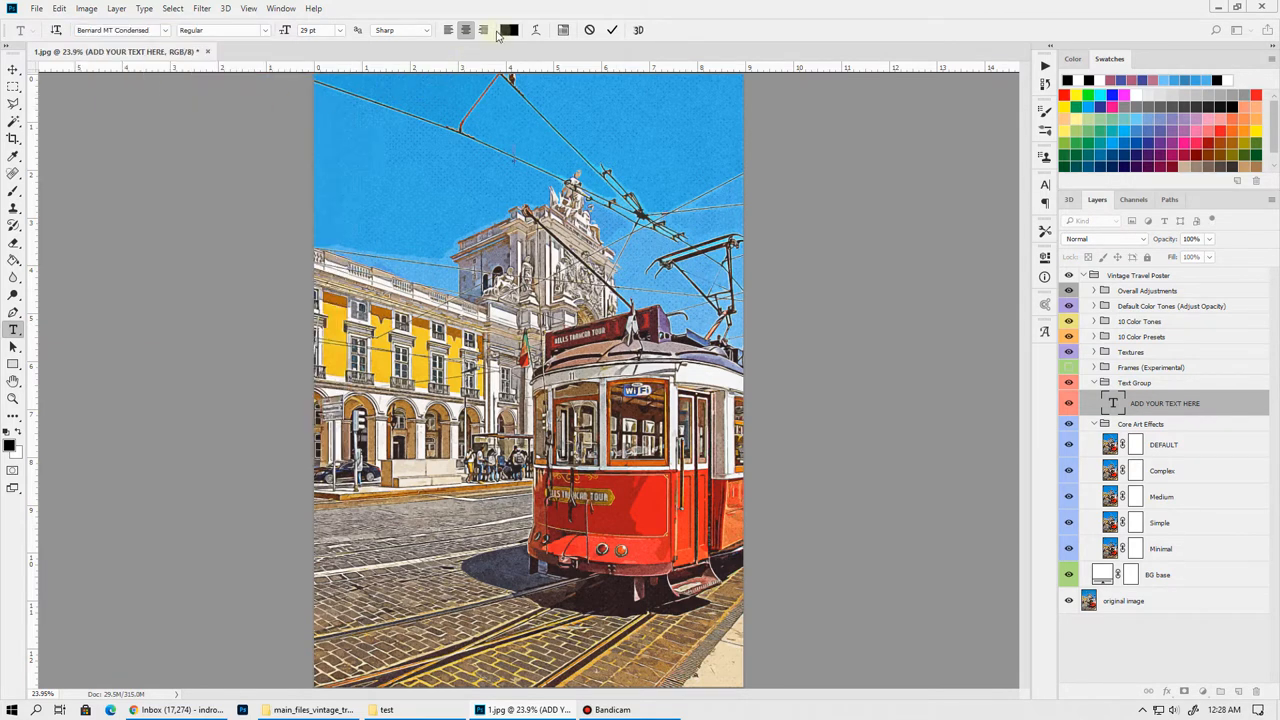
{"action": "left_click", "coordinate": [509, 29]}
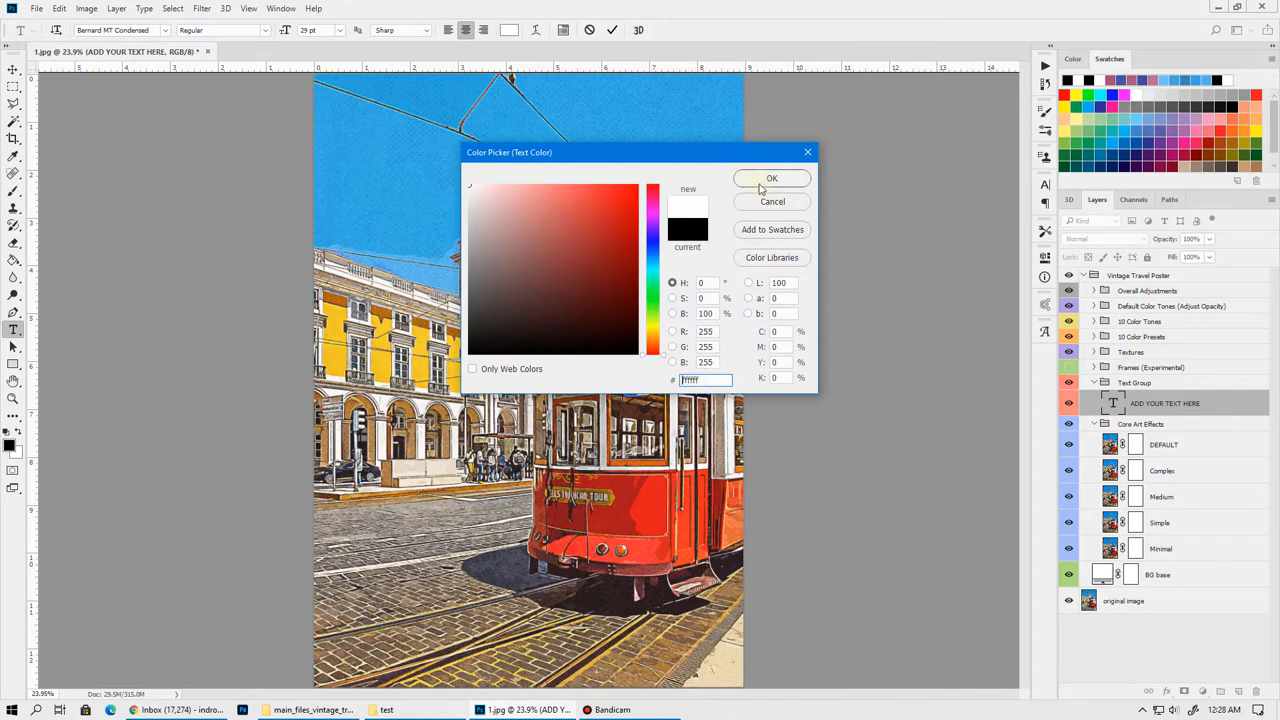
{"action": "left_click", "coordinate": [771, 178]}
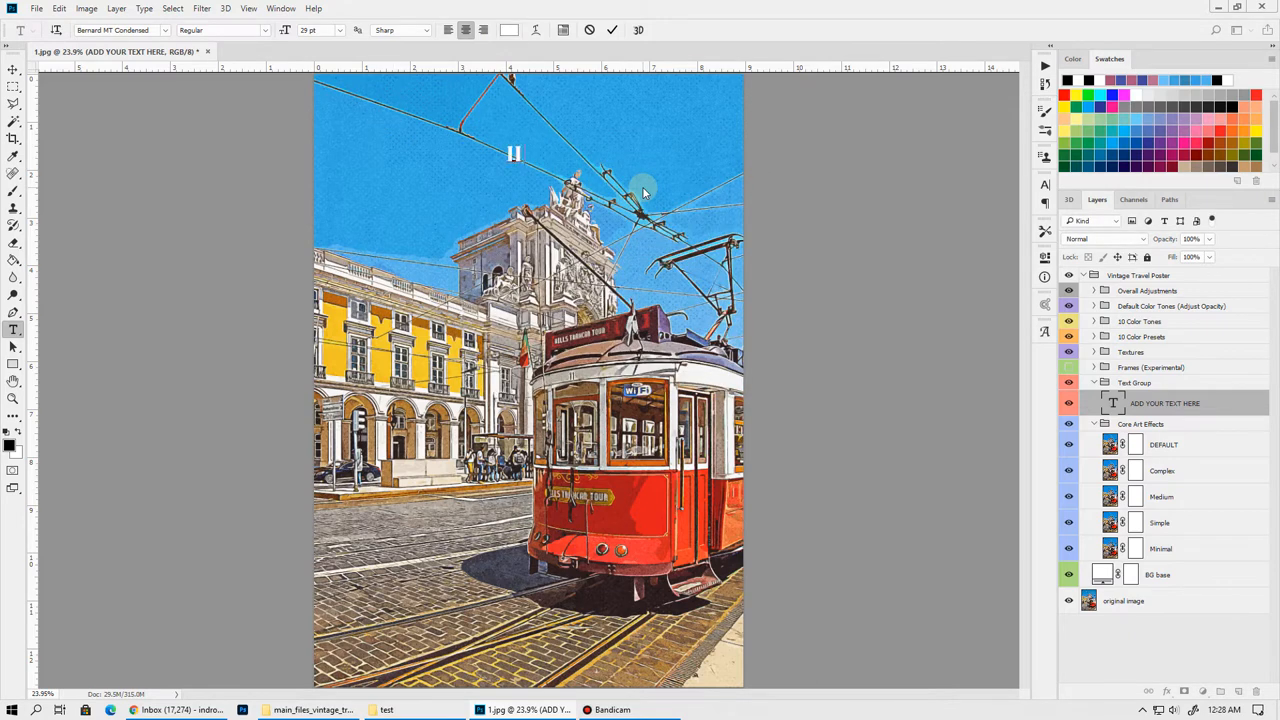
{"action": "type", "text": "LISBON"}
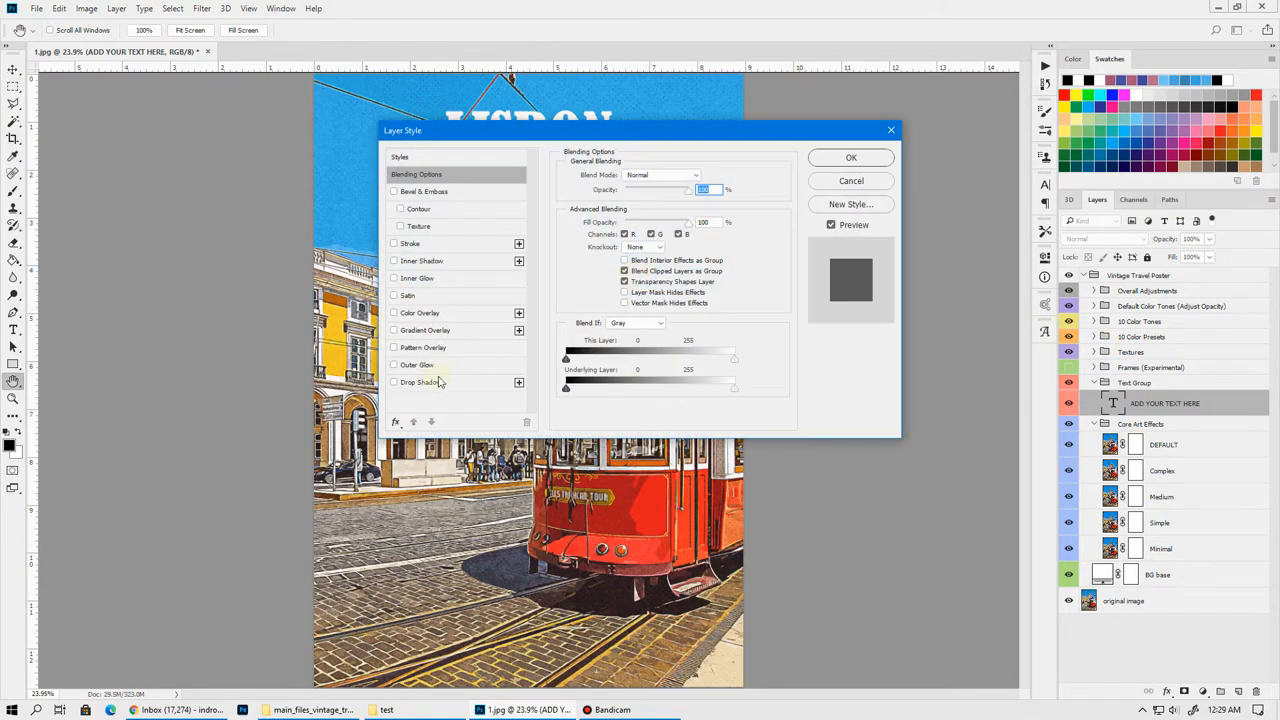
{"action": "left_click", "coordinate": [420, 382]}
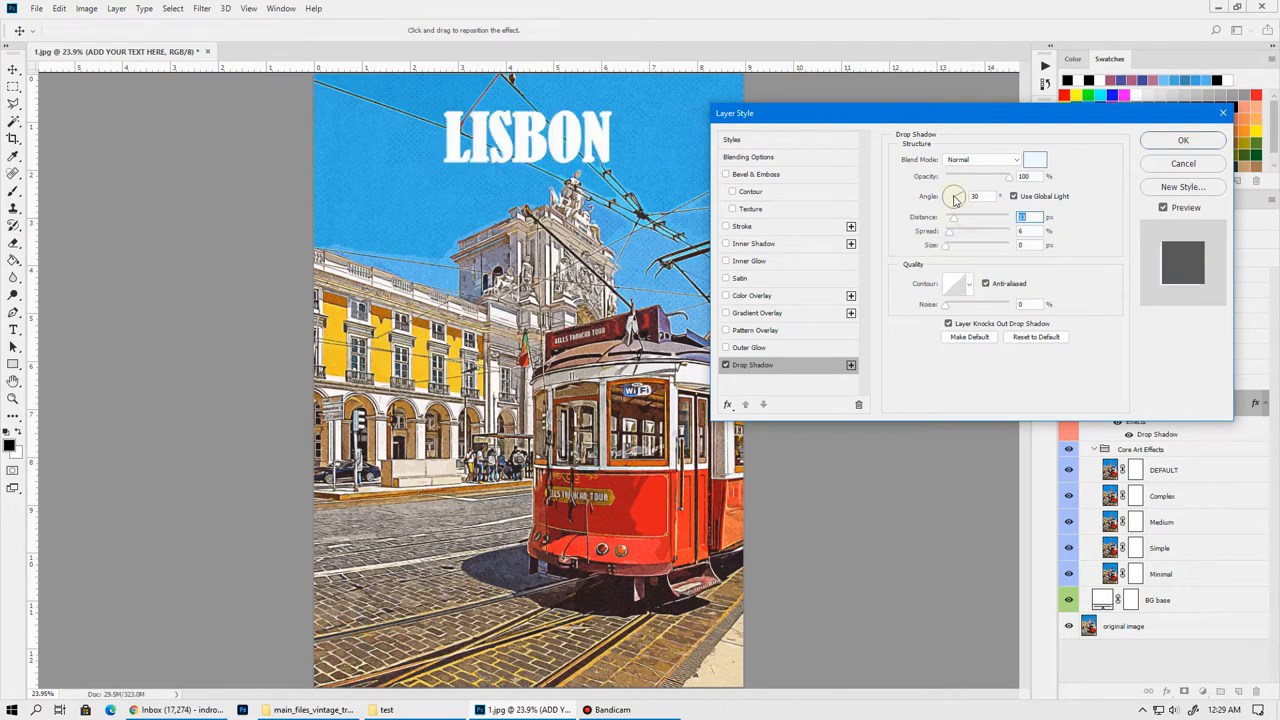
{"action": "left_click", "coordinate": [1183, 140]}
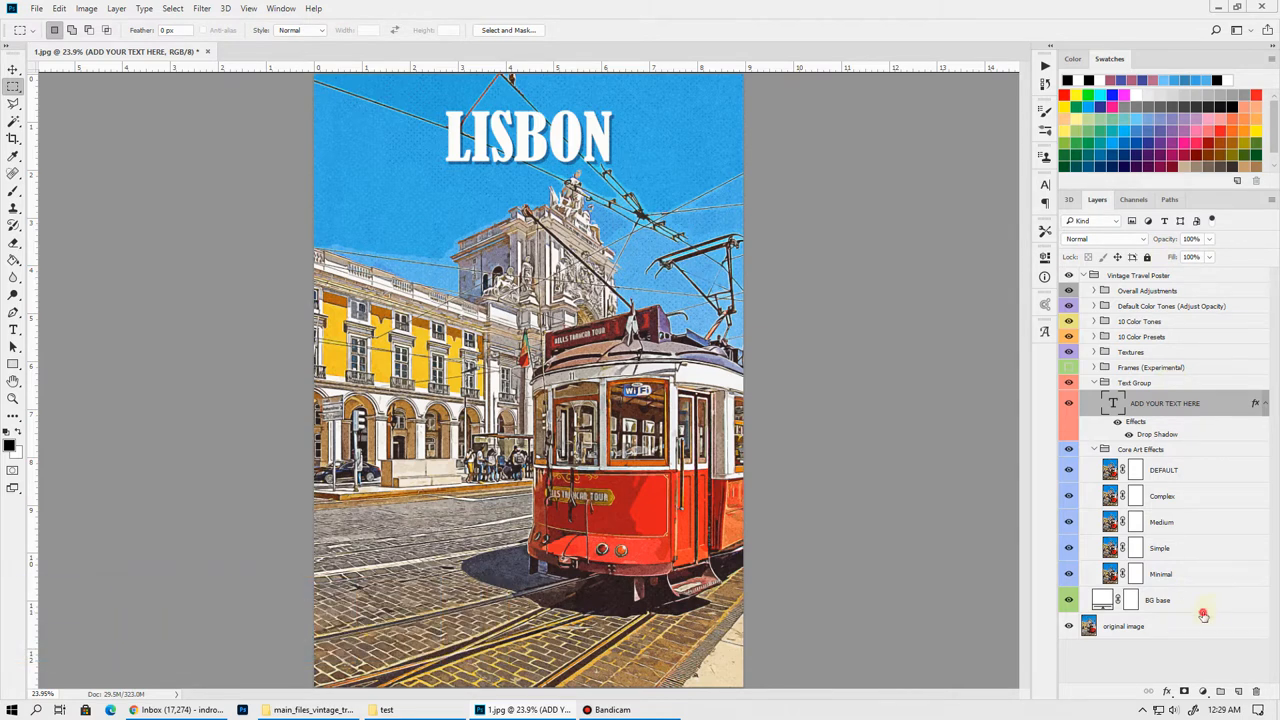
Hide the Complex, Medium and Simple art effects, keeping DEFAULT visible
{"action": "left_click", "coordinate": [1157, 600]}
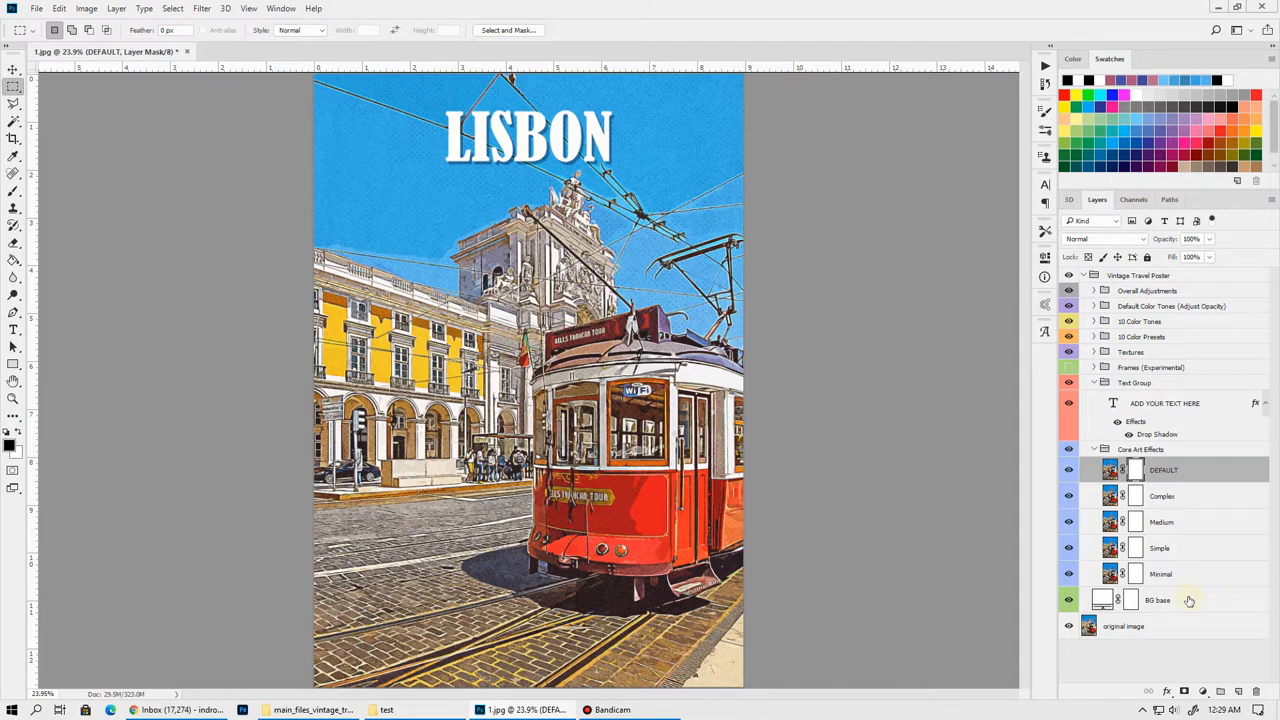
{"action": "left_click", "coordinate": [1141, 449]}
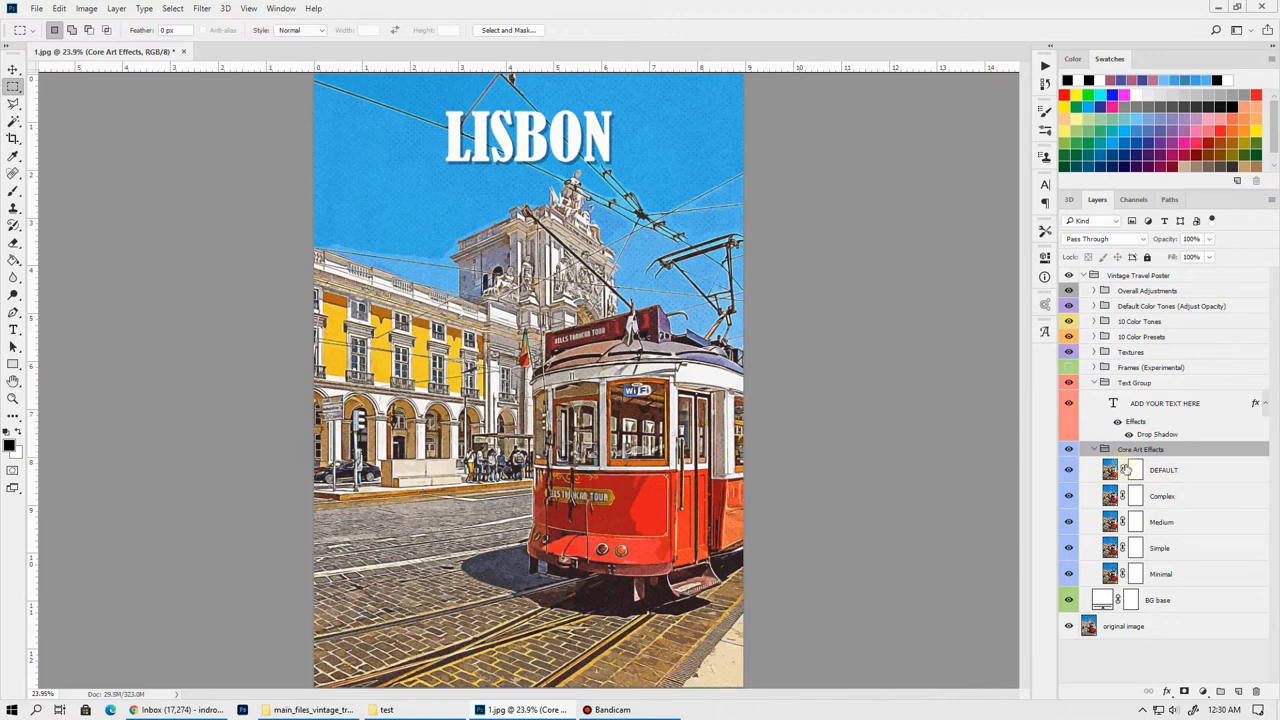
{"action": "mouse_move", "coordinate": [1124, 470]}
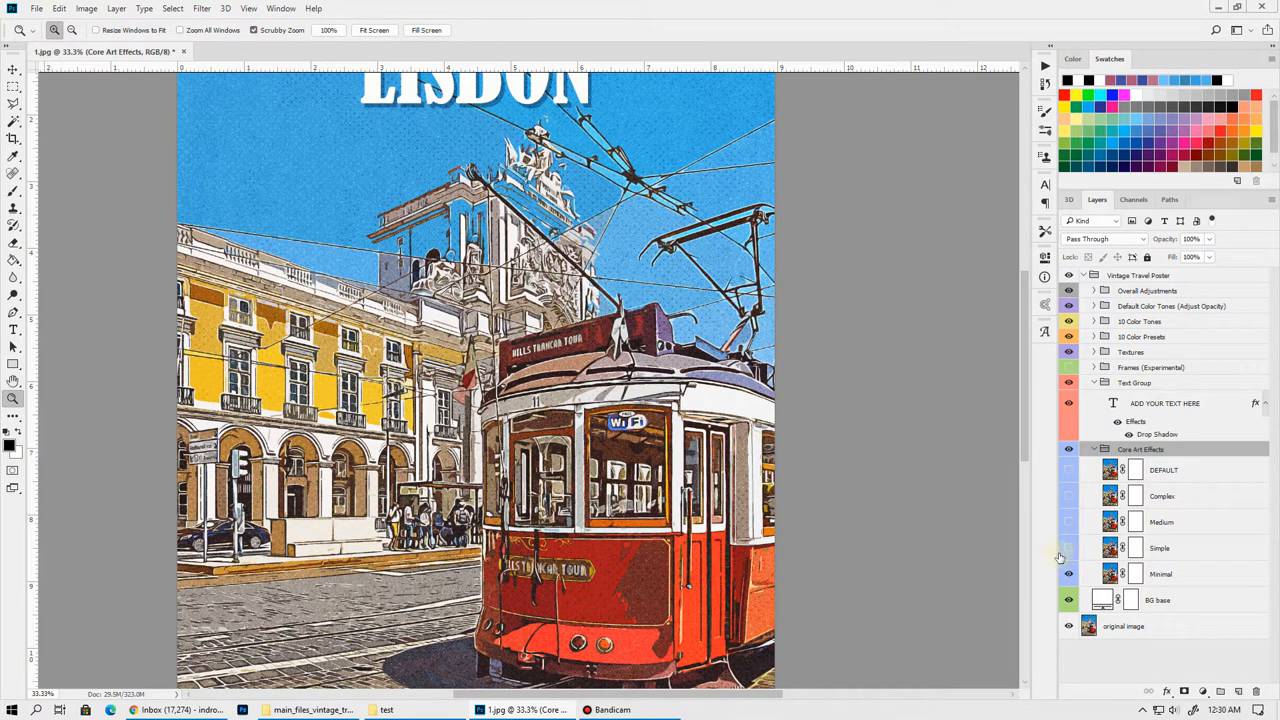
{"action": "mouse_move", "coordinate": [1060, 557]}
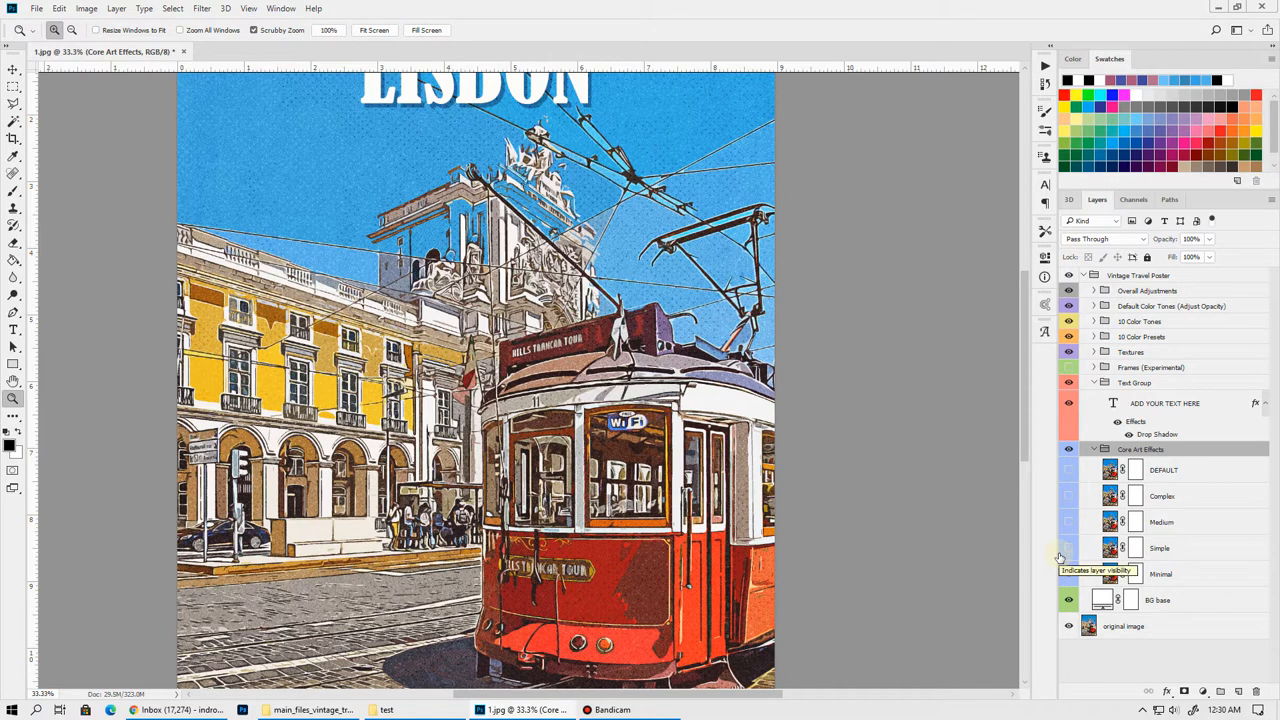
{"action": "mouse_move", "coordinate": [1058, 557]}
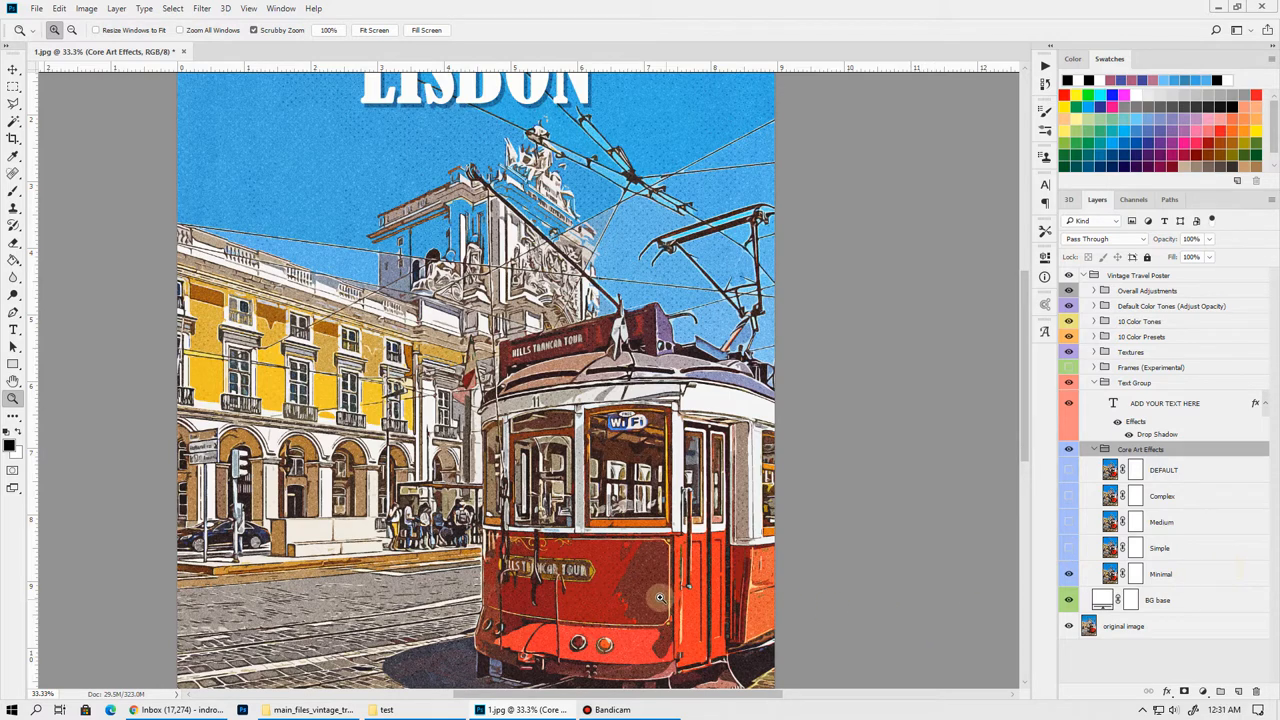
{"action": "left_click", "coordinate": [1161, 573]}
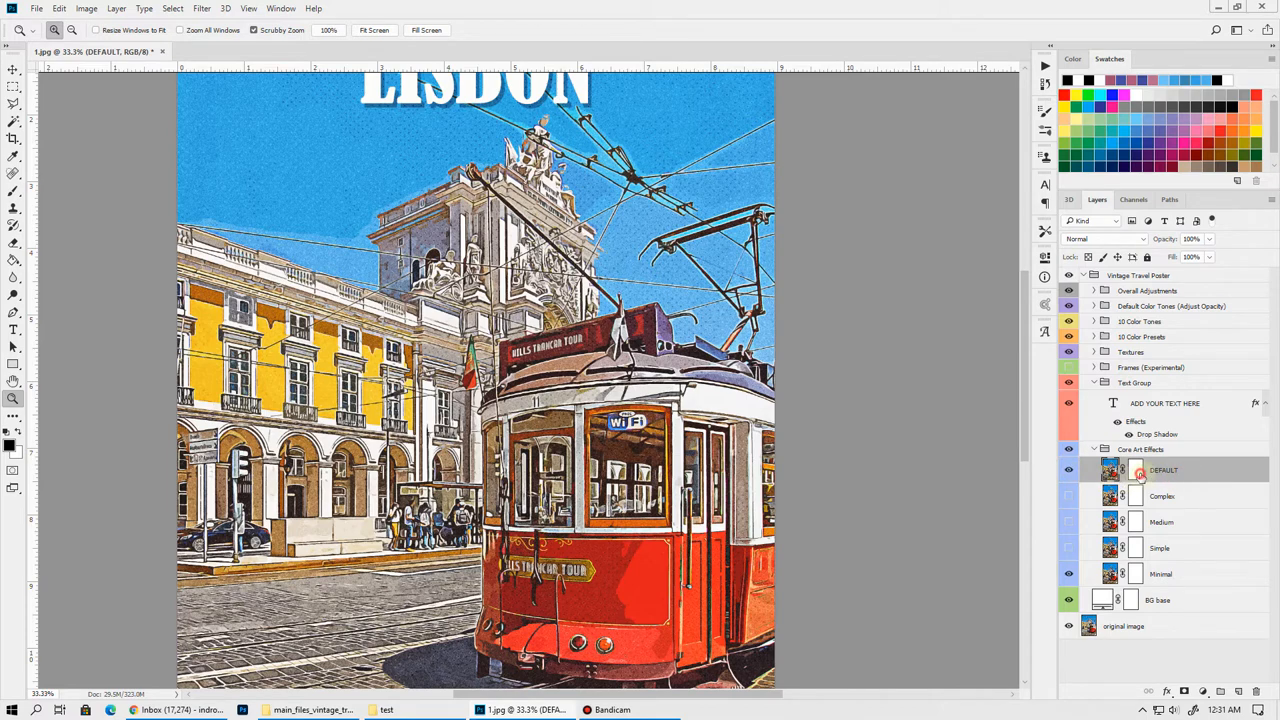
Select the DEFAULT layer mask with black foreground and zoom in on the building and tram wires
{"action": "left_click", "coordinate": [1135, 470]}
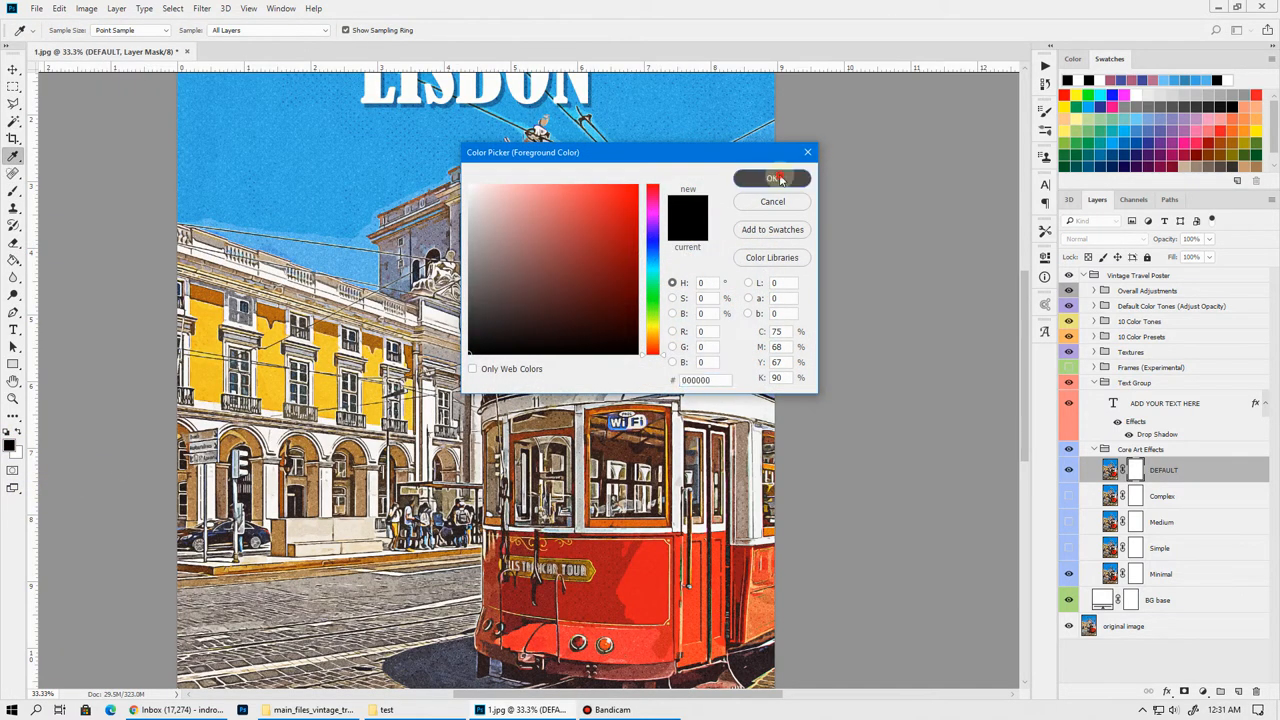
{"action": "left_click", "coordinate": [772, 178]}
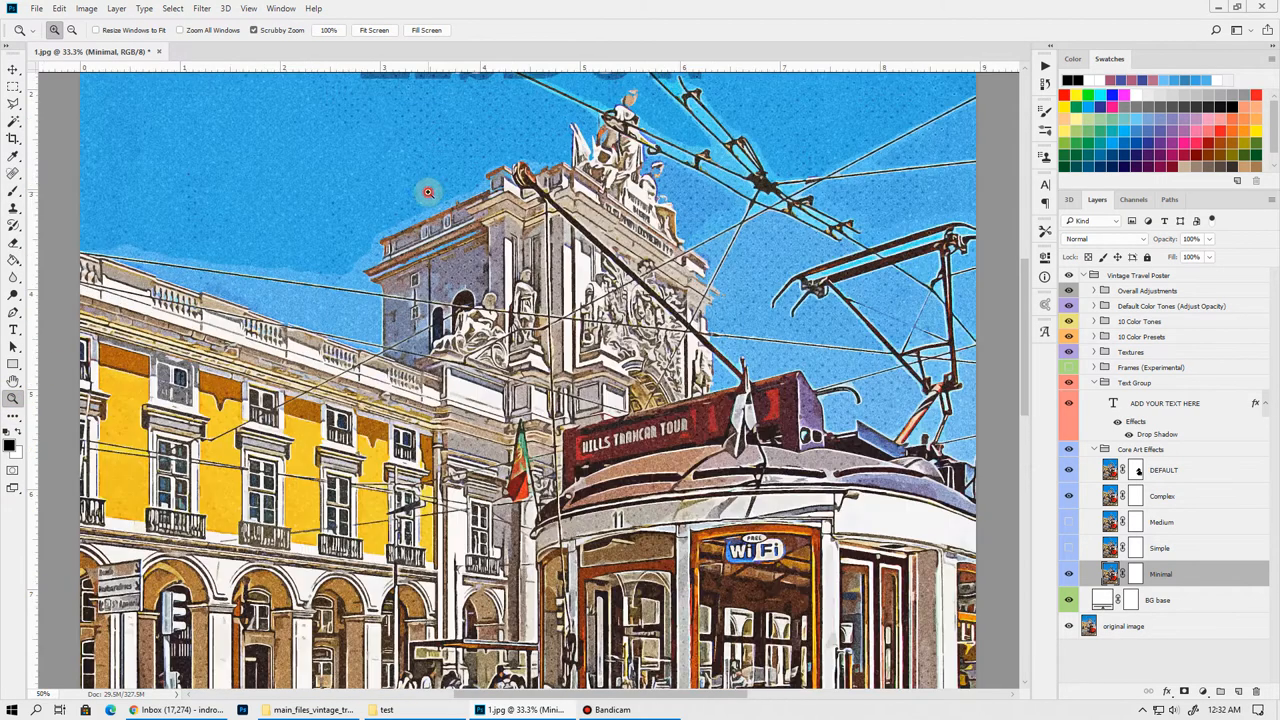
{"action": "left_click", "coordinate": [428, 192]}
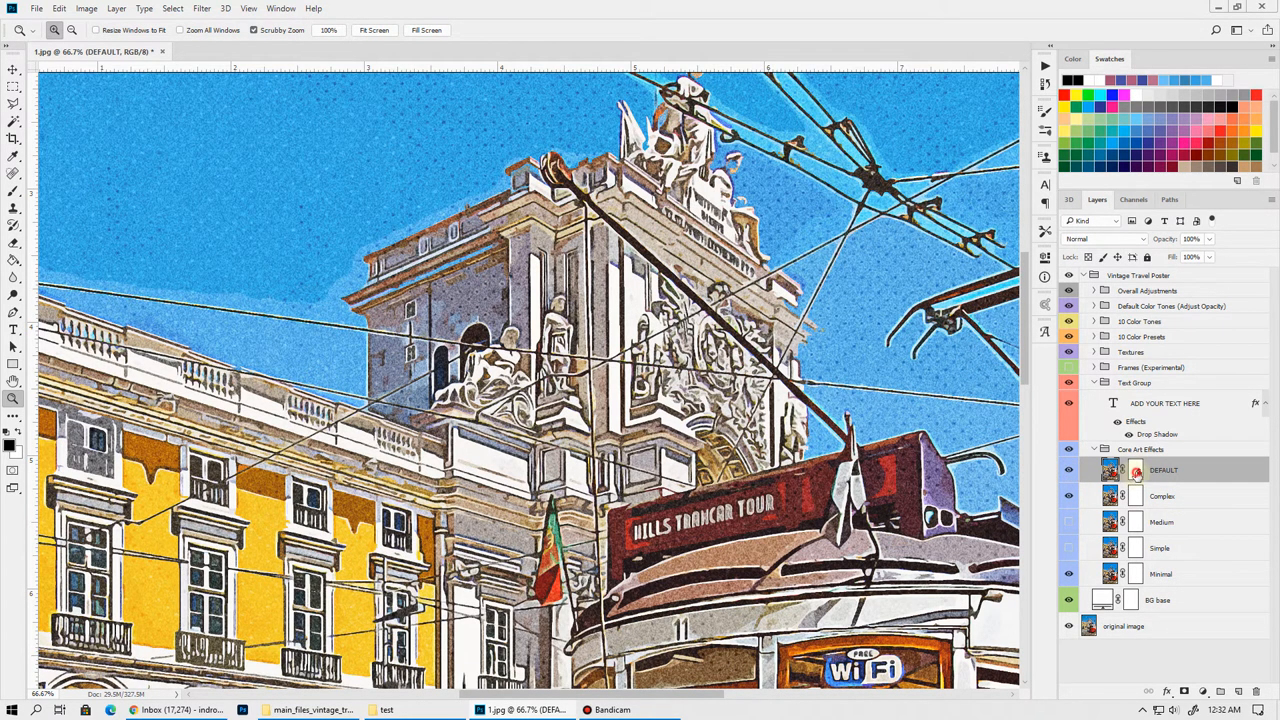
{"action": "left_click", "coordinate": [1135, 470]}
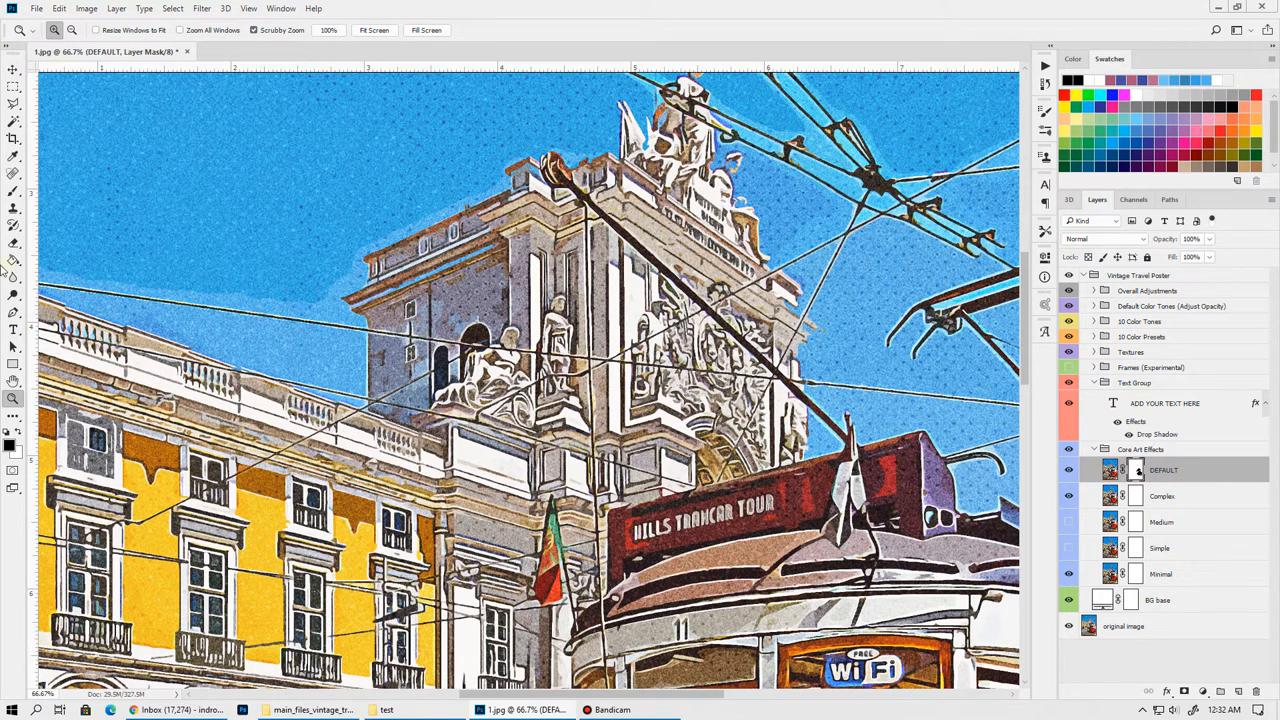
{"action": "left_click", "coordinate": [14, 190]}
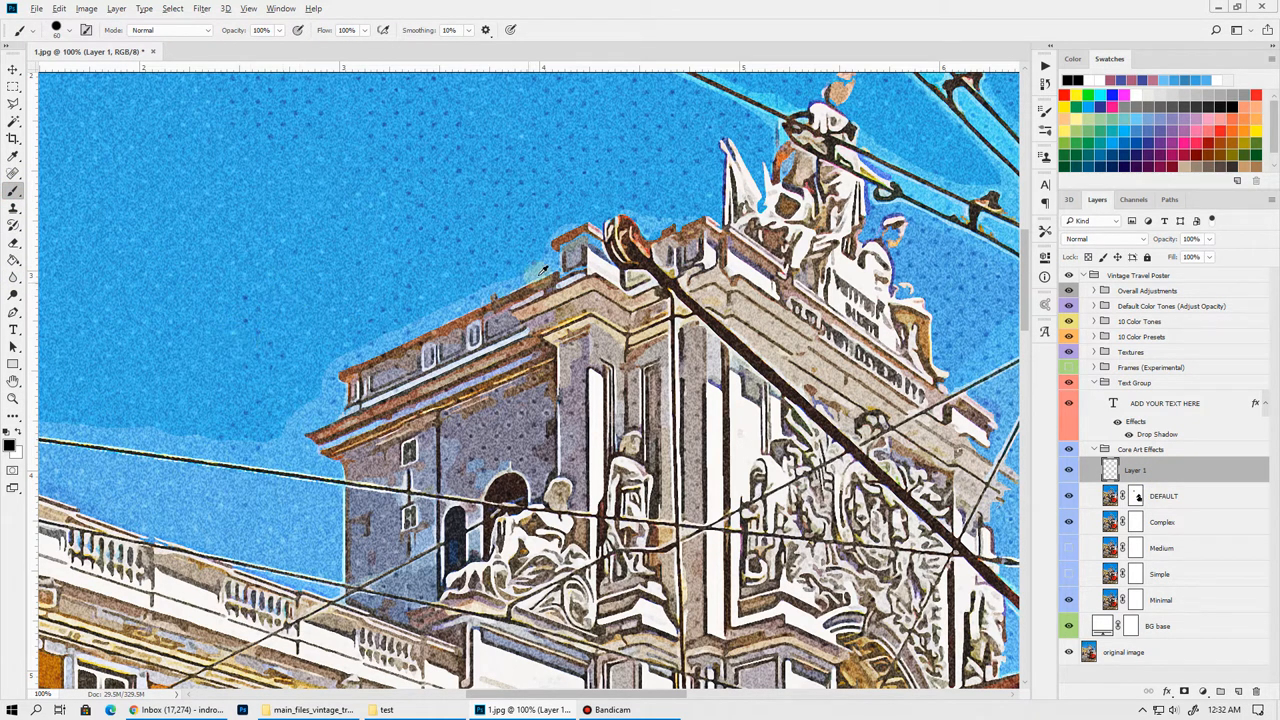
{"action": "mouse_move", "coordinate": [600, 285]}
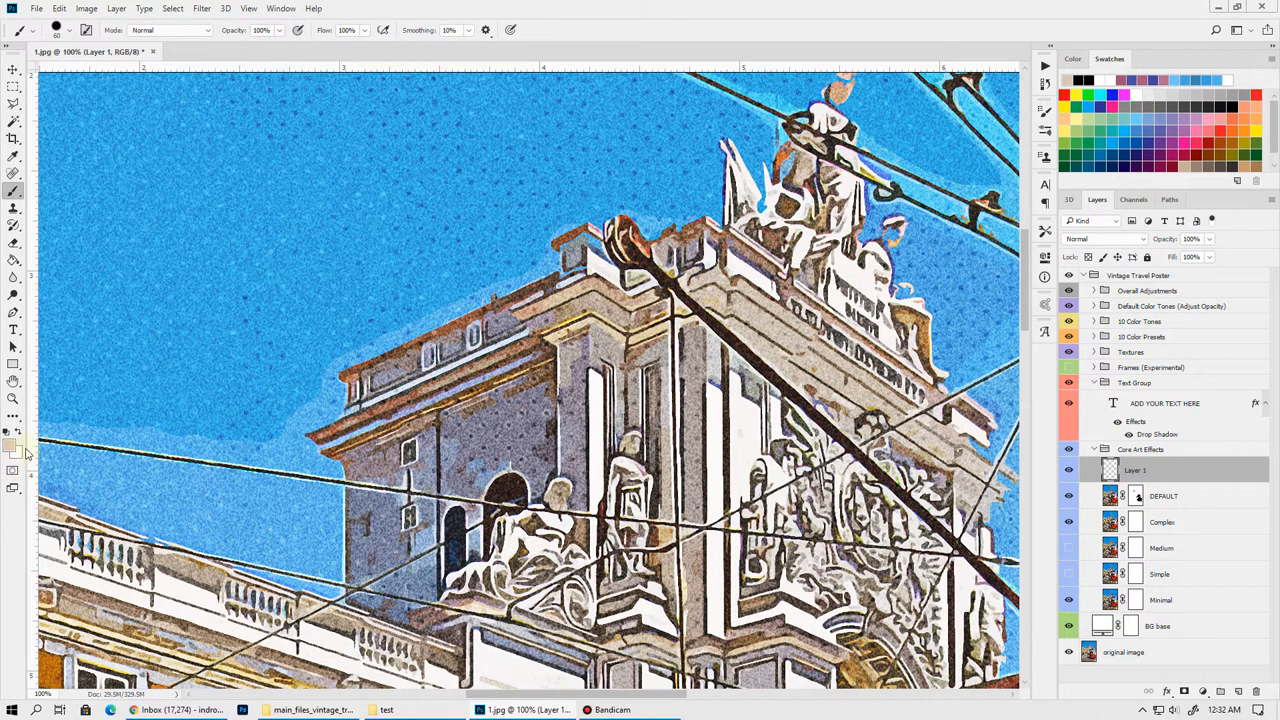
Set Layer 1's blend mode to Color and collapse the Core Art Effects group
{"action": "double_click", "coordinate": [1135, 470]}
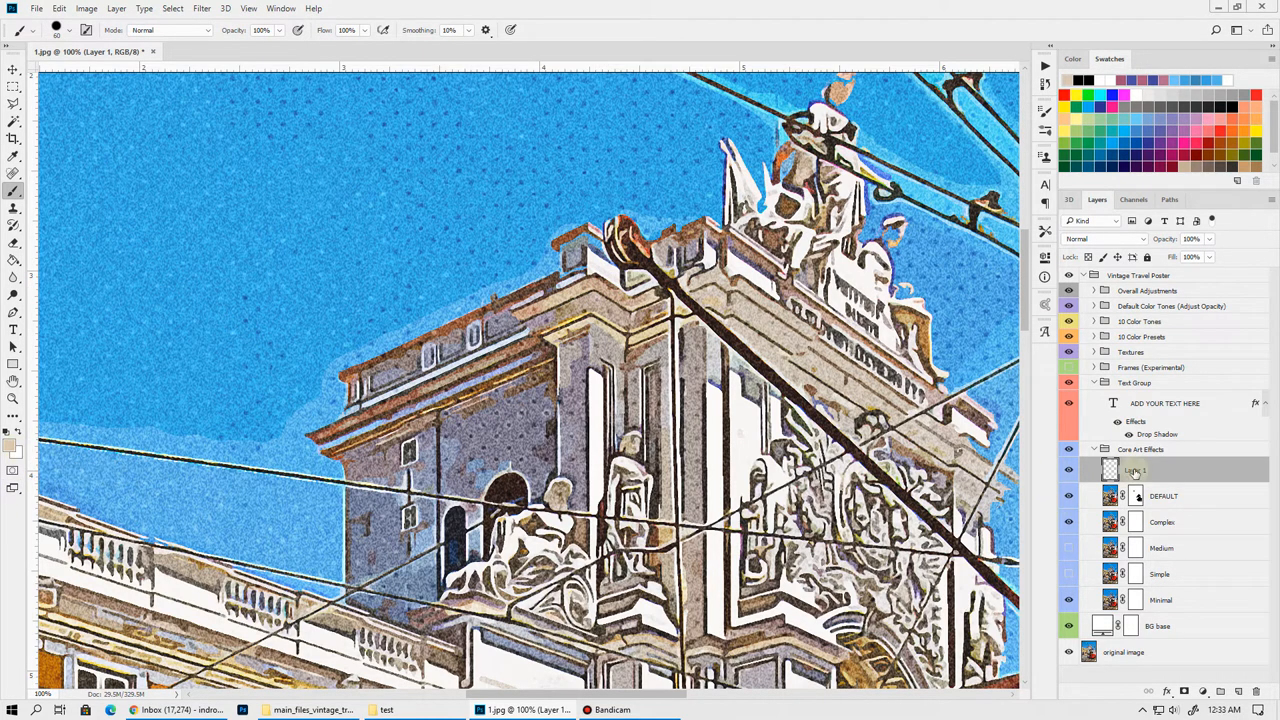
{"action": "left_click", "coordinate": [1105, 238]}
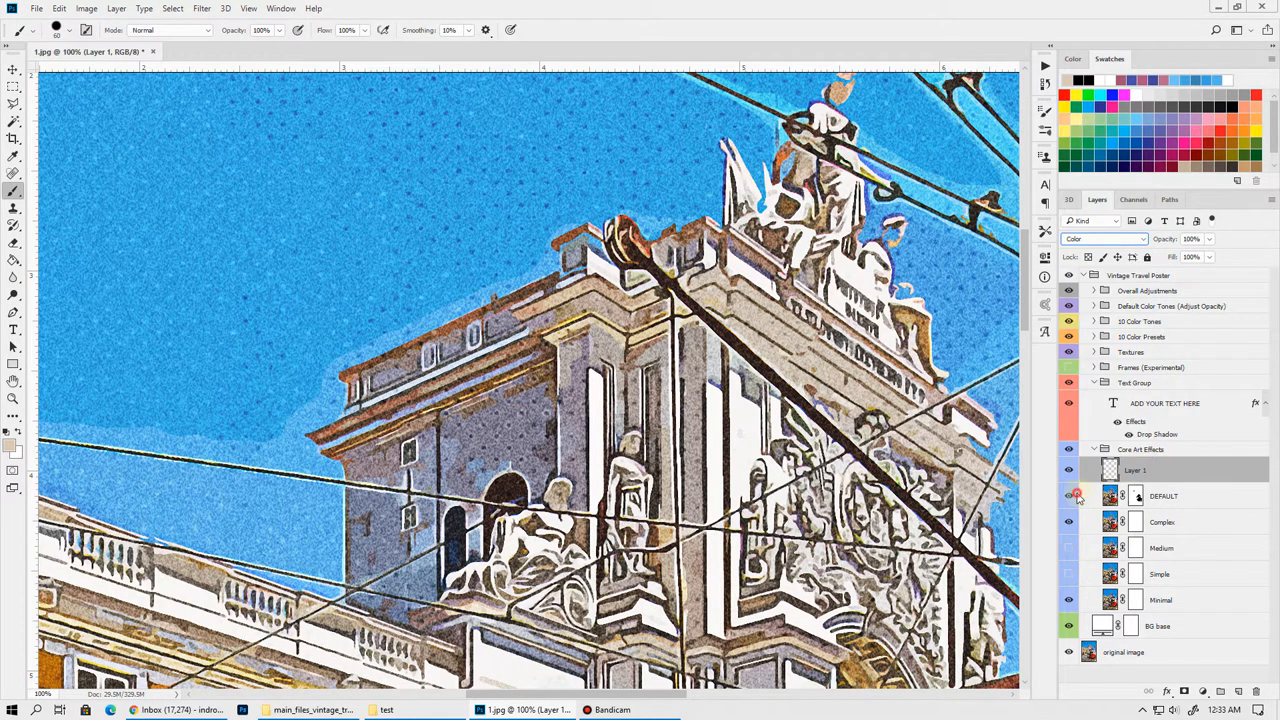
{"action": "left_click", "coordinate": [1068, 495]}
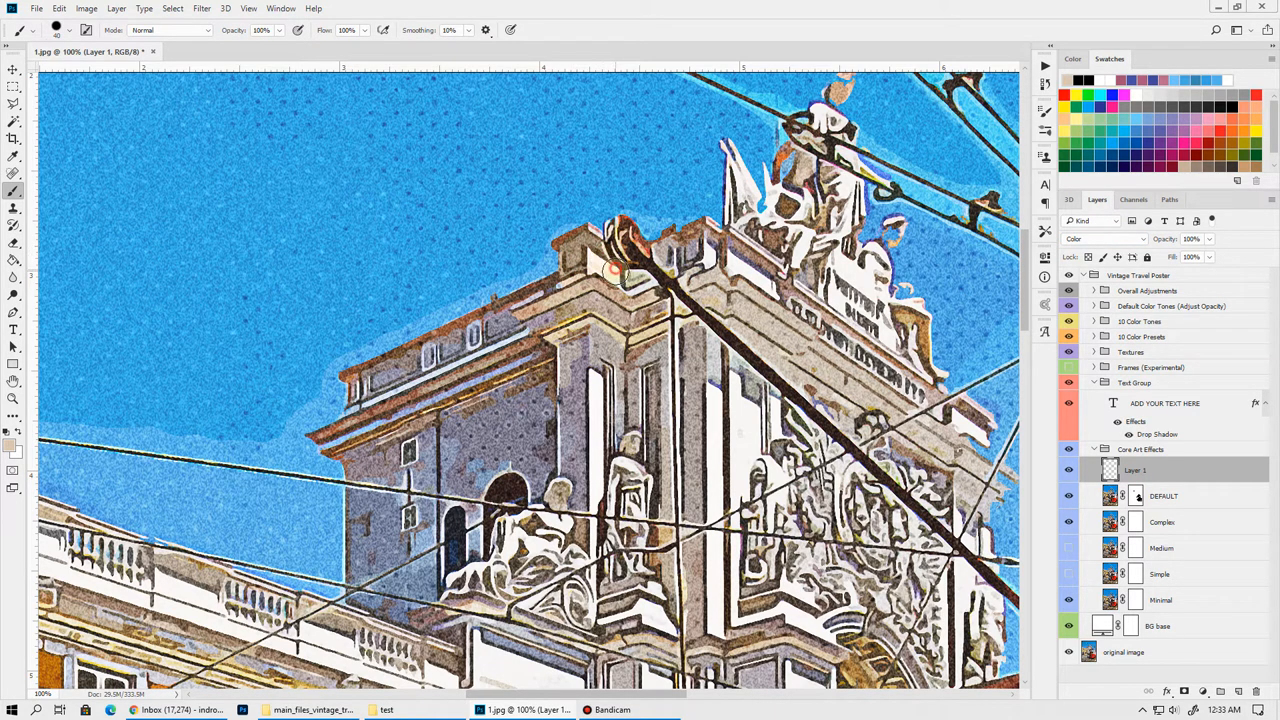
{"action": "mouse_move", "coordinate": [635, 298]}
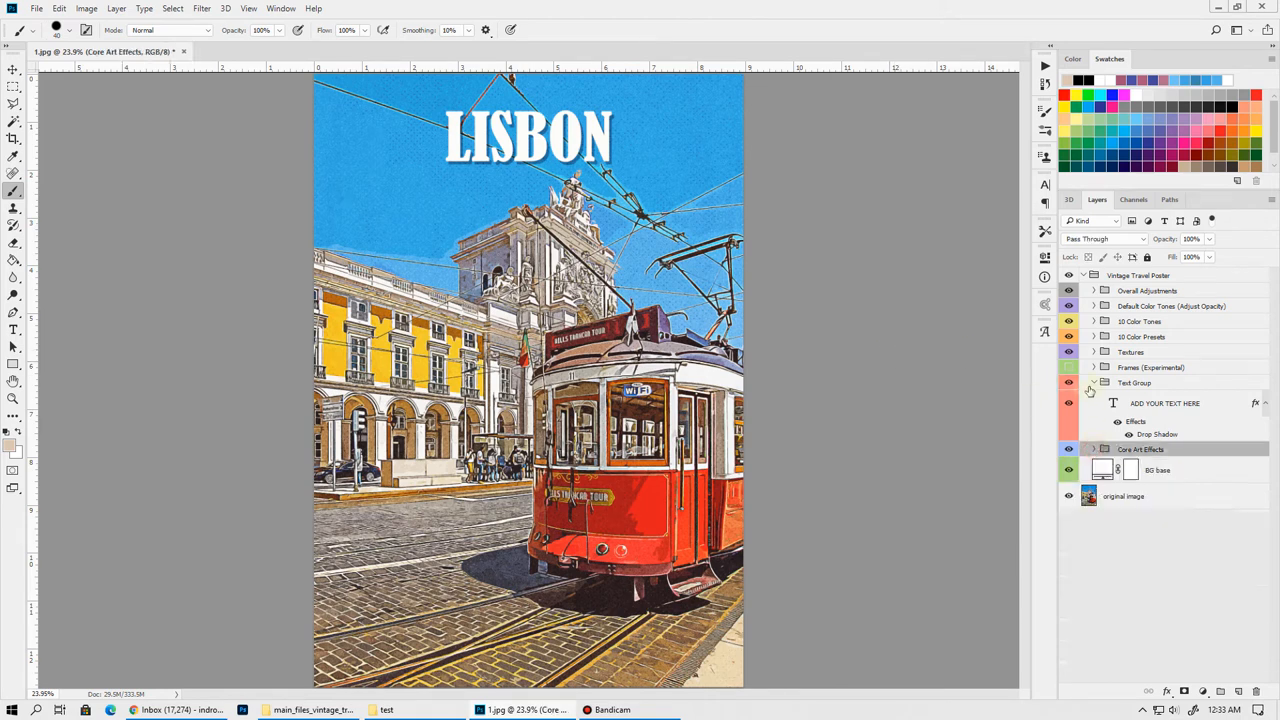
Collapse Text Group, try and remove the experimental frame, then expand 10 Color Presets
{"action": "left_click", "coordinate": [1165, 403]}
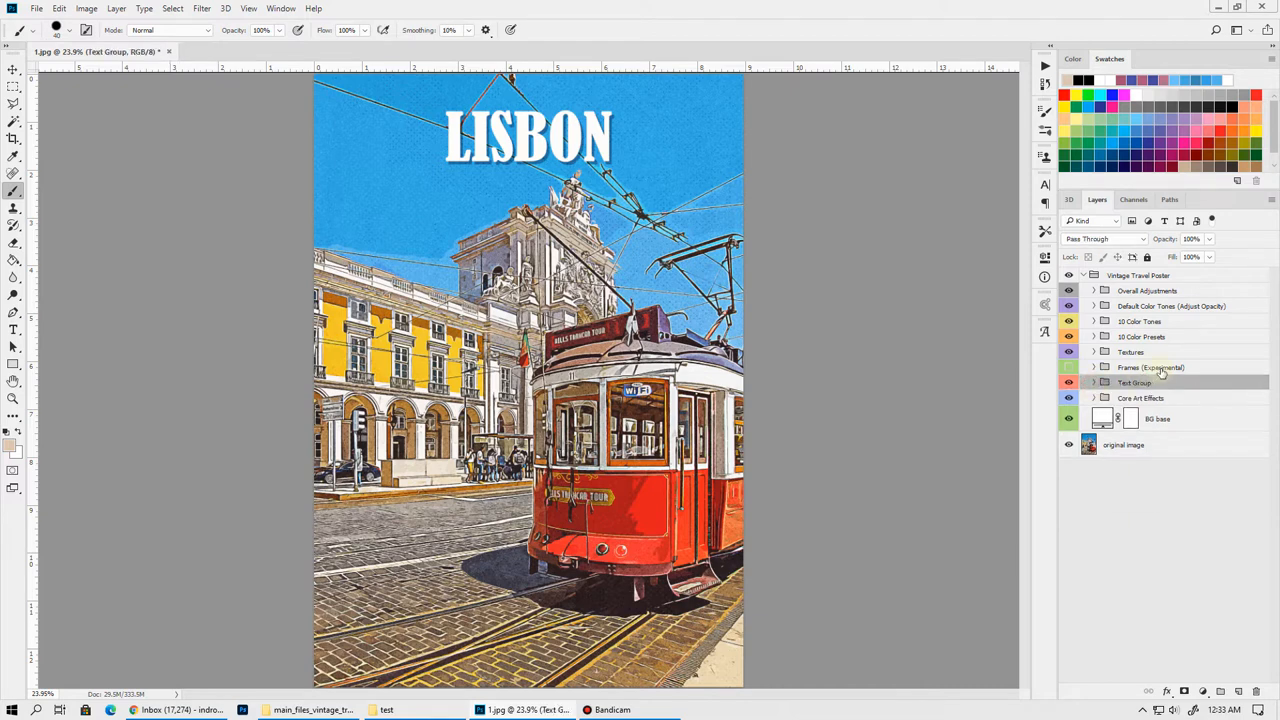
{"action": "left_click", "coordinate": [1069, 367]}
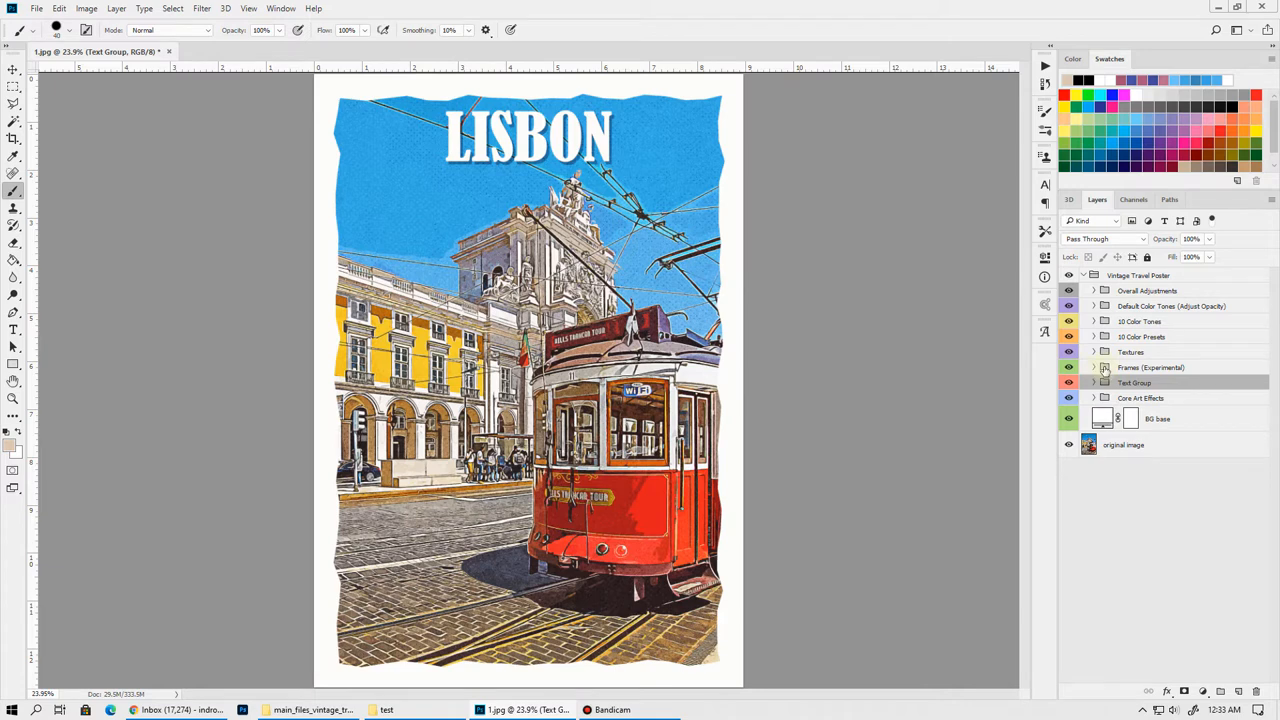
{"action": "left_click", "coordinate": [1094, 367]}
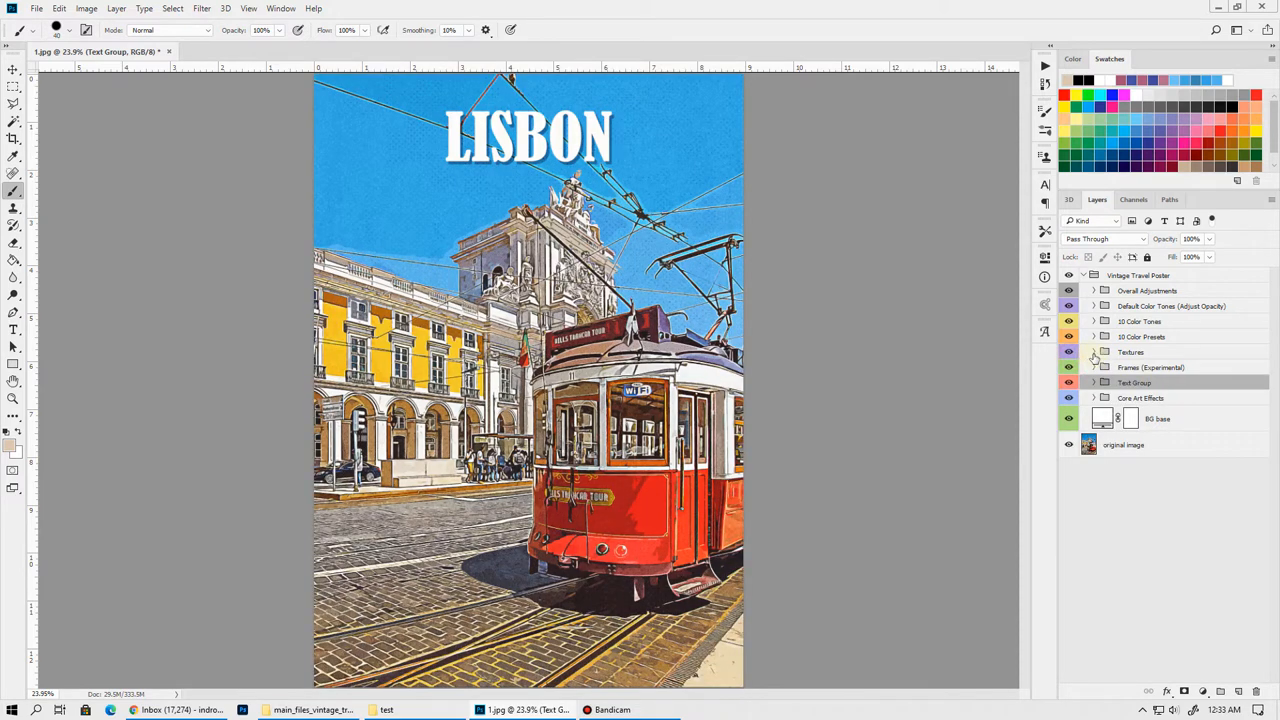
{"action": "left_click", "coordinate": [1094, 351]}
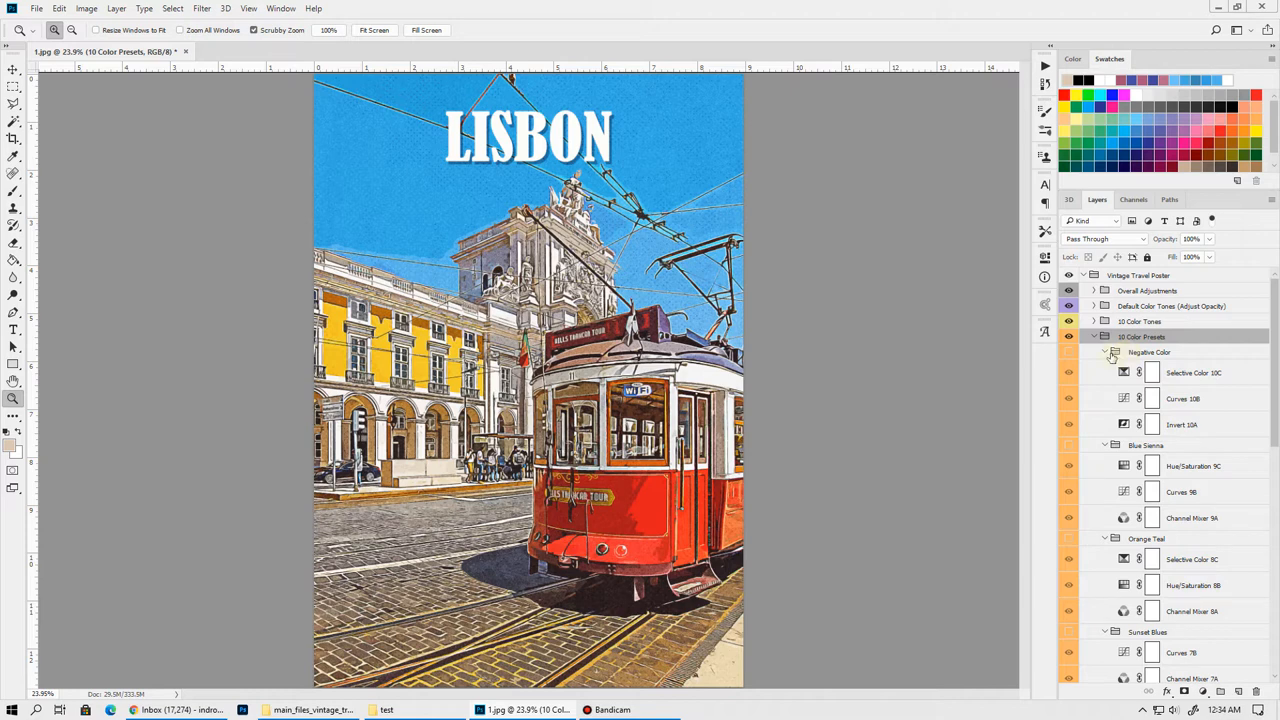
Preview the Pink Green and Orange Teal presets, landing on a cyan-sky, orange-facade look
{"action": "left_click", "coordinate": [1106, 352]}
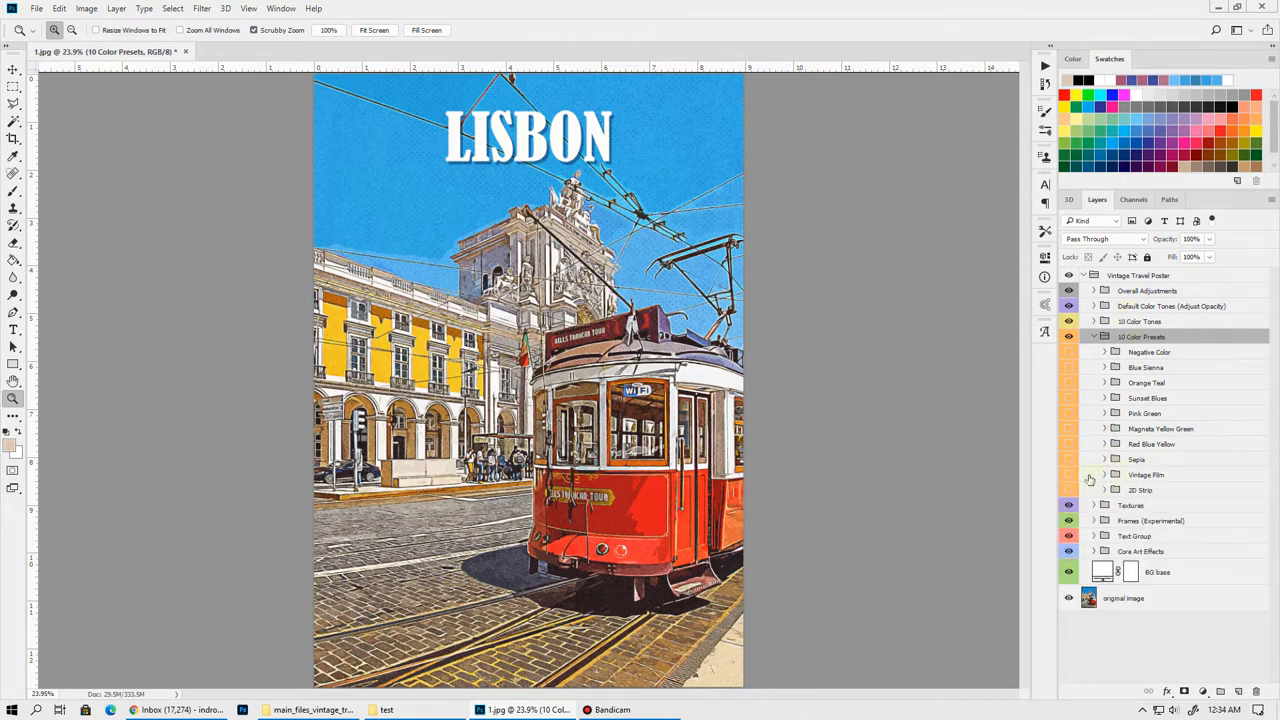
{"action": "left_click", "coordinate": [1069, 490]}
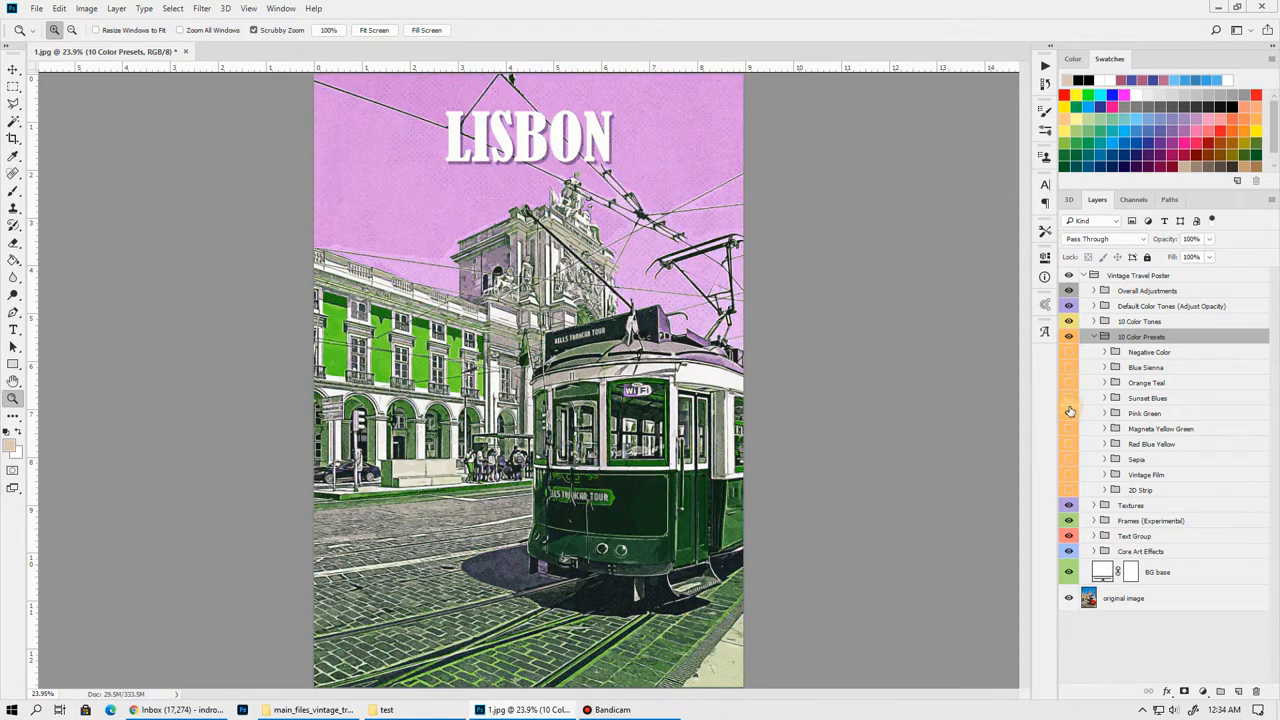
{"action": "left_click", "coordinate": [1068, 398]}
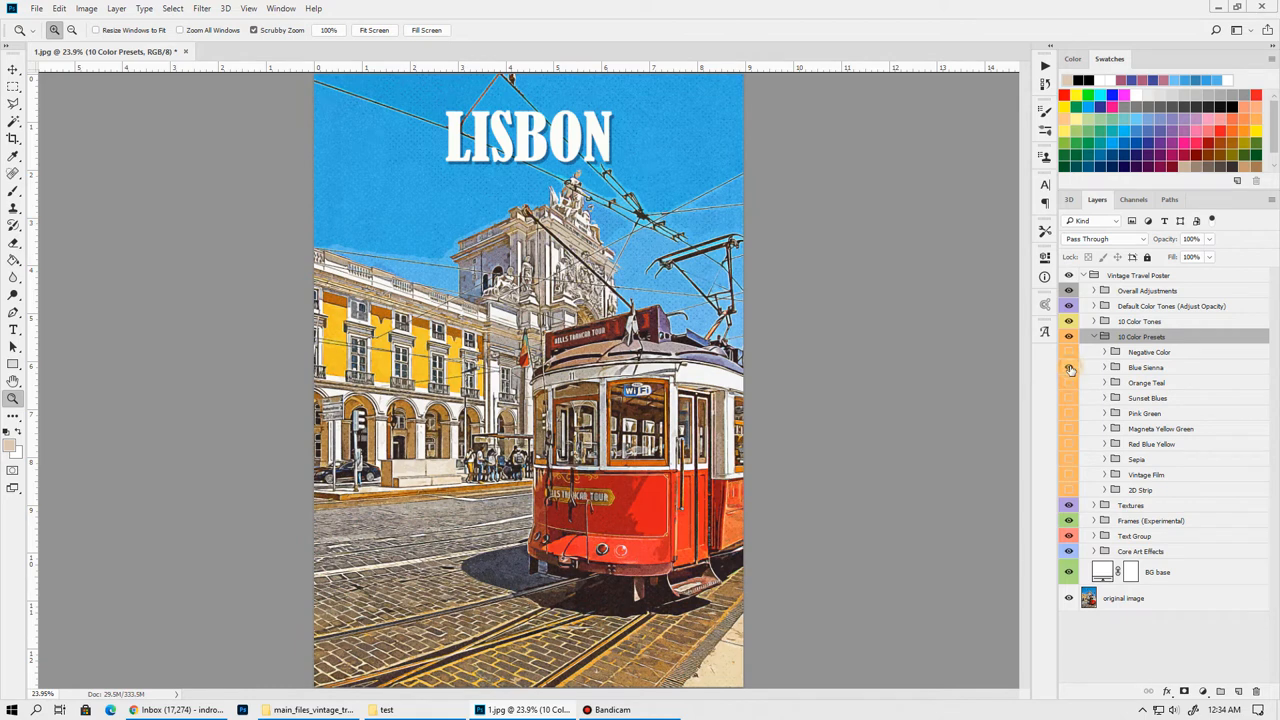
{"action": "left_click", "coordinate": [1069, 360]}
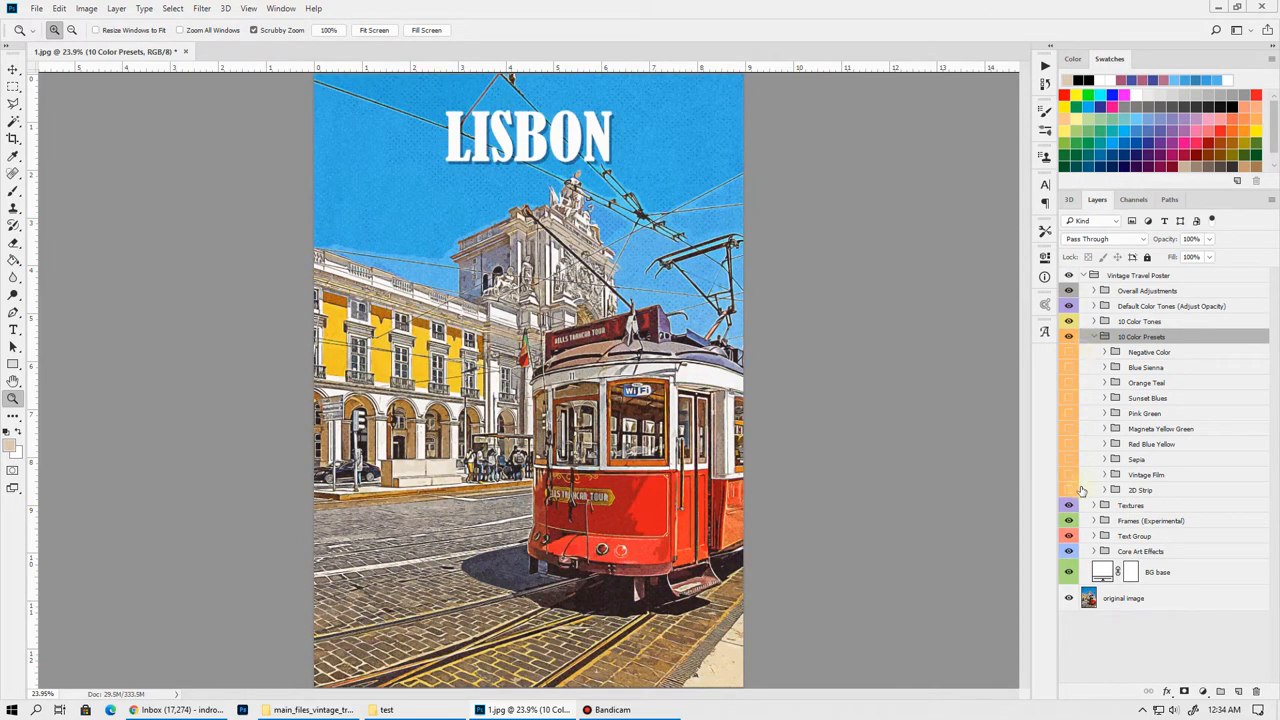
{"action": "left_click", "coordinate": [1068, 352]}
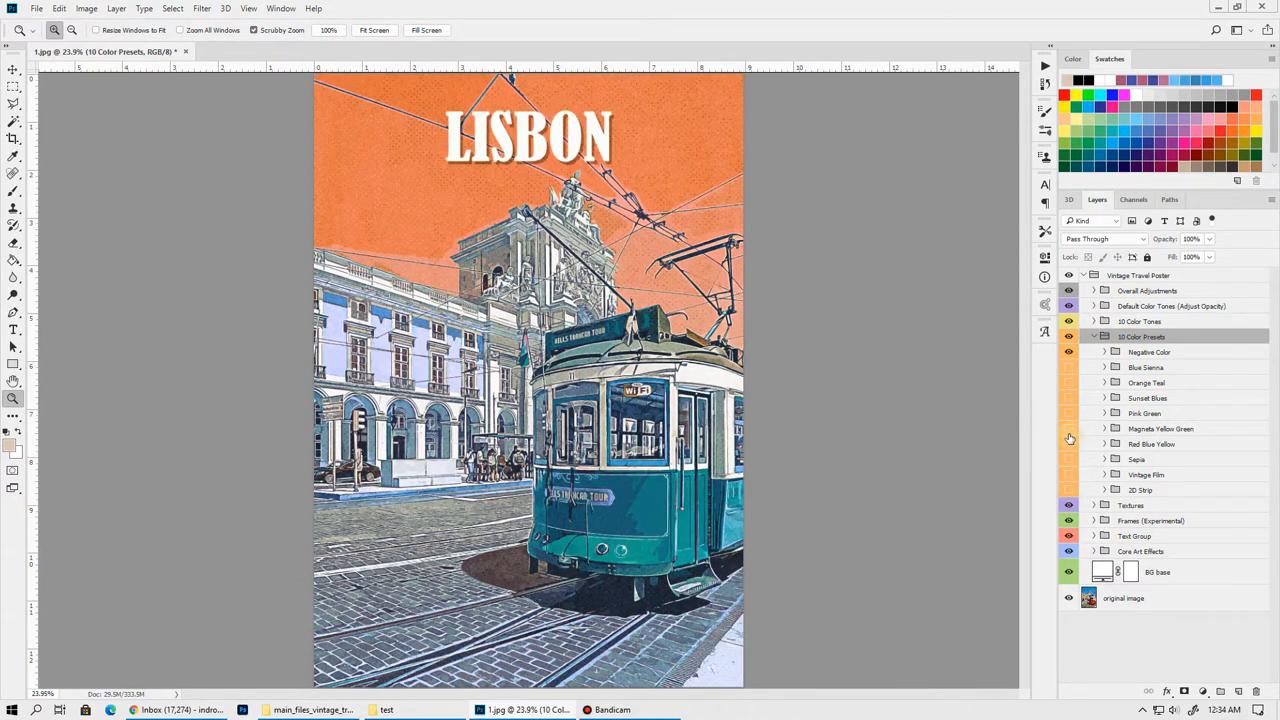
{"action": "left_click", "coordinate": [1069, 352]}
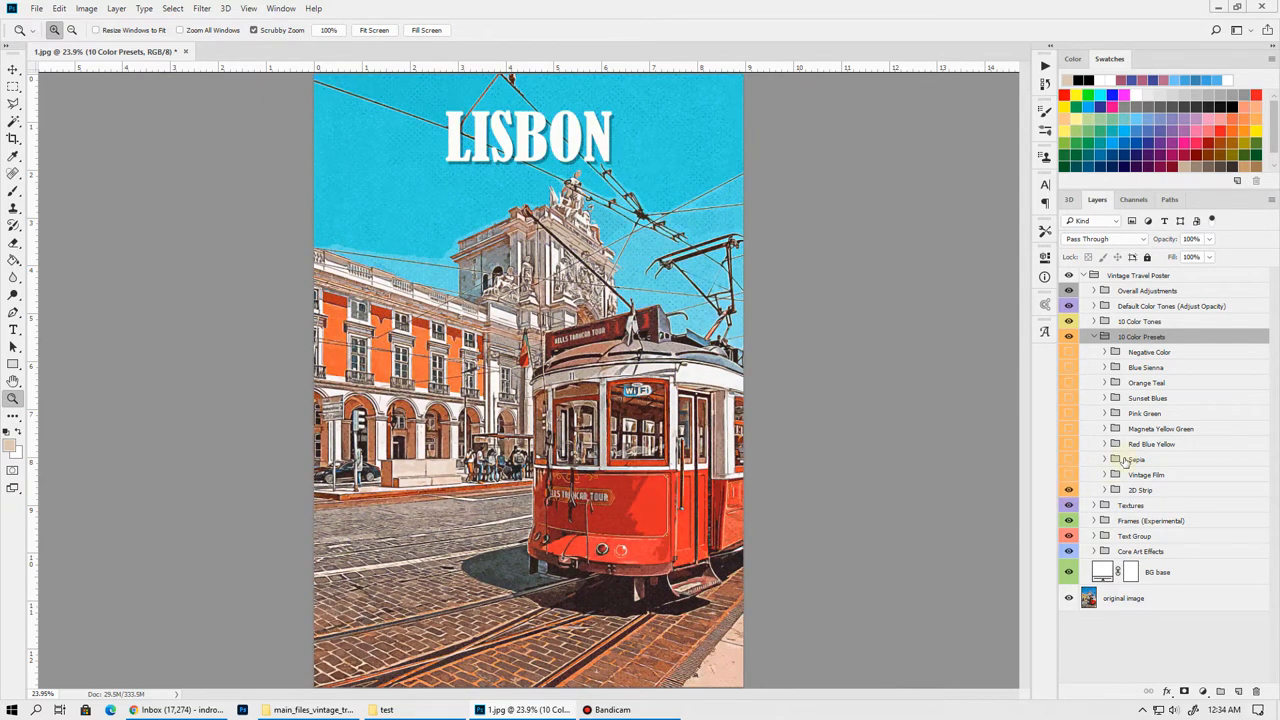
Preview Color Tone 10, then hide and collapse the Color Tones and Color Presets groups
{"action": "left_click", "coordinate": [1094, 321]}
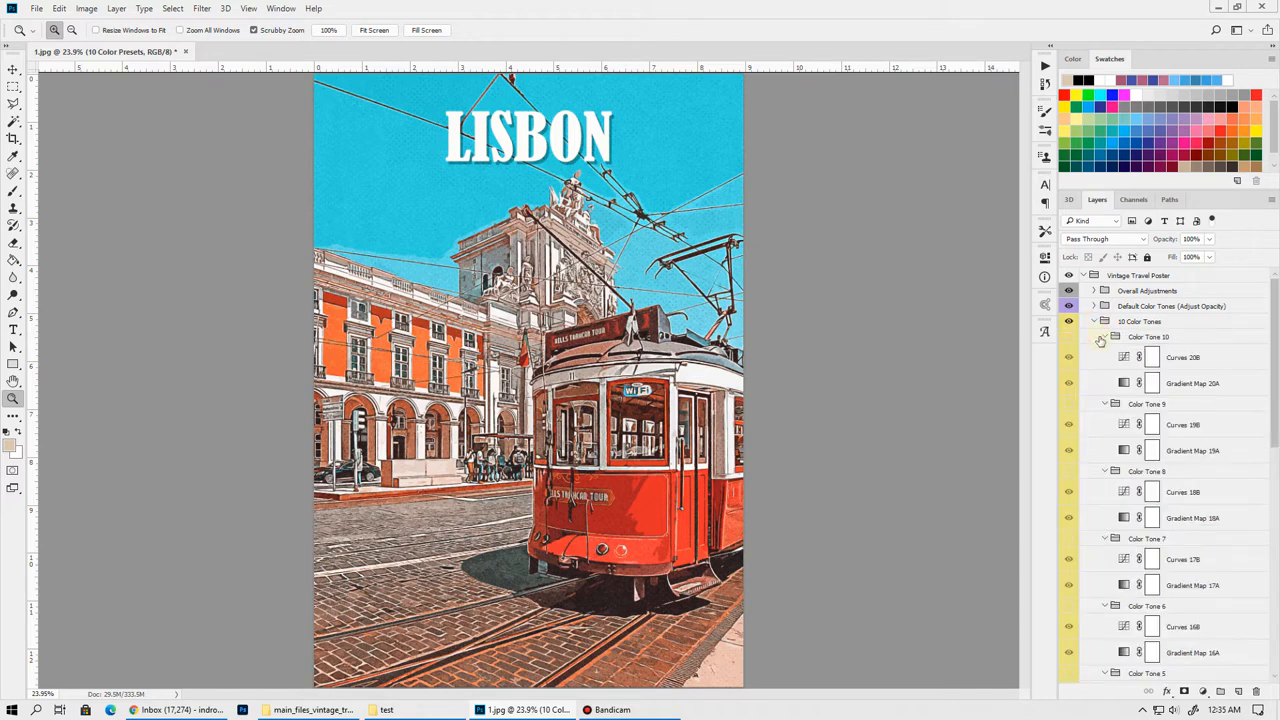
{"action": "left_click", "coordinate": [1105, 337]}
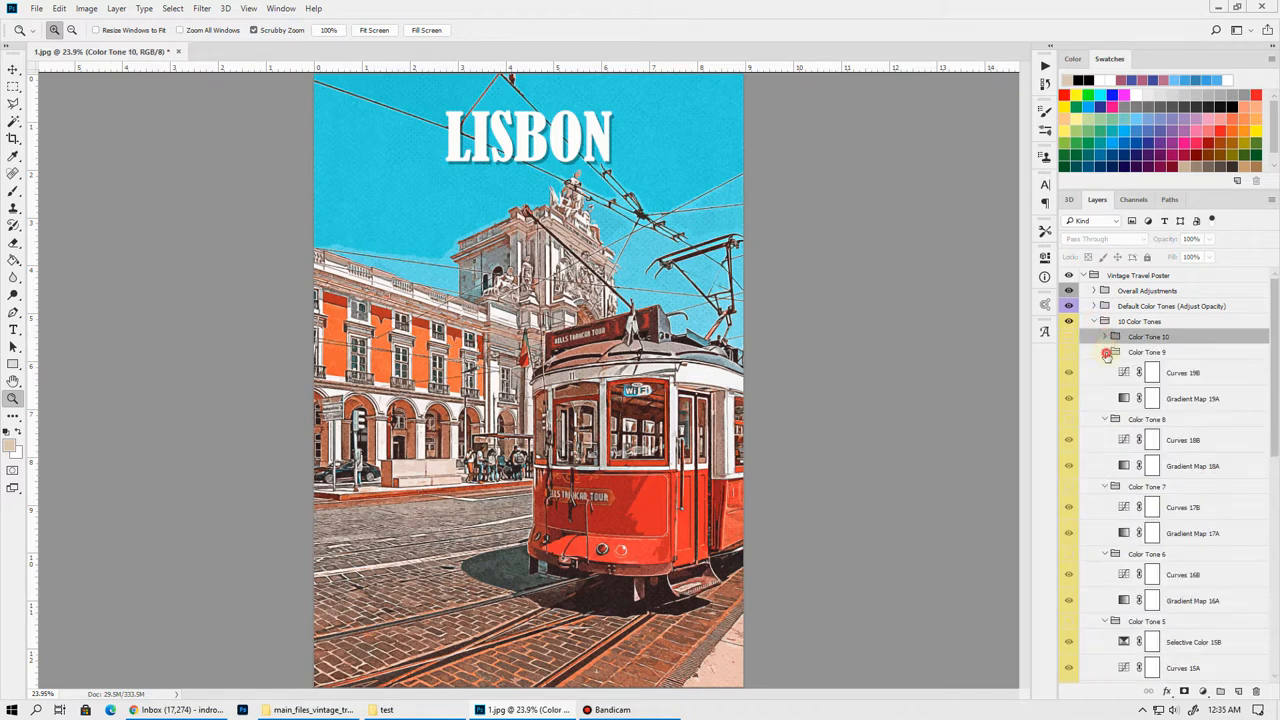
{"action": "left_click", "coordinate": [1105, 352]}
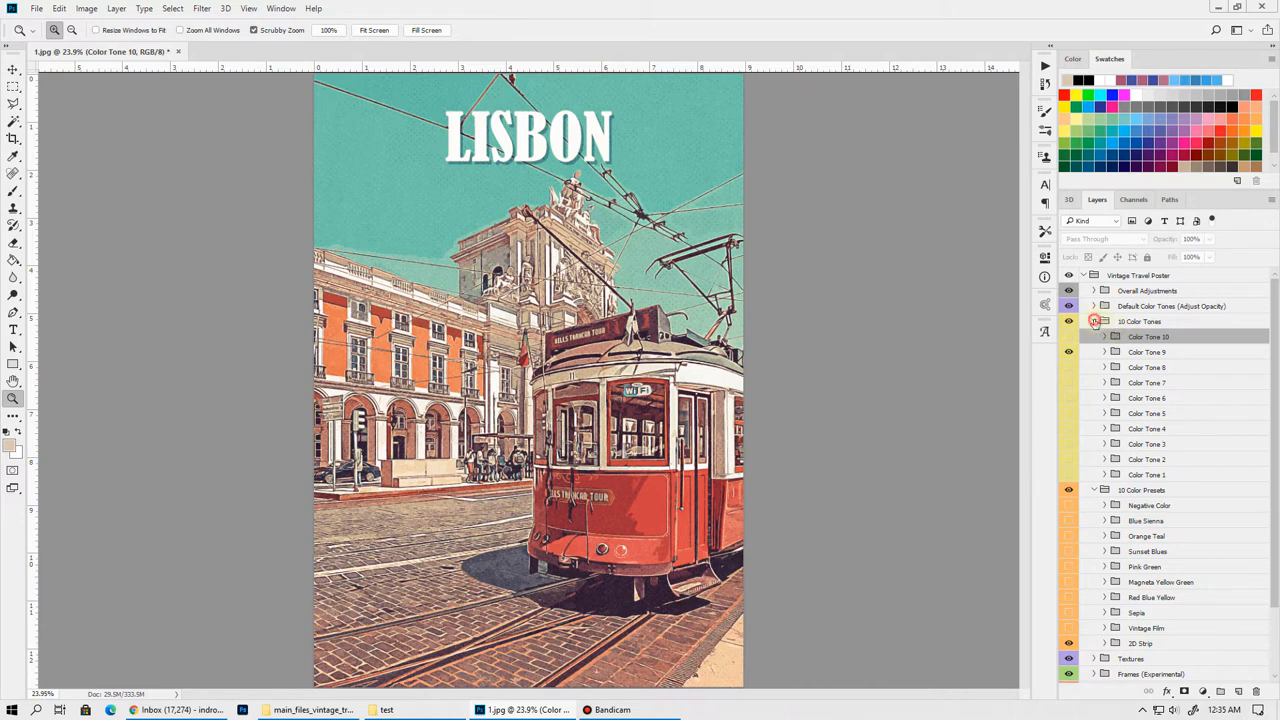
{"action": "left_click", "coordinate": [1094, 321]}
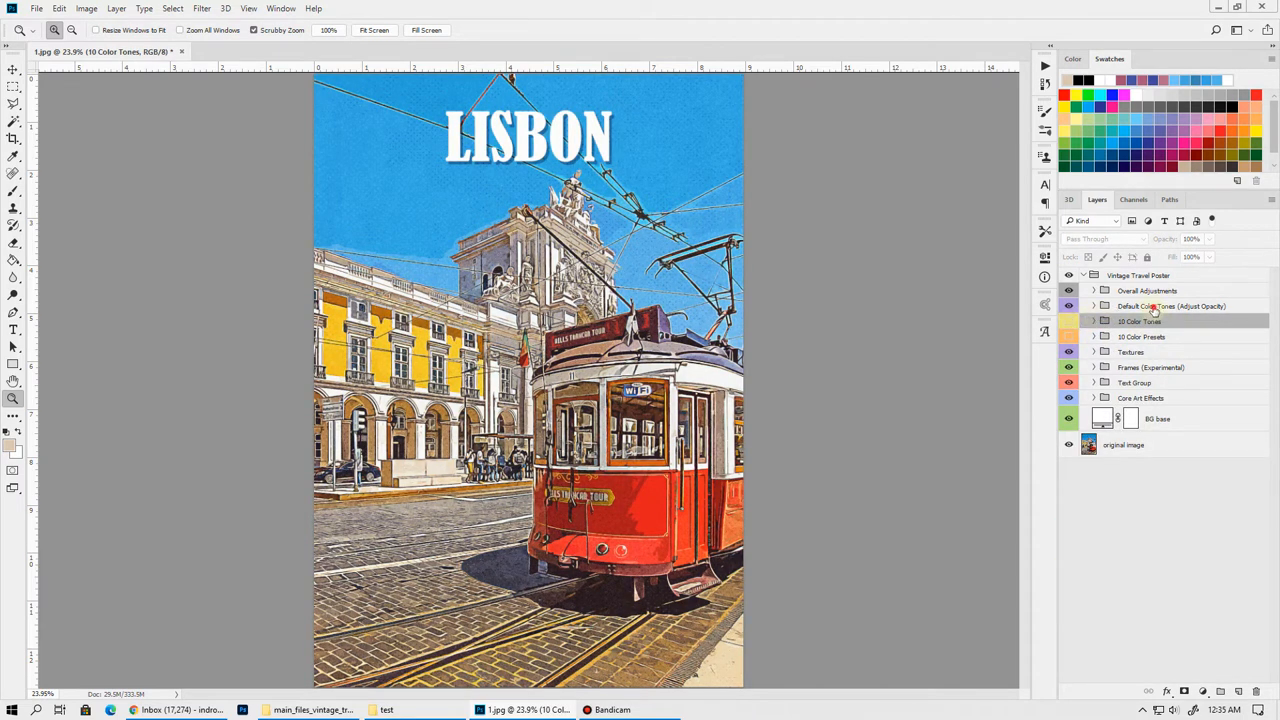
Give the Default Color Tones group 40% opacity and expand Overall Adjustments
{"action": "left_click", "coordinate": [1170, 306]}
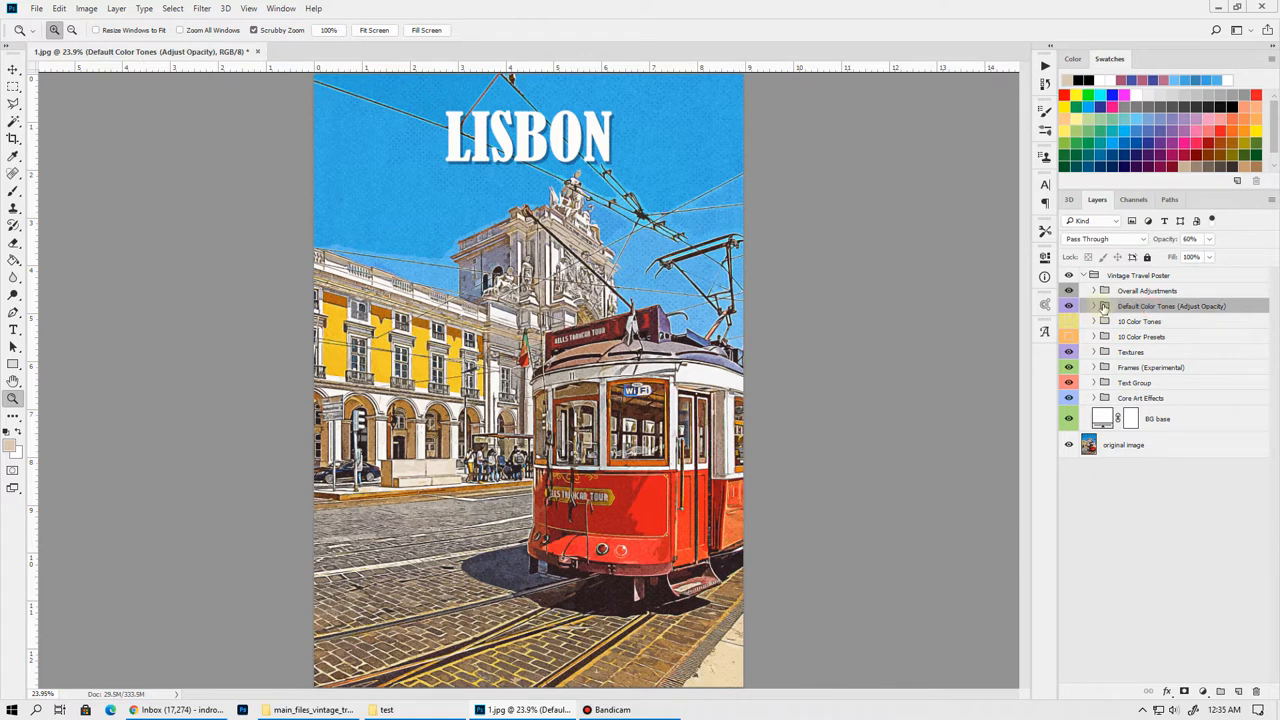
{"action": "mouse_move", "coordinate": [1165, 307]}
{"action": "type", "text": "40"}
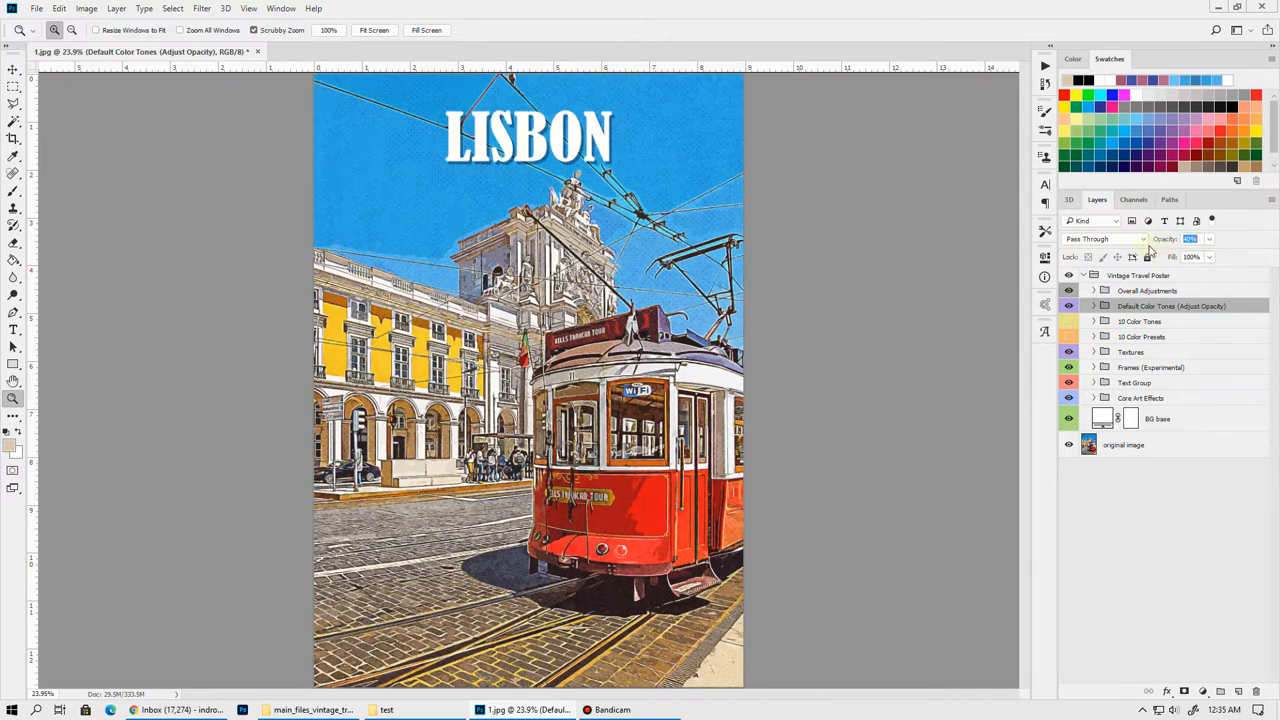
{"action": "left_click", "coordinate": [1094, 290]}
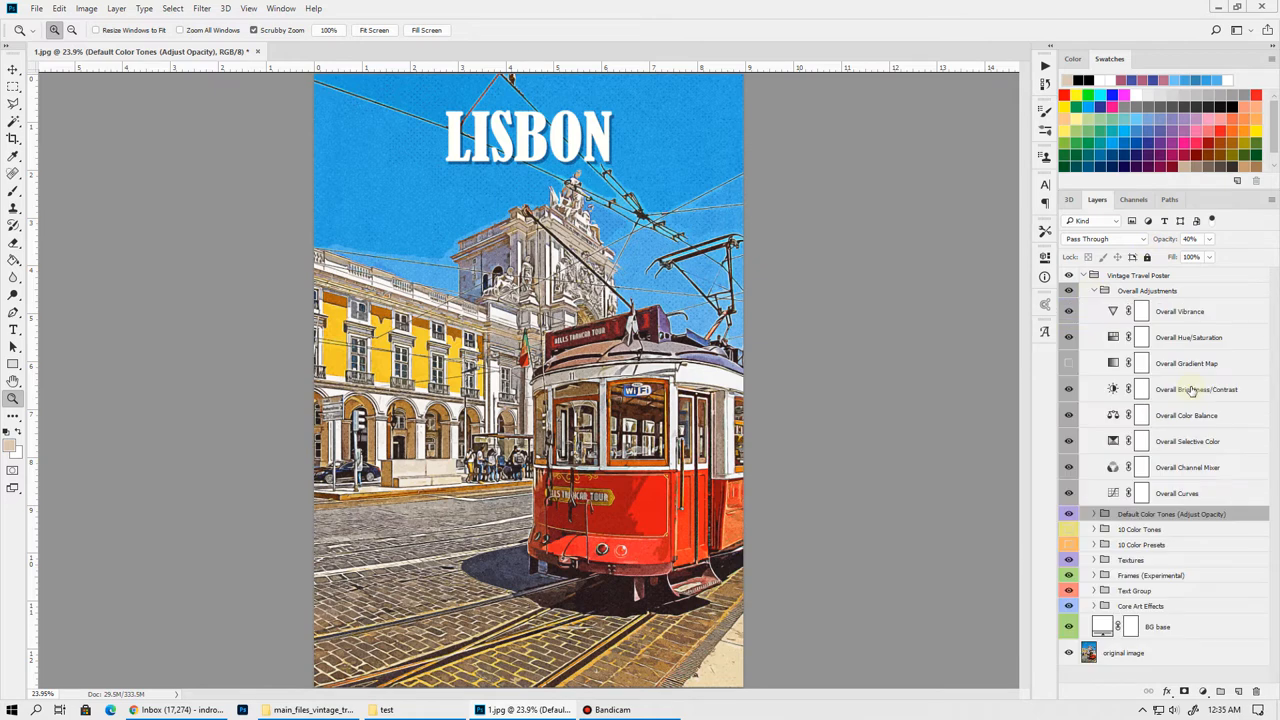
{"action": "mouse_move", "coordinate": [1191, 390]}
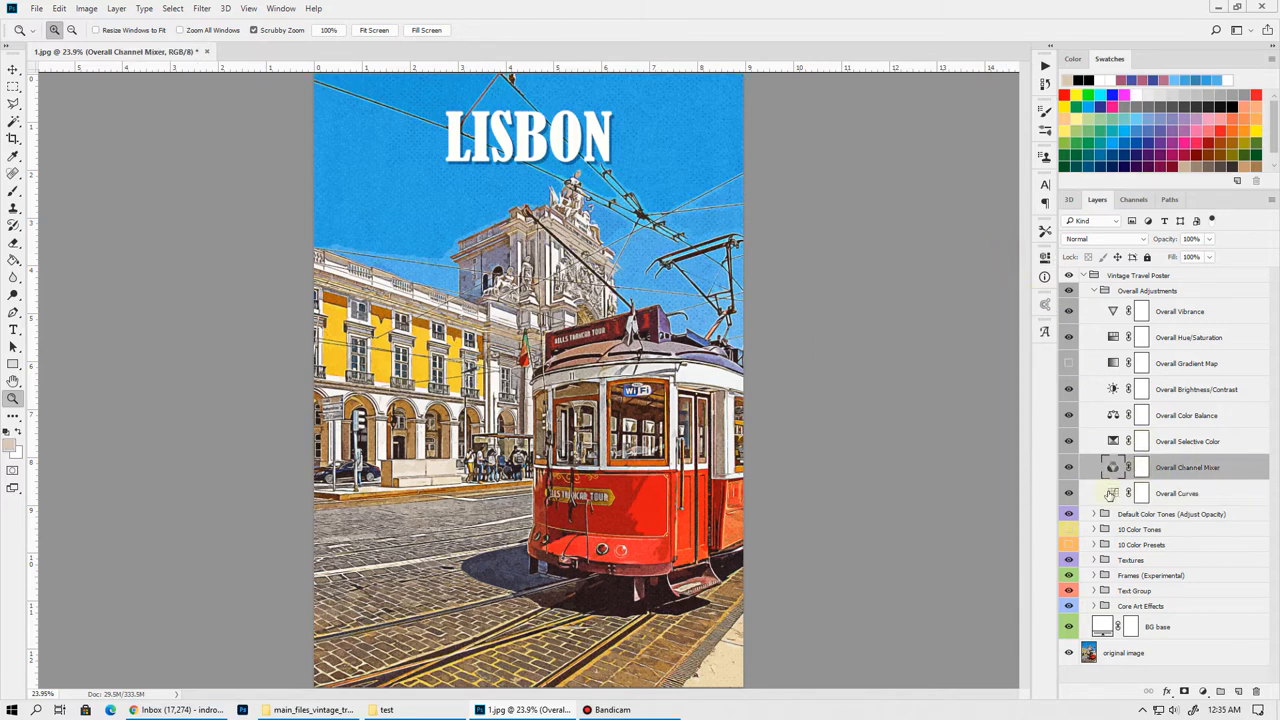
{"action": "double_click", "coordinate": [1113, 467]}
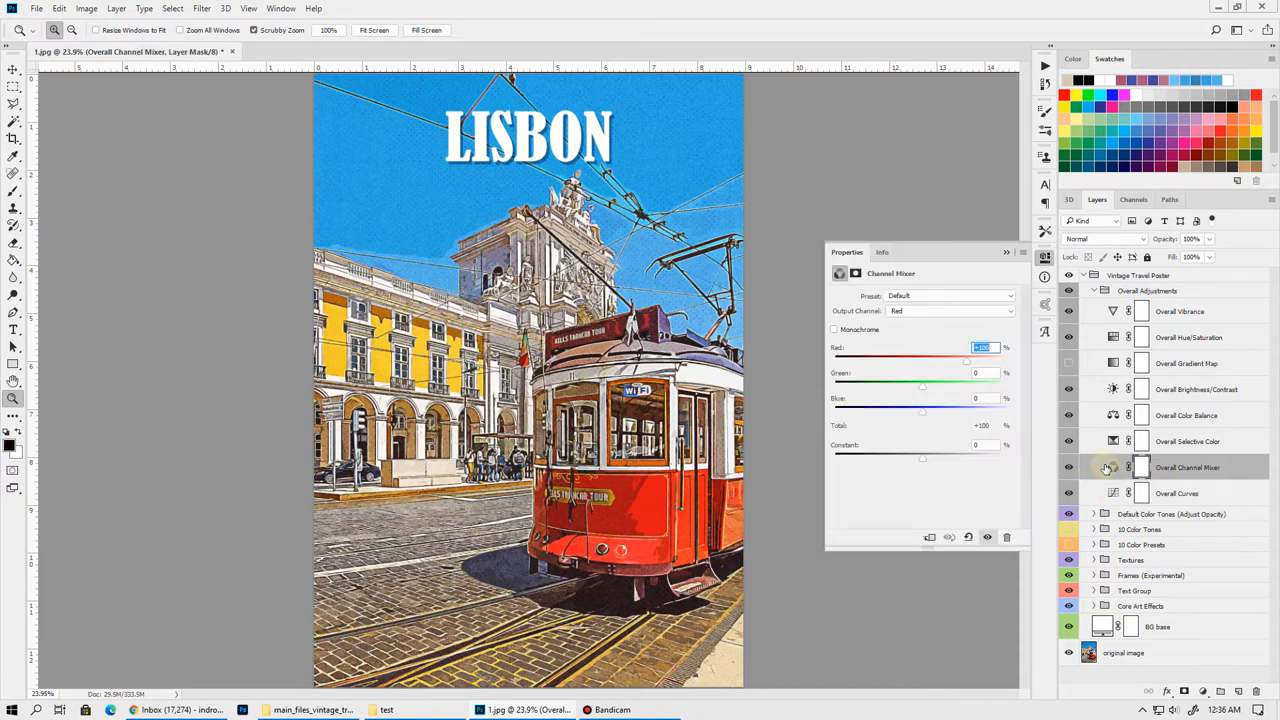
{"action": "left_click", "coordinate": [1188, 441]}
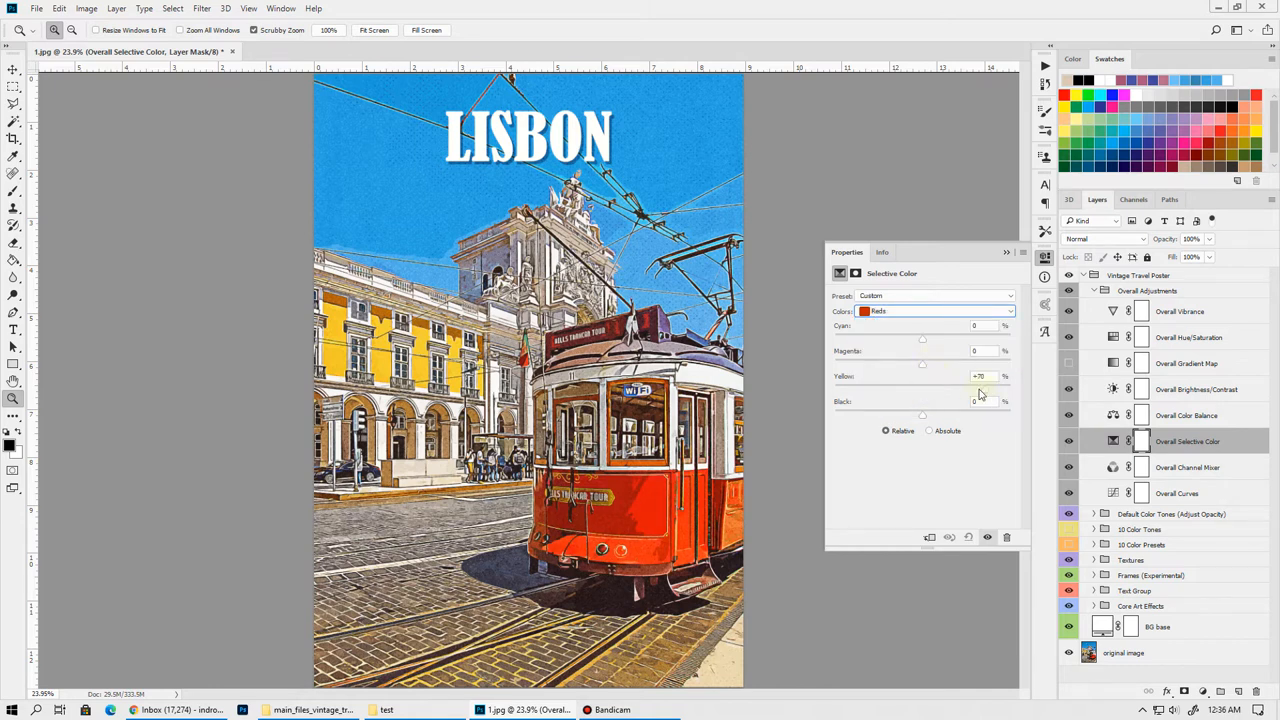
{"action": "left_click_drag", "start_coordinate": [965, 391], "coordinate": [925, 391]}
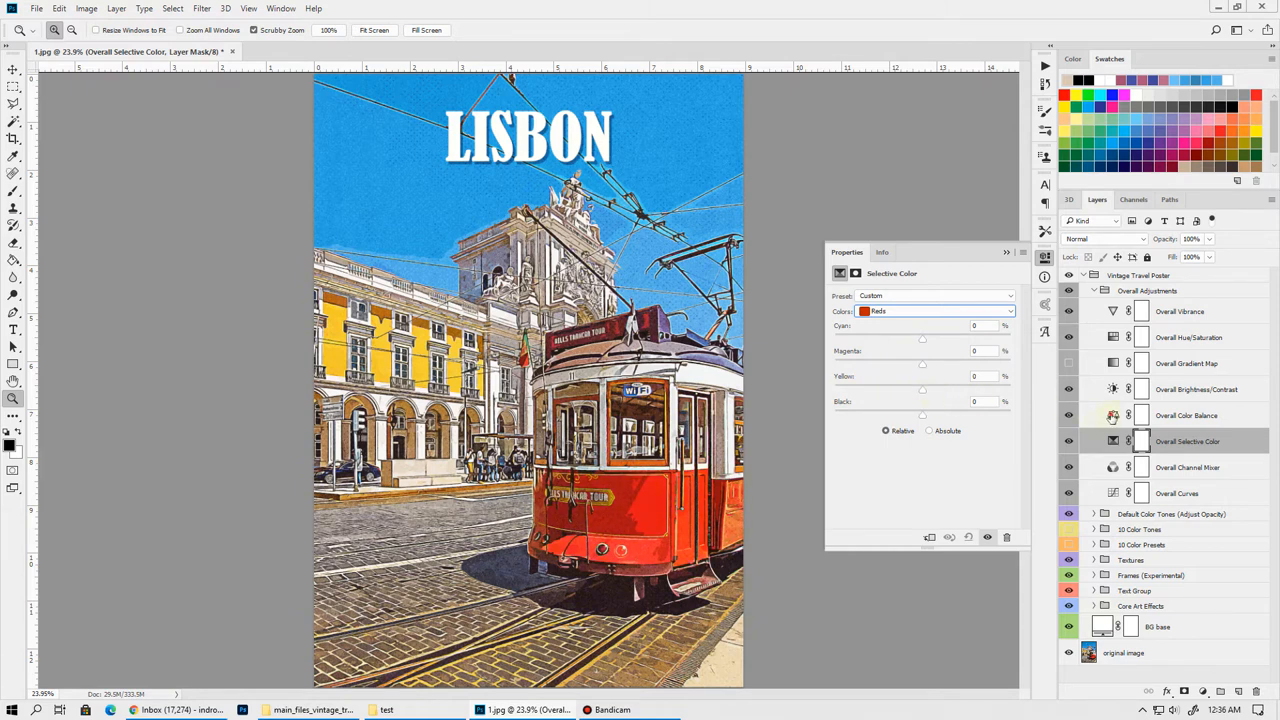
{"action": "left_click", "coordinate": [1113, 415]}
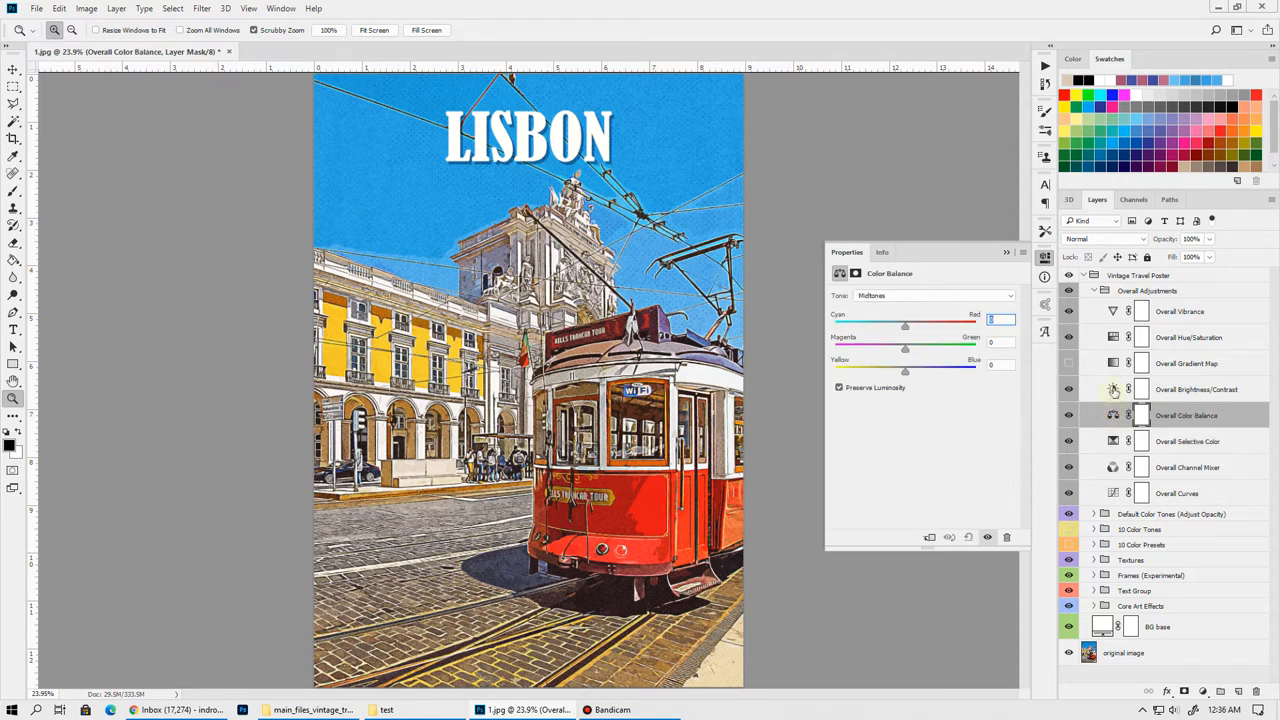
{"action": "left_click", "coordinate": [1113, 389]}
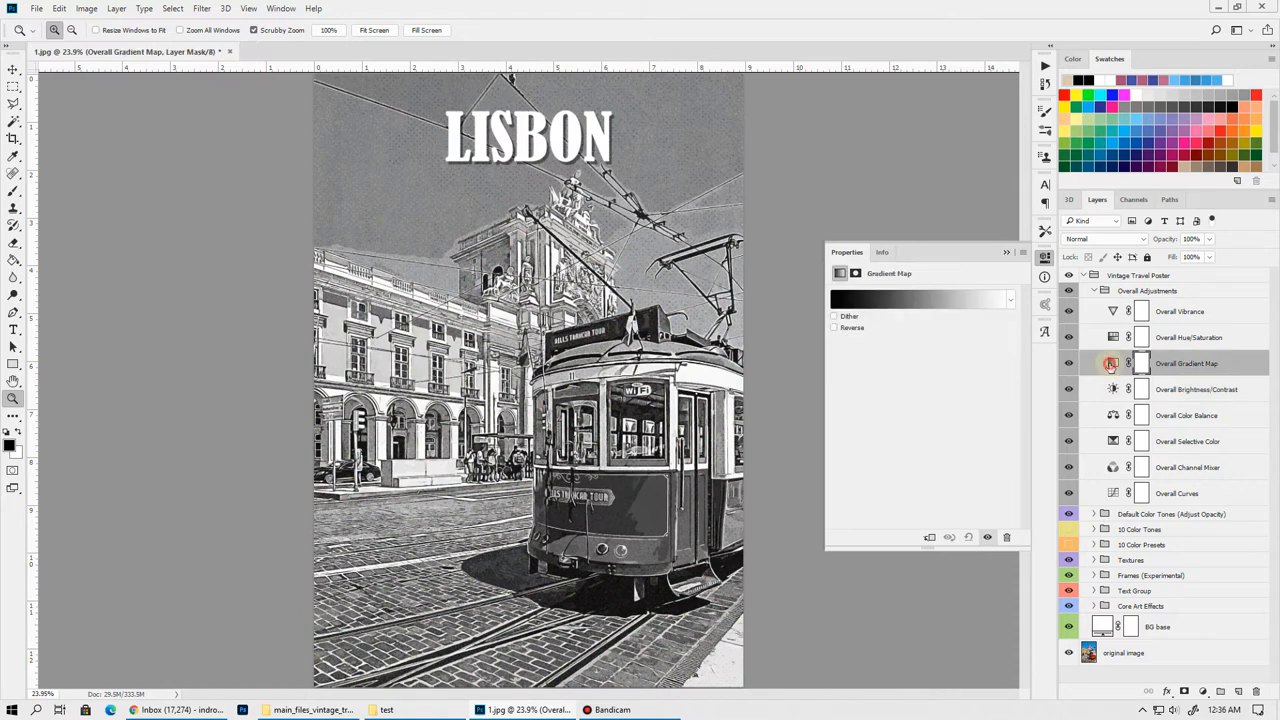
{"action": "left_click", "coordinate": [920, 299]}
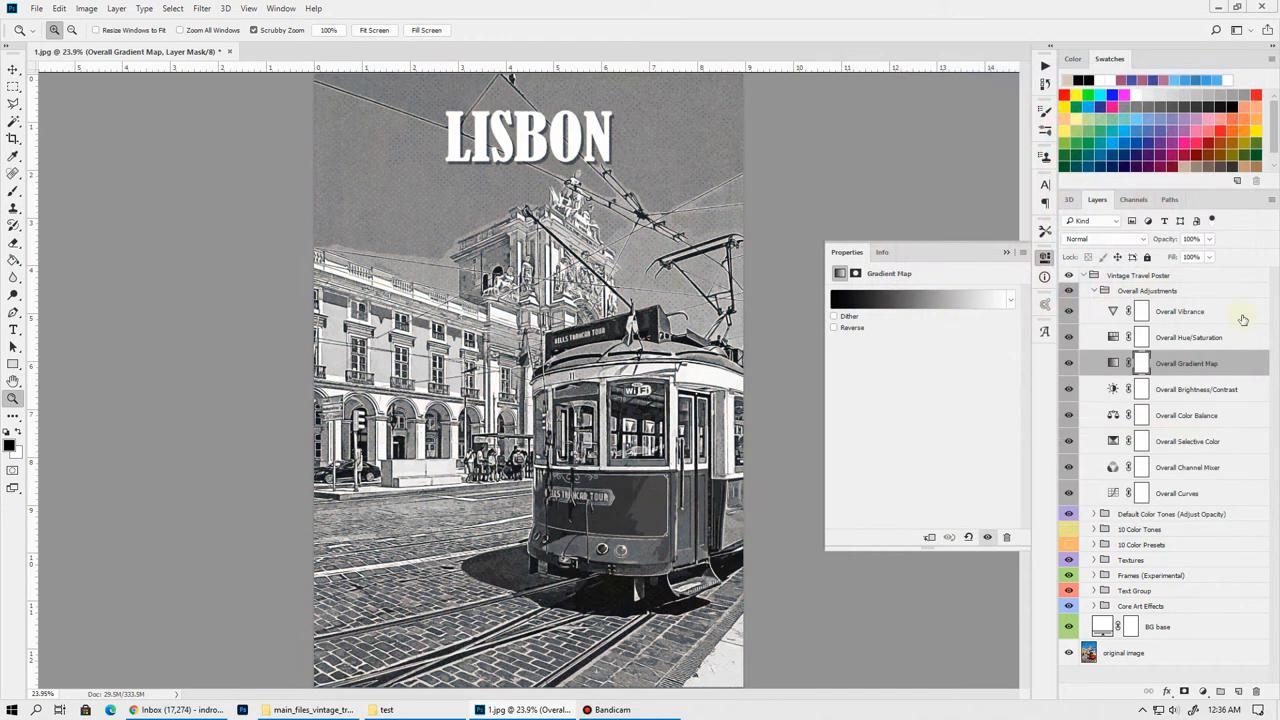
{"action": "left_click", "coordinate": [1189, 337]}
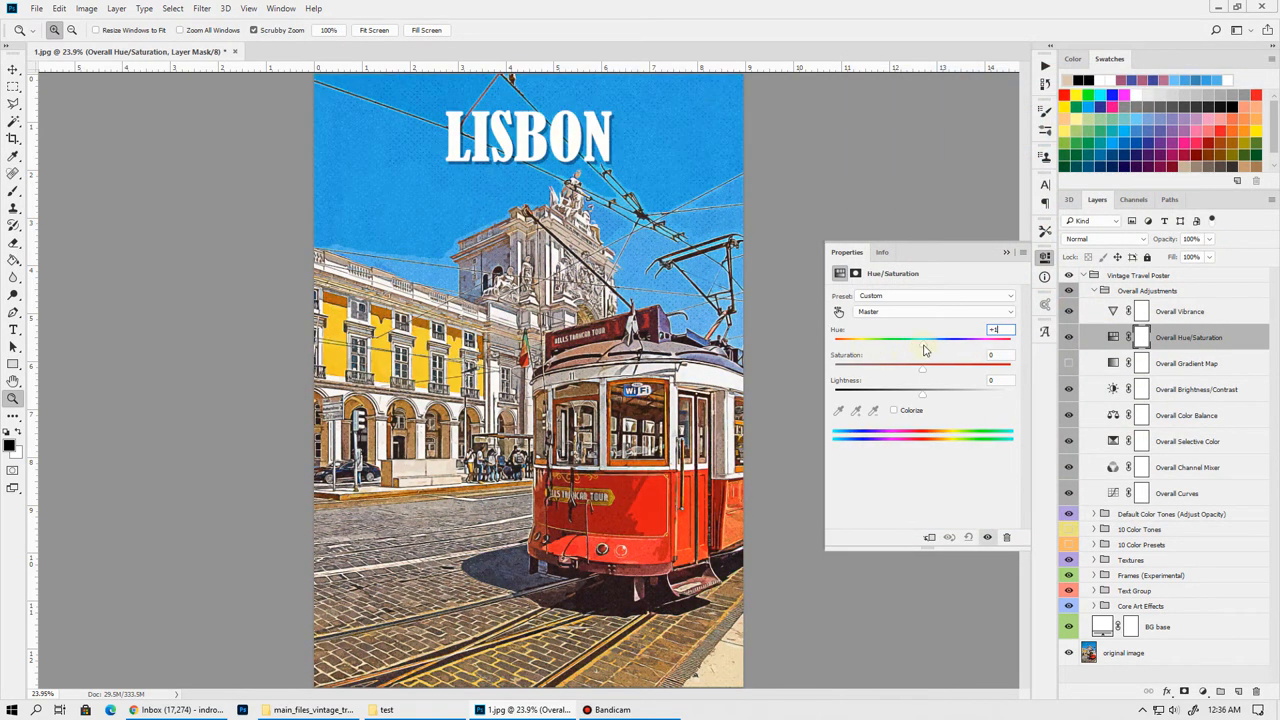
{"action": "left_click_drag", "start_coordinate": [922, 337], "coordinate": [905, 337]}
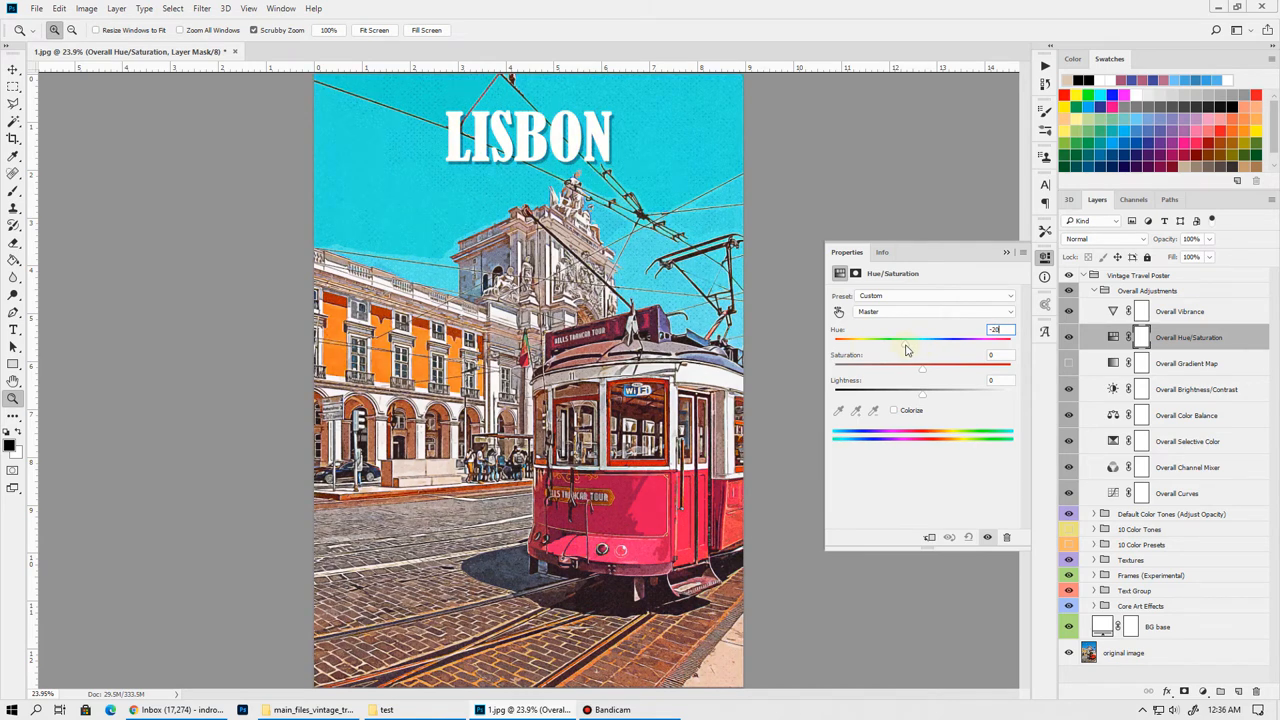
{"action": "left_click", "coordinate": [1180, 311]}
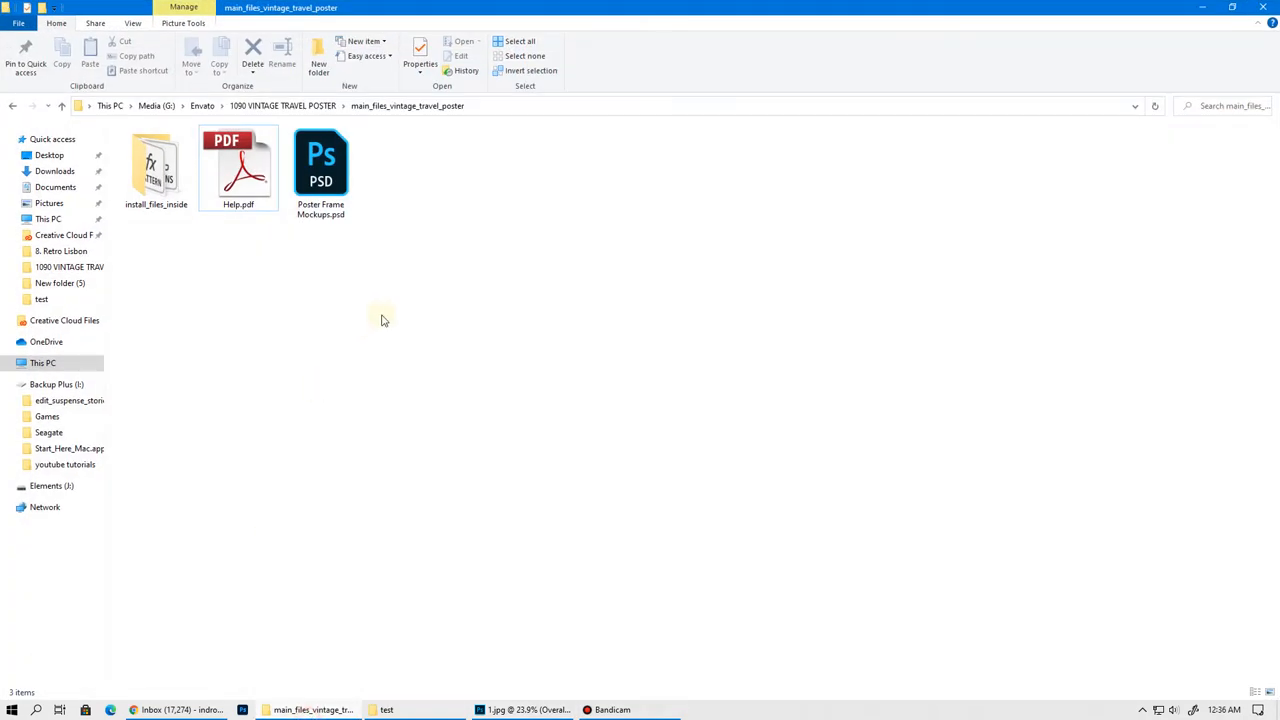
{"action": "mouse_move", "coordinate": [456, 243]}
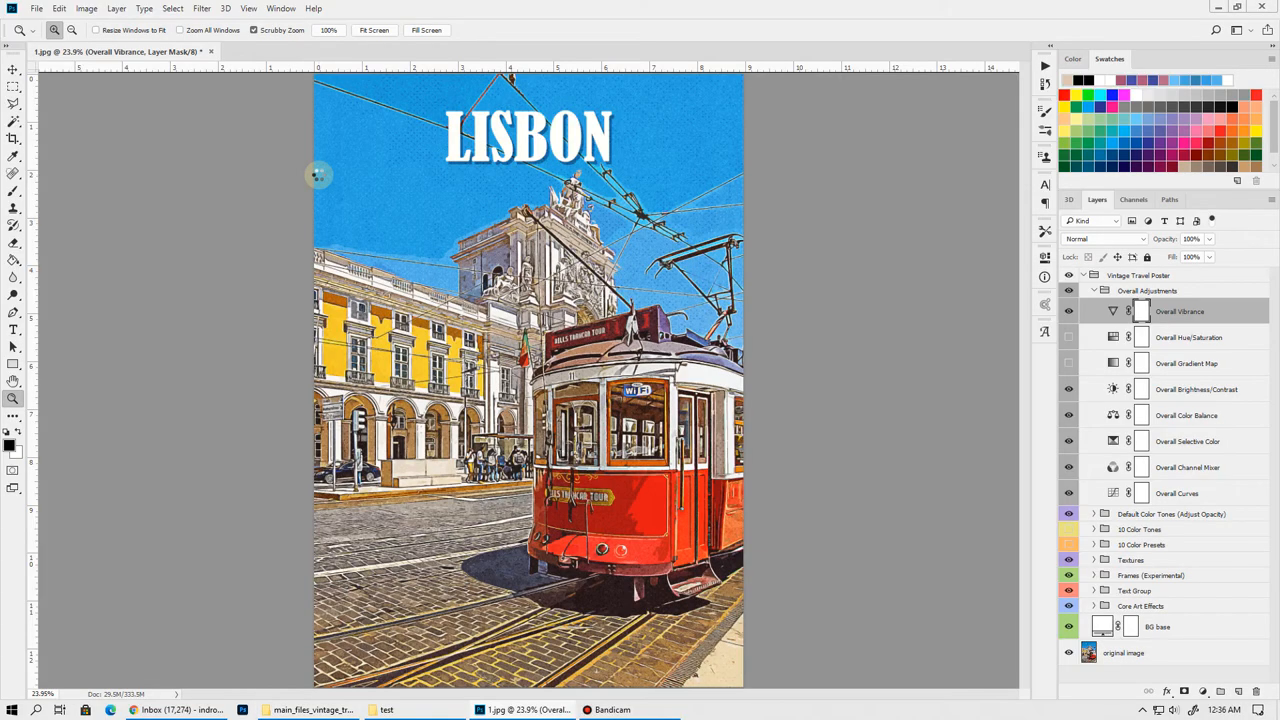
Open Poster Frame Mockups.psd from the main_files_vintage_travel_poster folder
{"action": "left_click", "coordinate": [375, 51]}
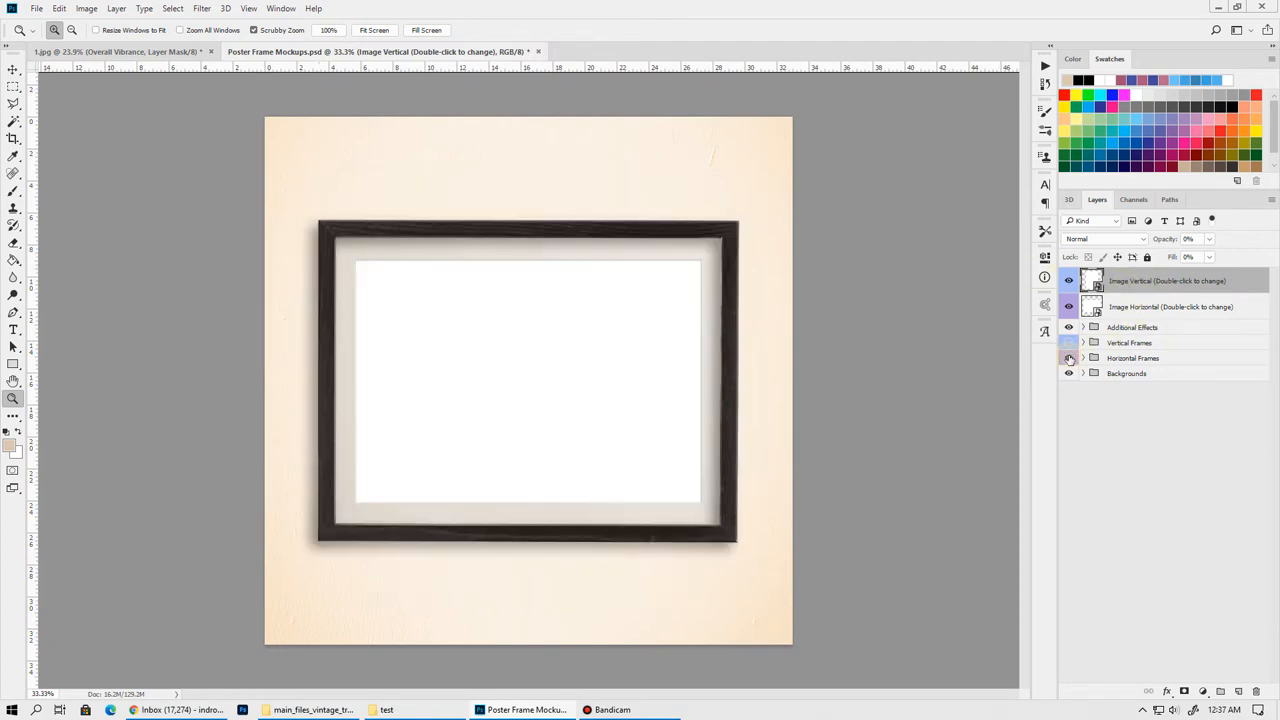
Switch the mockup to the dark vertical Frame 1 and open the Image Vertical placeholder
{"action": "left_click", "coordinate": [1084, 358]}
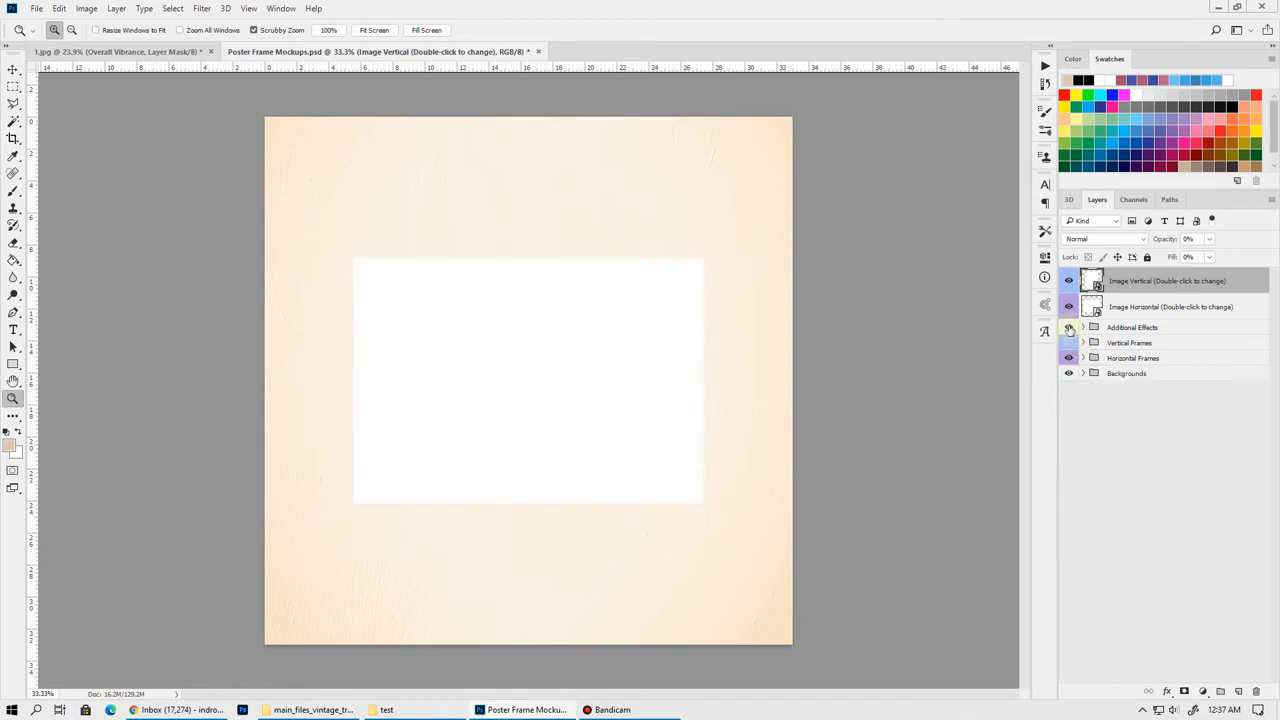
{"action": "left_click", "coordinate": [1069, 342]}
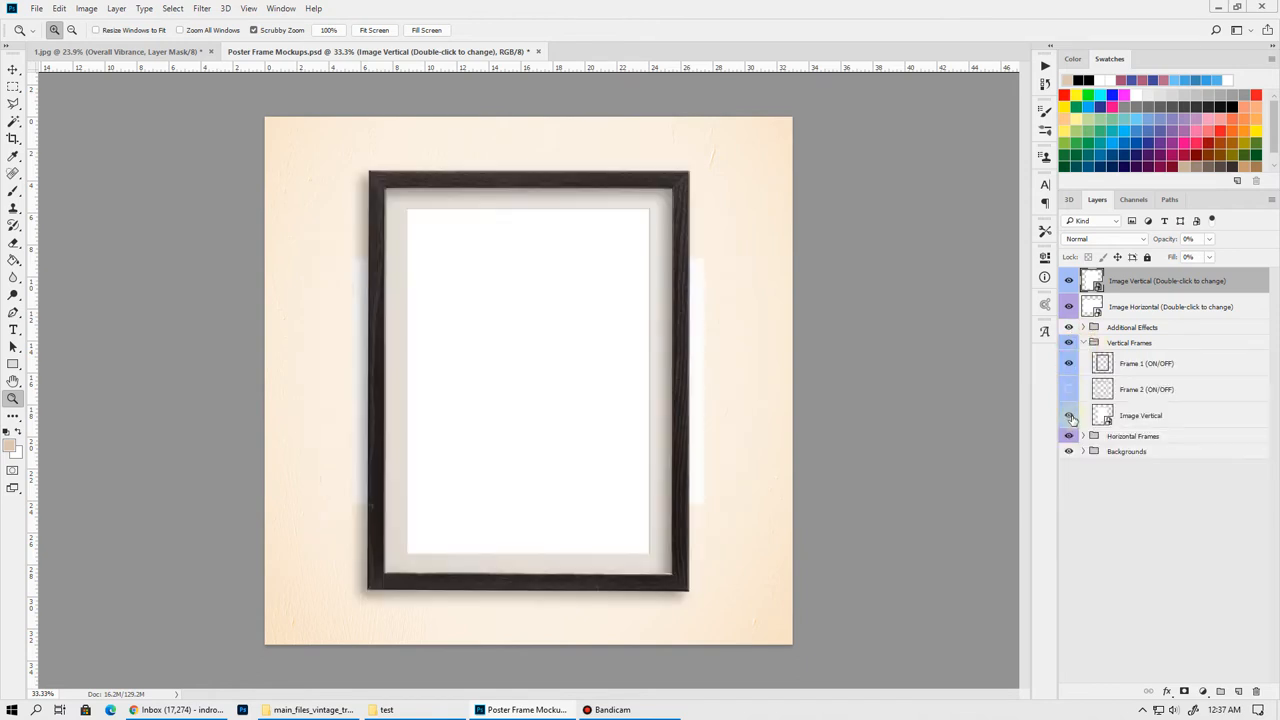
{"action": "left_click", "coordinate": [1068, 389]}
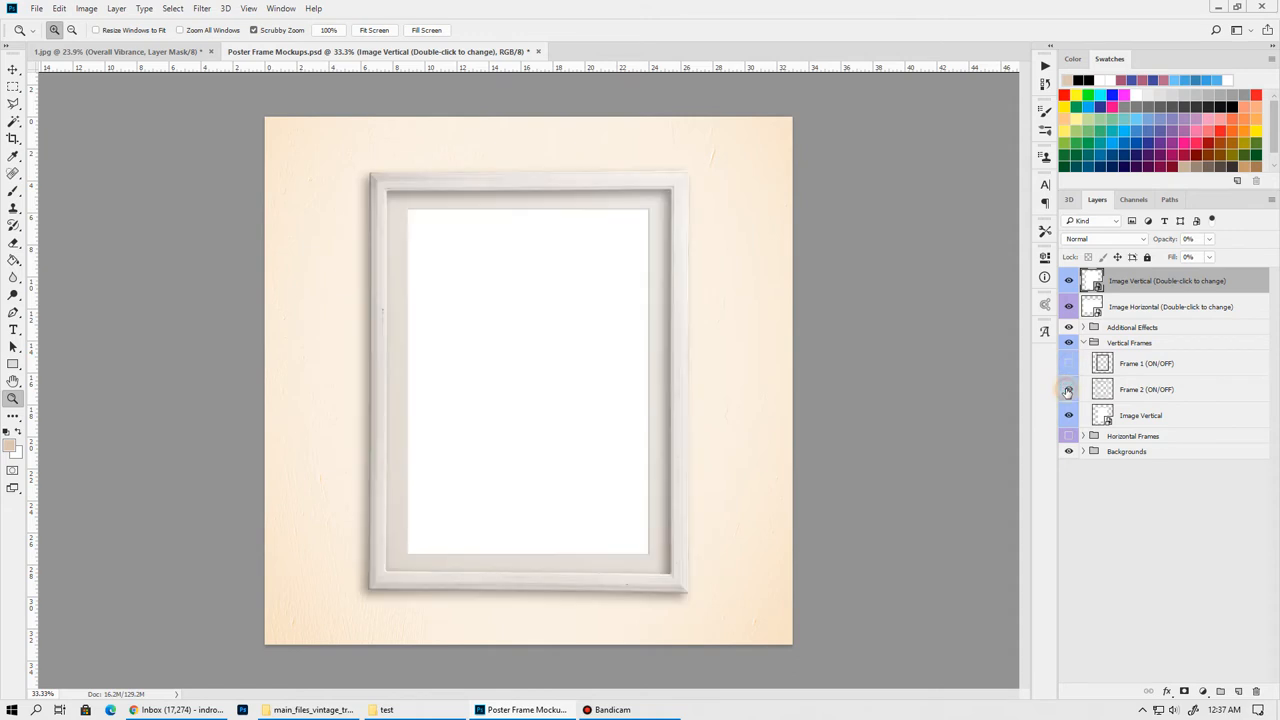
{"action": "left_click", "coordinate": [1068, 363]}
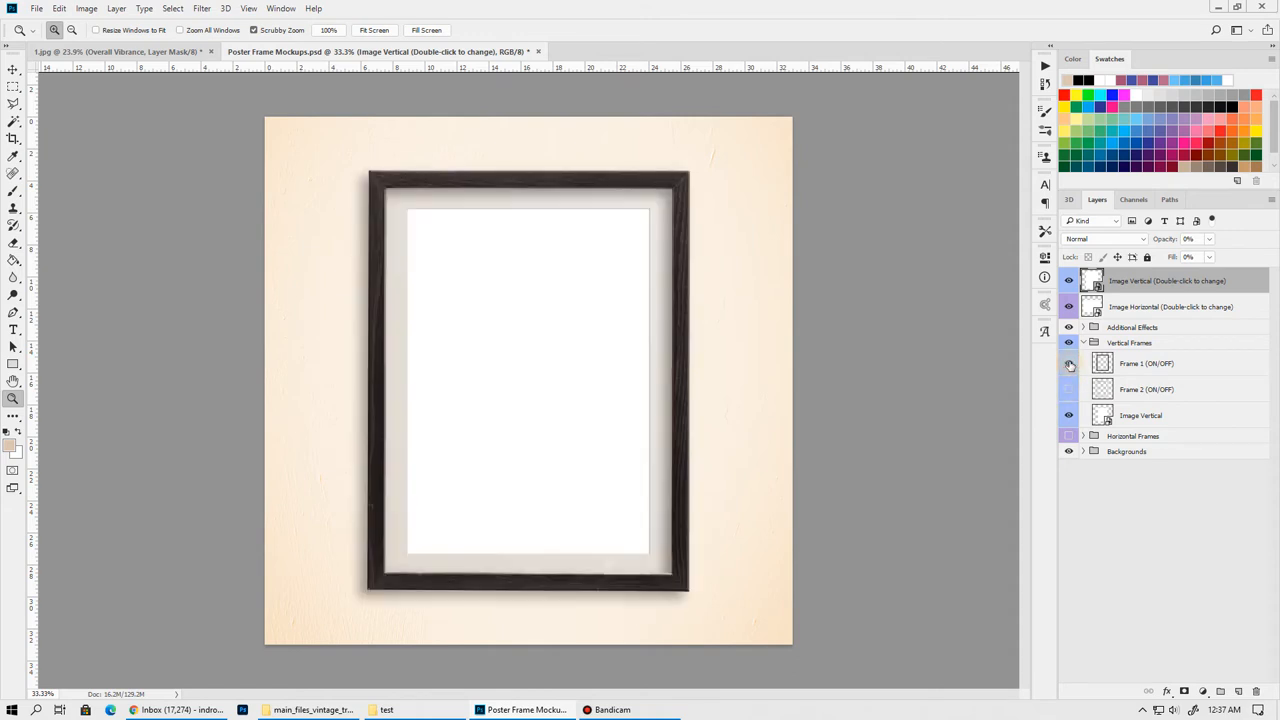
{"action": "left_click", "coordinate": [1068, 363]}
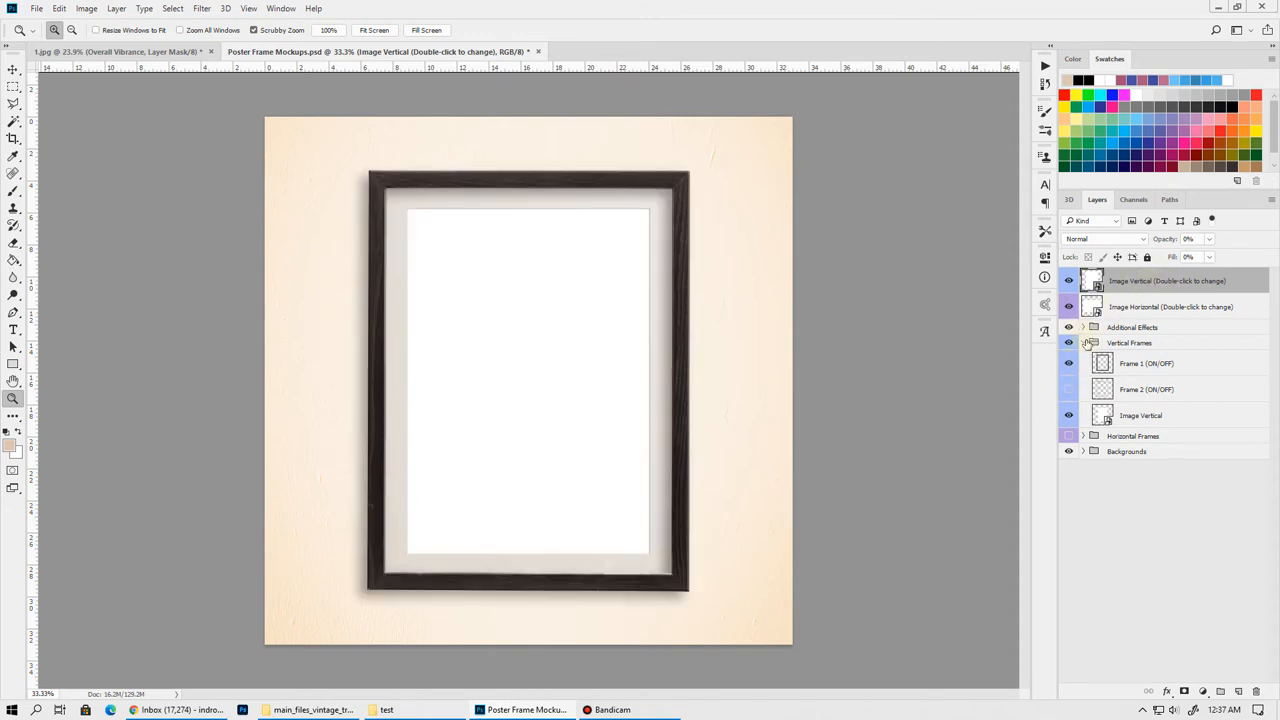
{"action": "left_click", "coordinate": [1083, 342]}
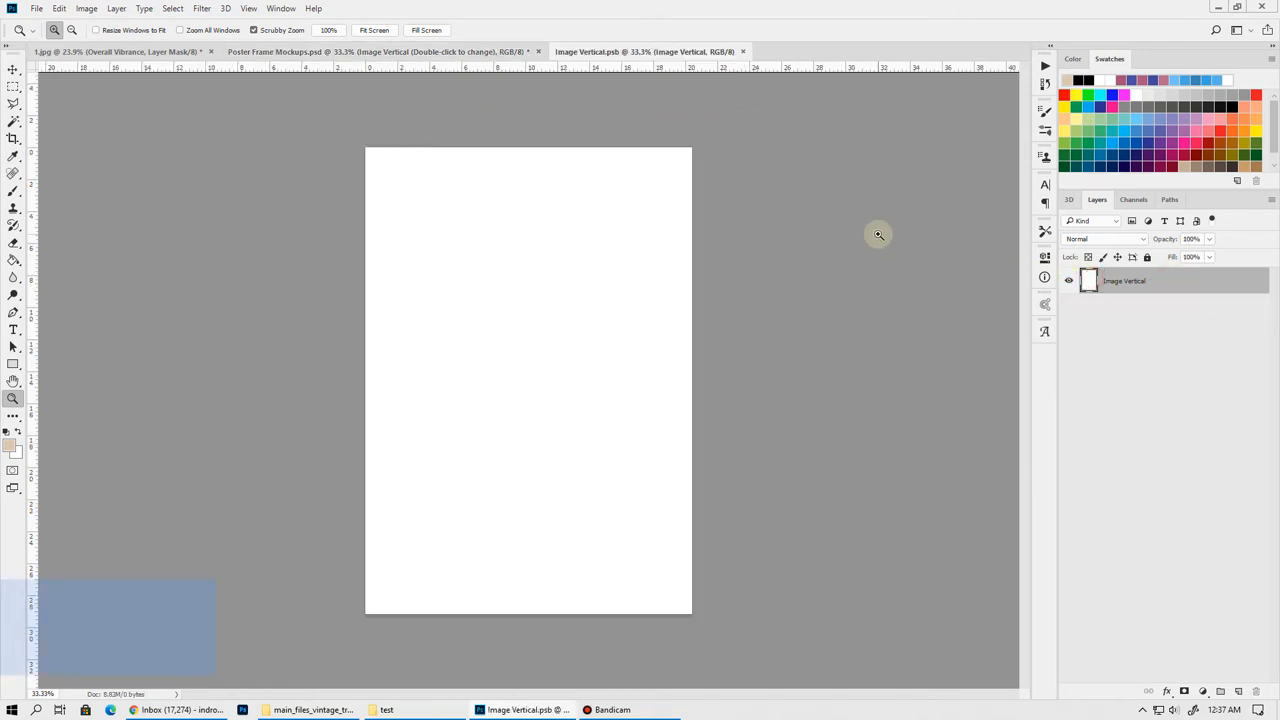
Place the exported Lisbon poster image in the vertical placeholder and scale it to fill
{"action": "left_click", "coordinate": [120, 51]}
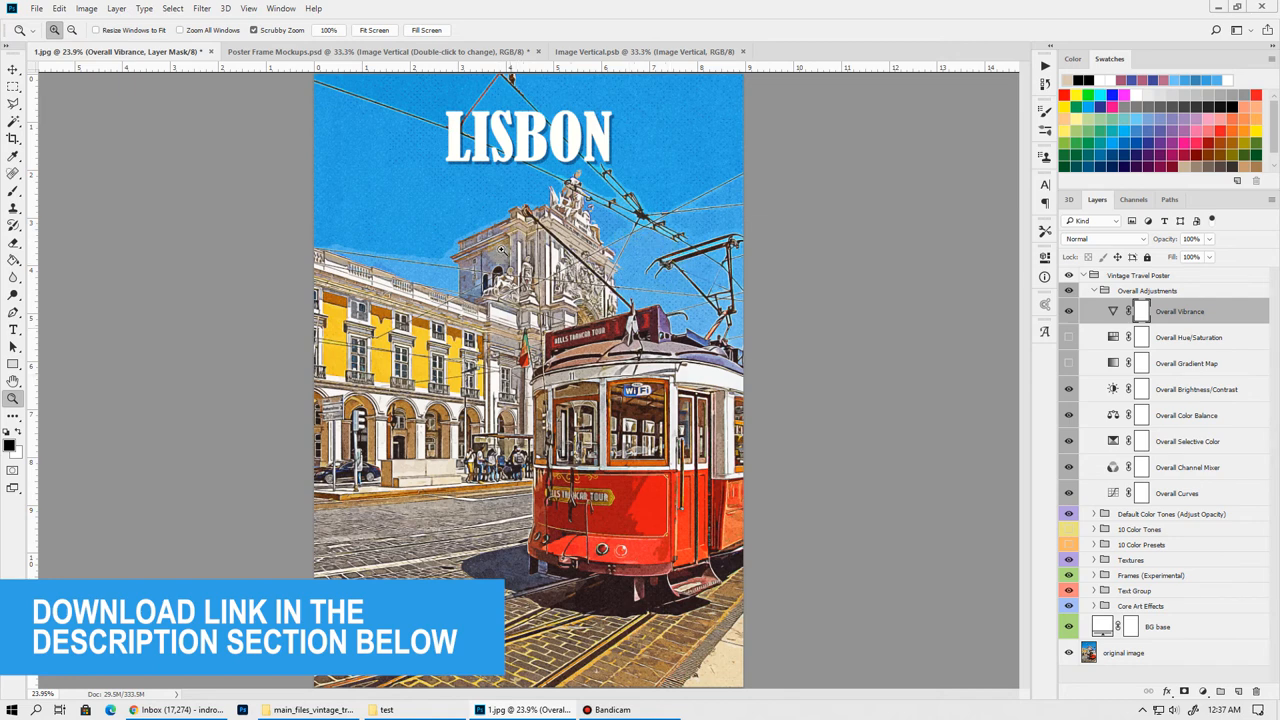
{"action": "left_click", "coordinate": [645, 51]}
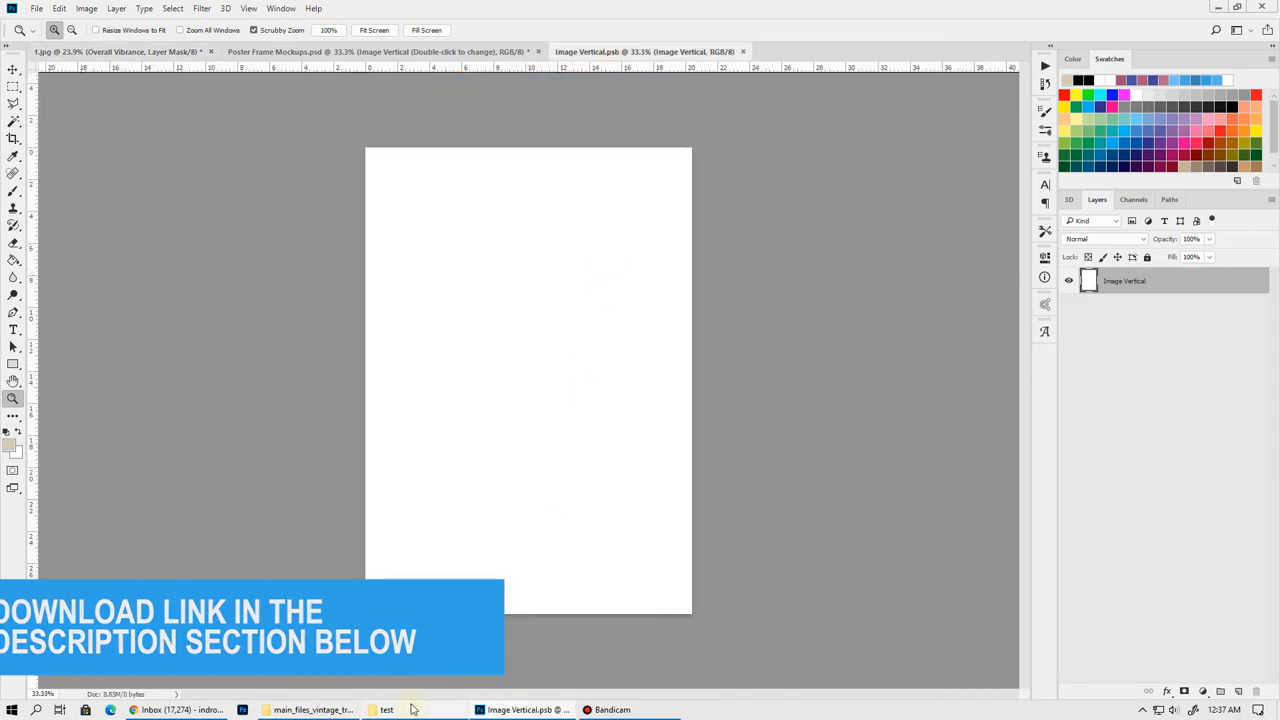
{"action": "left_click", "coordinate": [386, 709]}
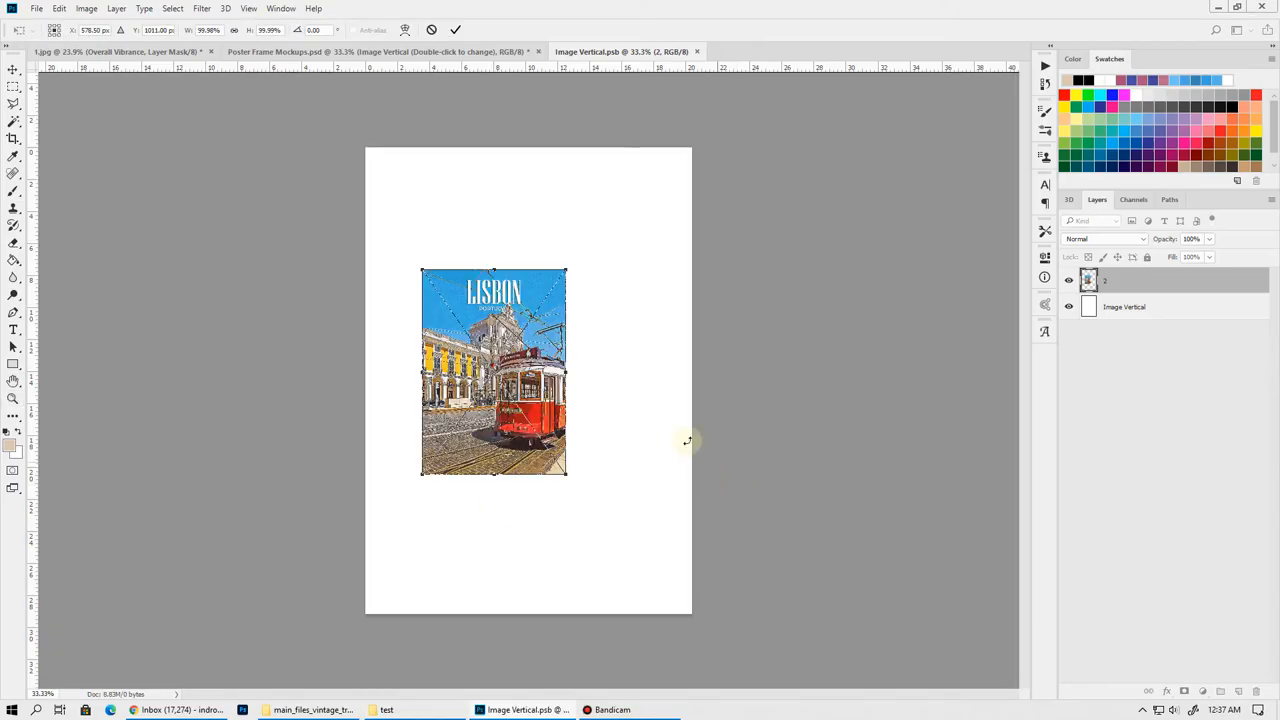
{"action": "left_click_drag", "start_coordinate": [566, 270], "coordinate": [690, 142]}
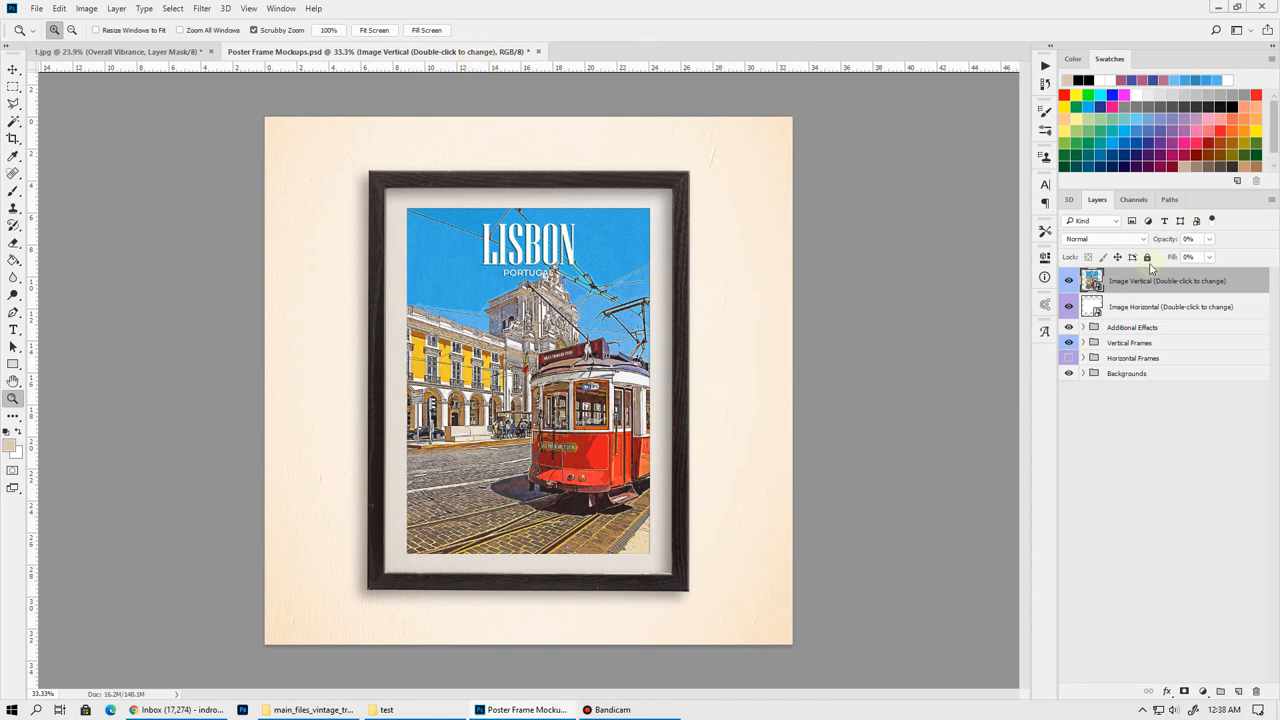
Swap to the white Frame 2 and change the background to a lighter cream
{"action": "left_click", "coordinate": [1083, 342]}
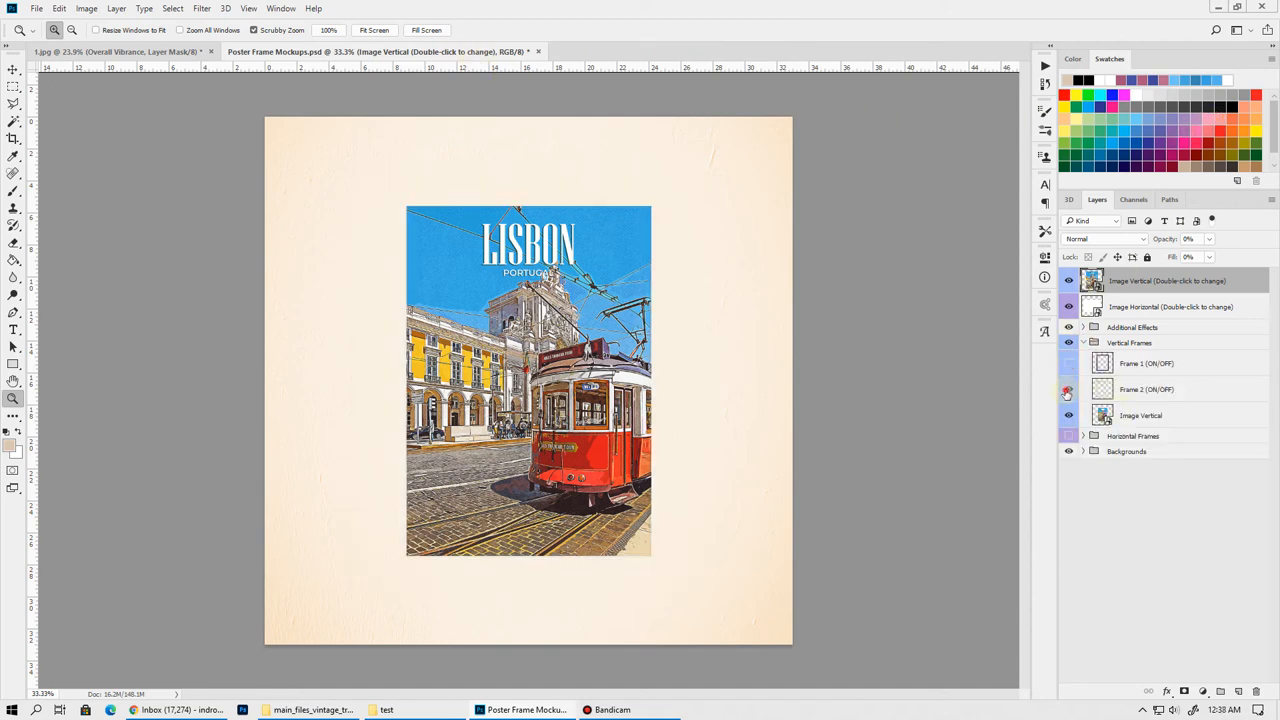
{"action": "left_click", "coordinate": [1068, 451]}
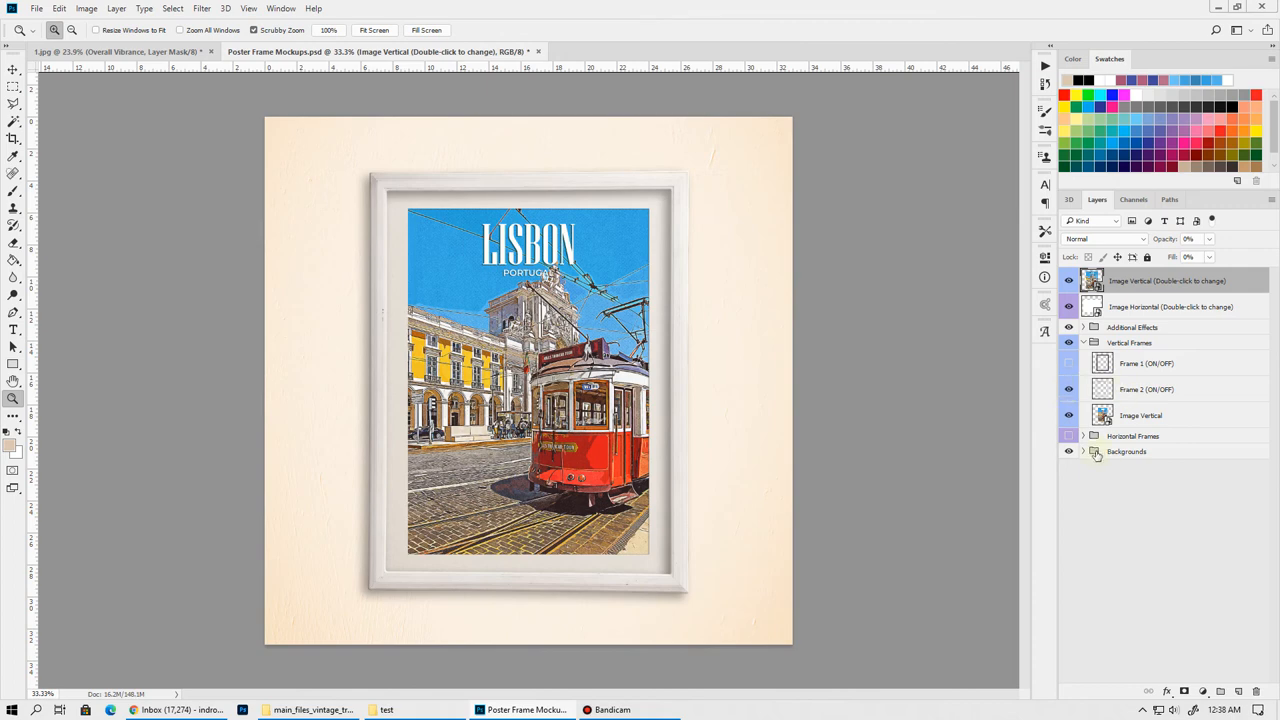
{"action": "left_click", "coordinate": [1083, 451]}
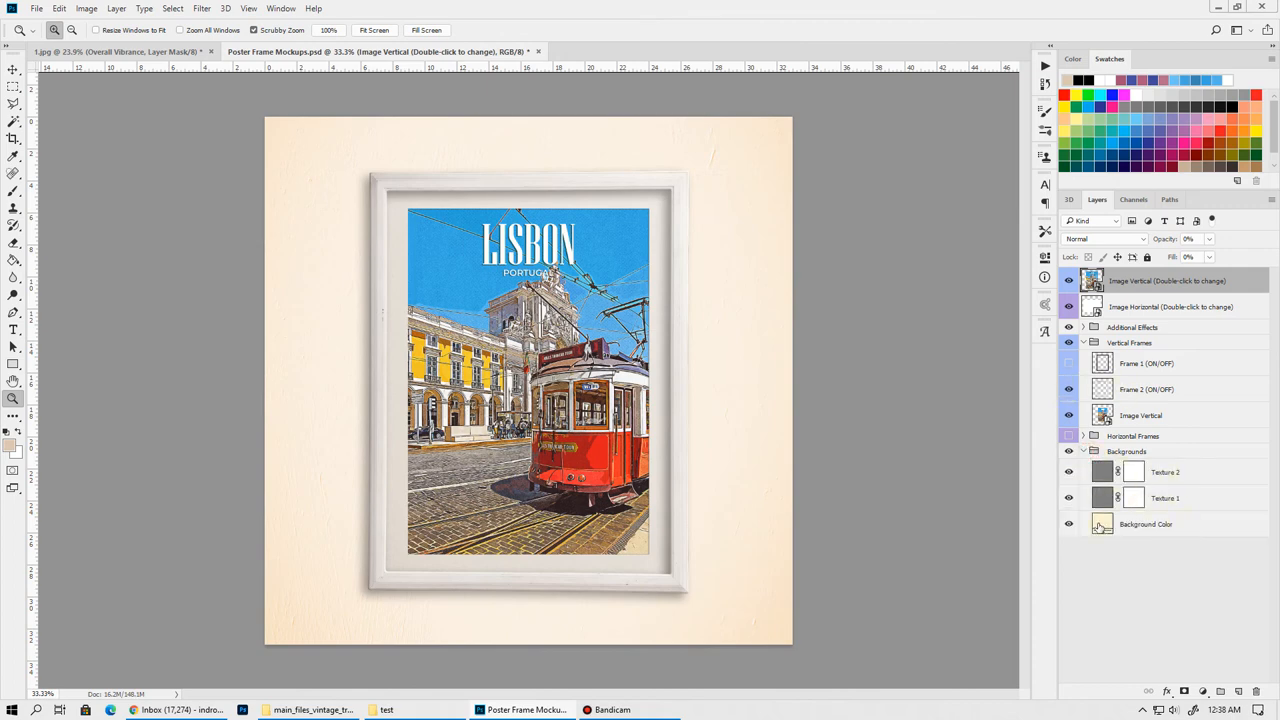
{"action": "double_click", "coordinate": [1101, 523]}
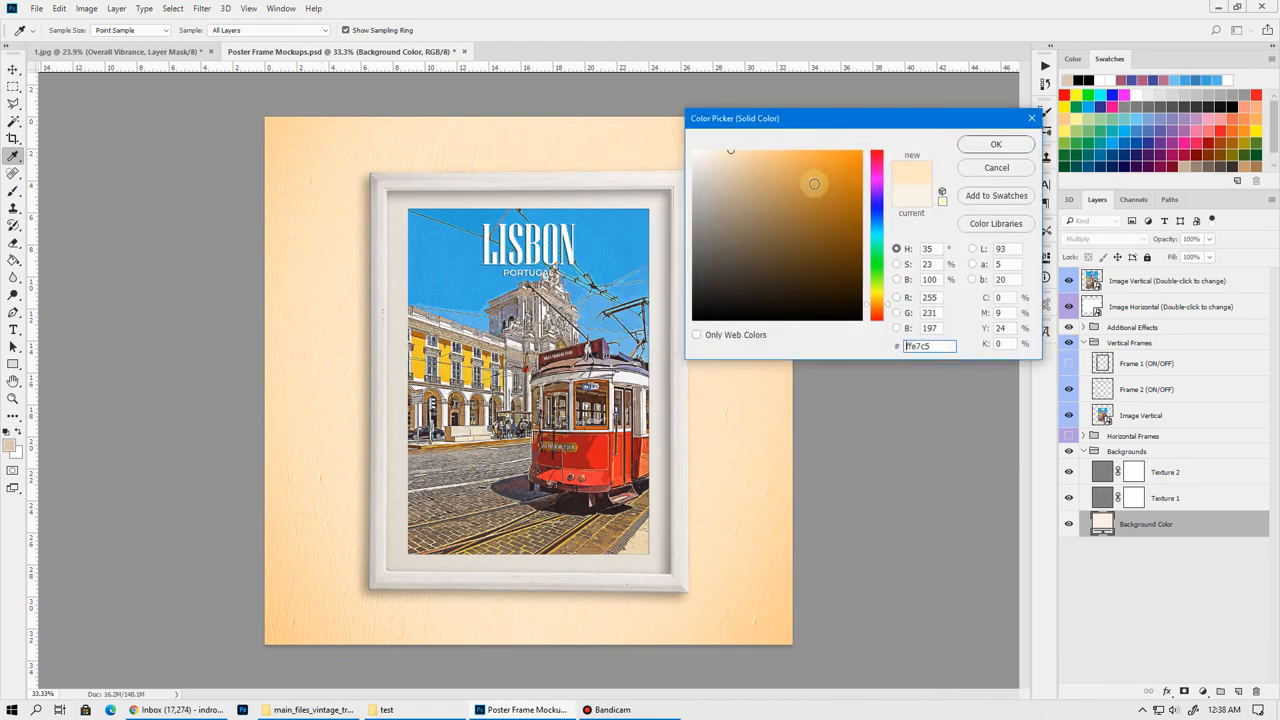
{"action": "left_click", "coordinate": [995, 143]}
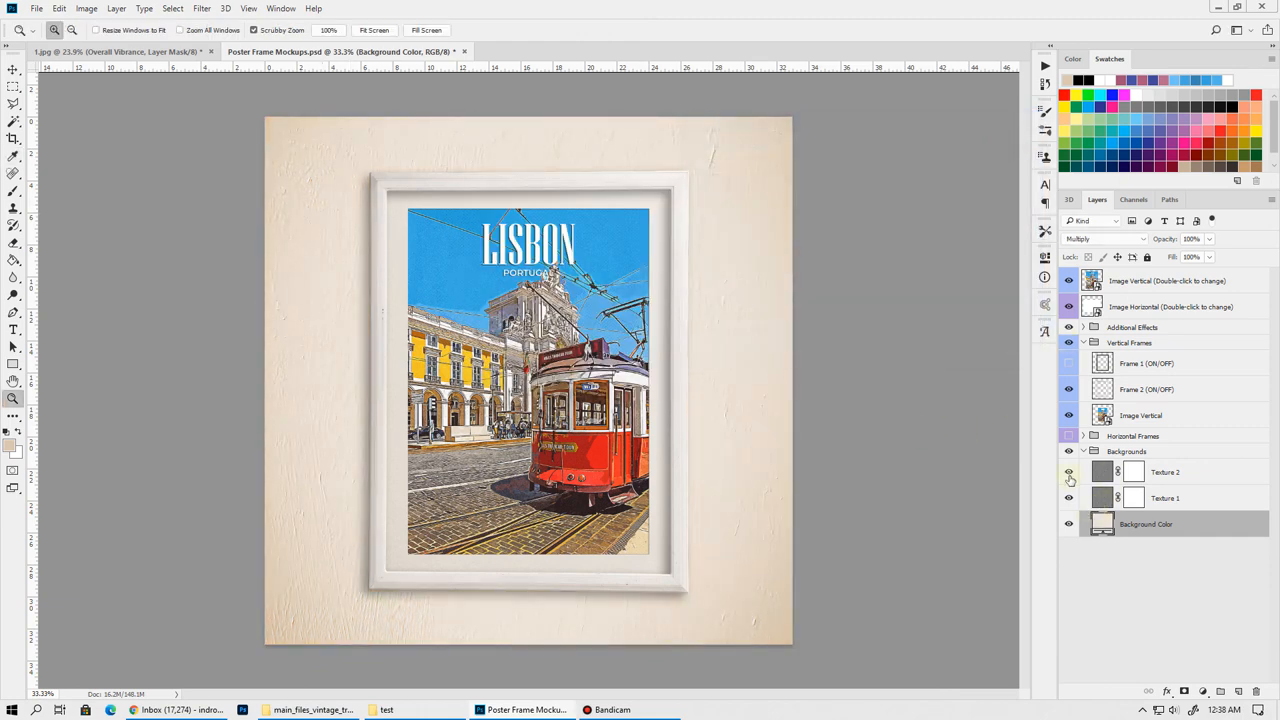